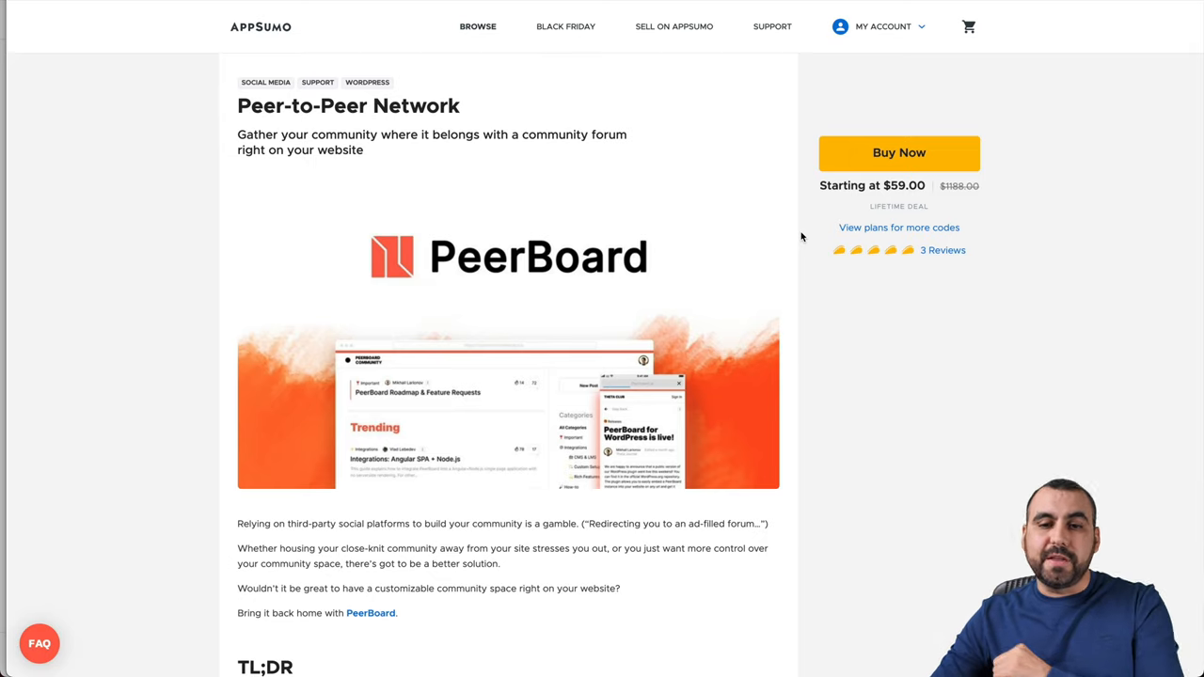
mouse_move(899, 225)
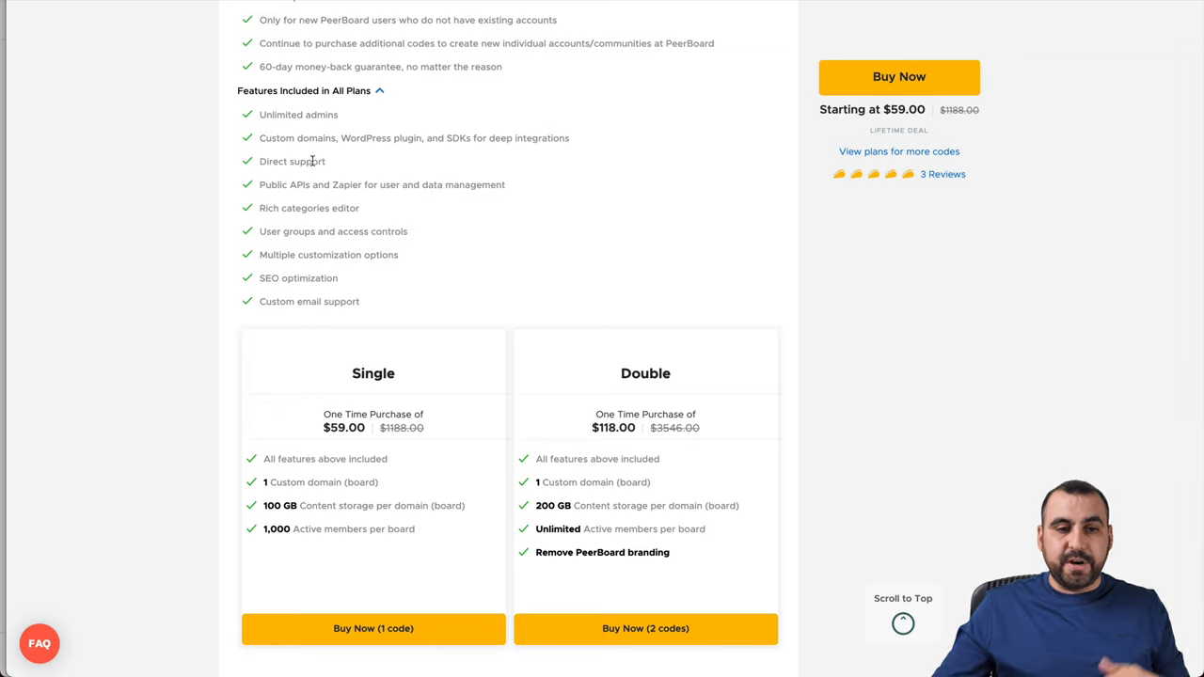
mouse_move(404, 184)
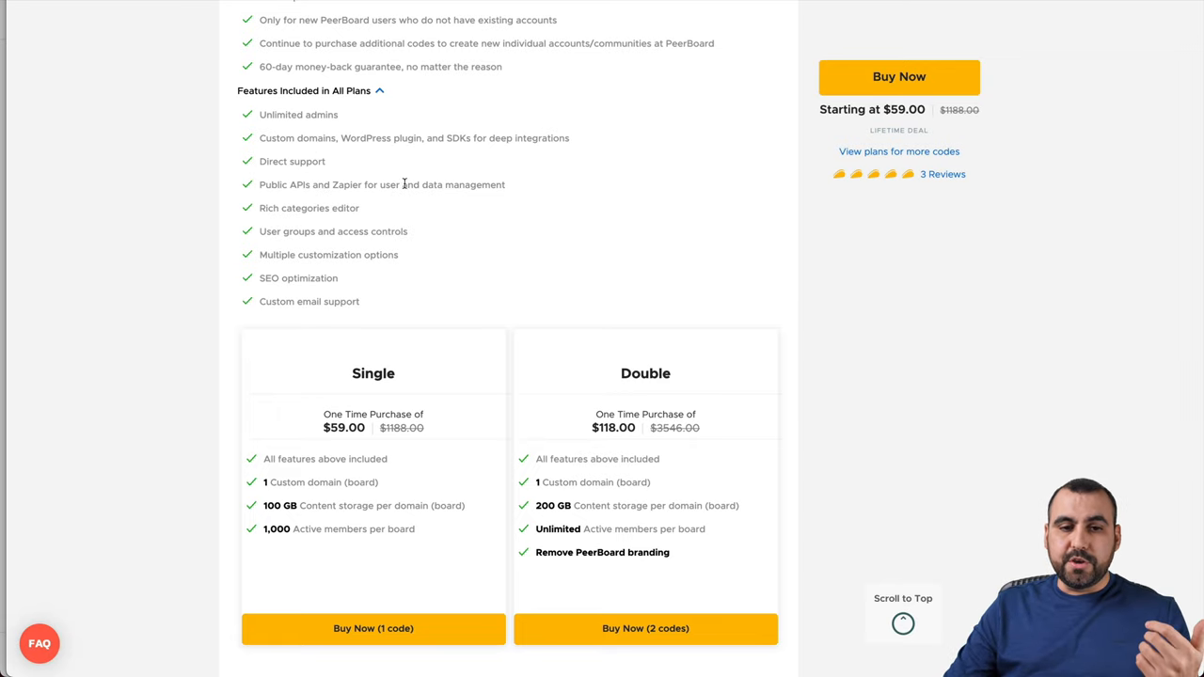
scroll("down", 3)
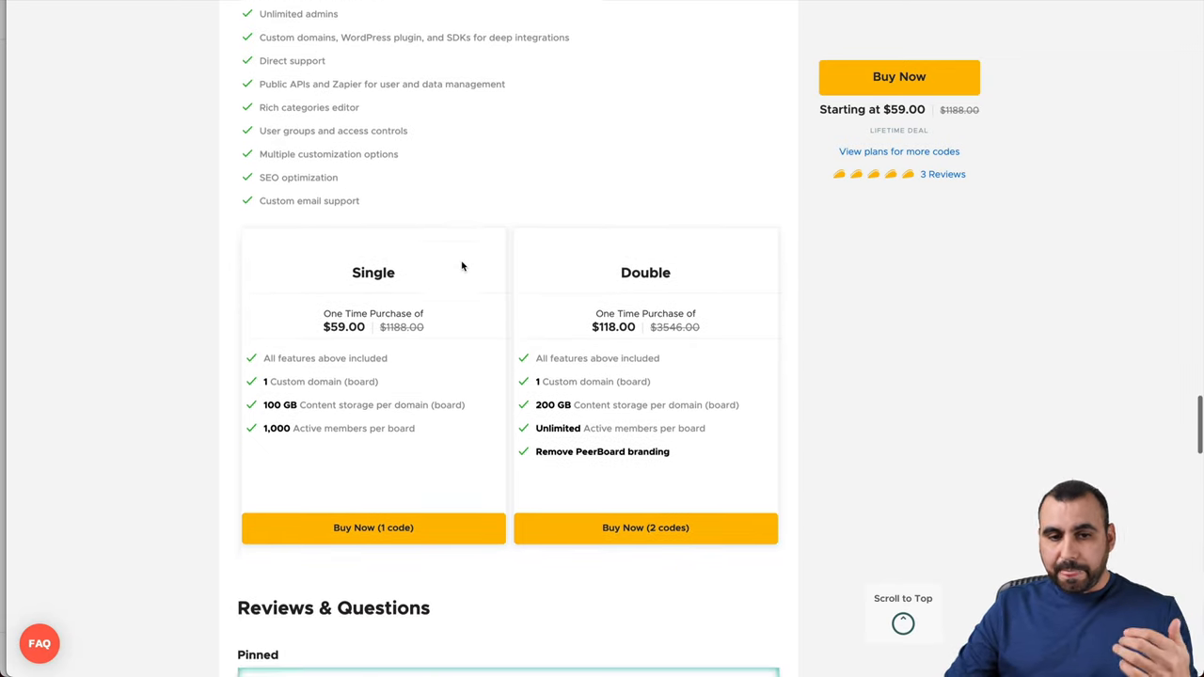
scroll("down", 3)
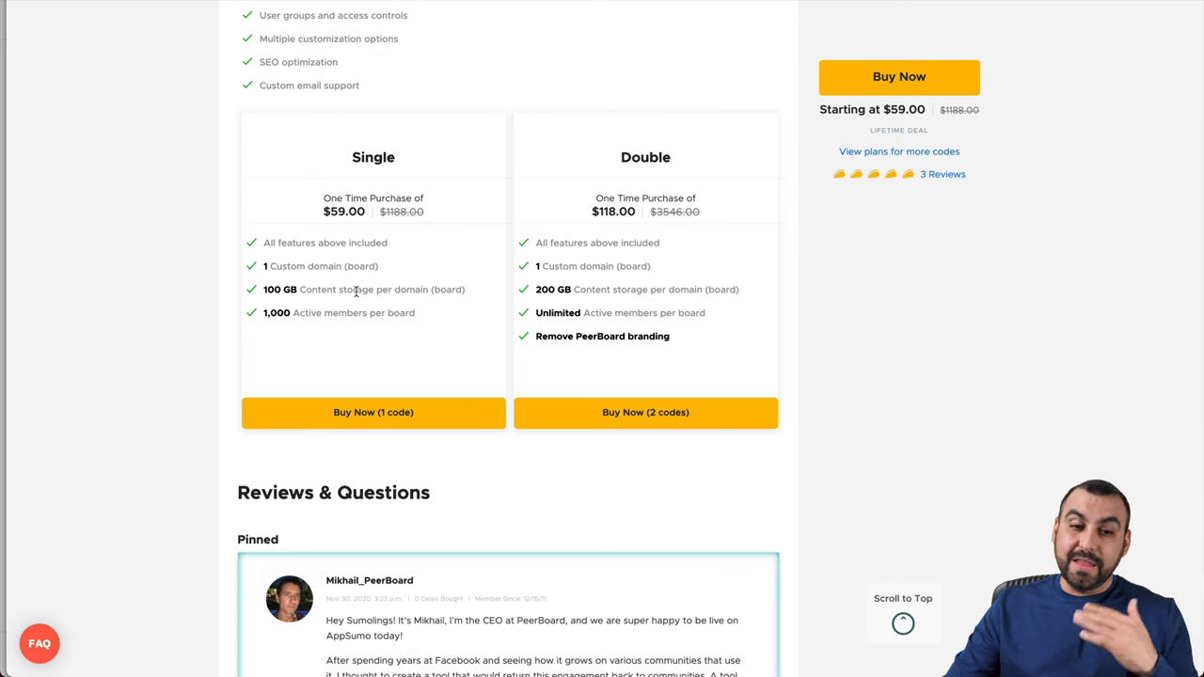
left_click_drag(264, 312, 414, 312)
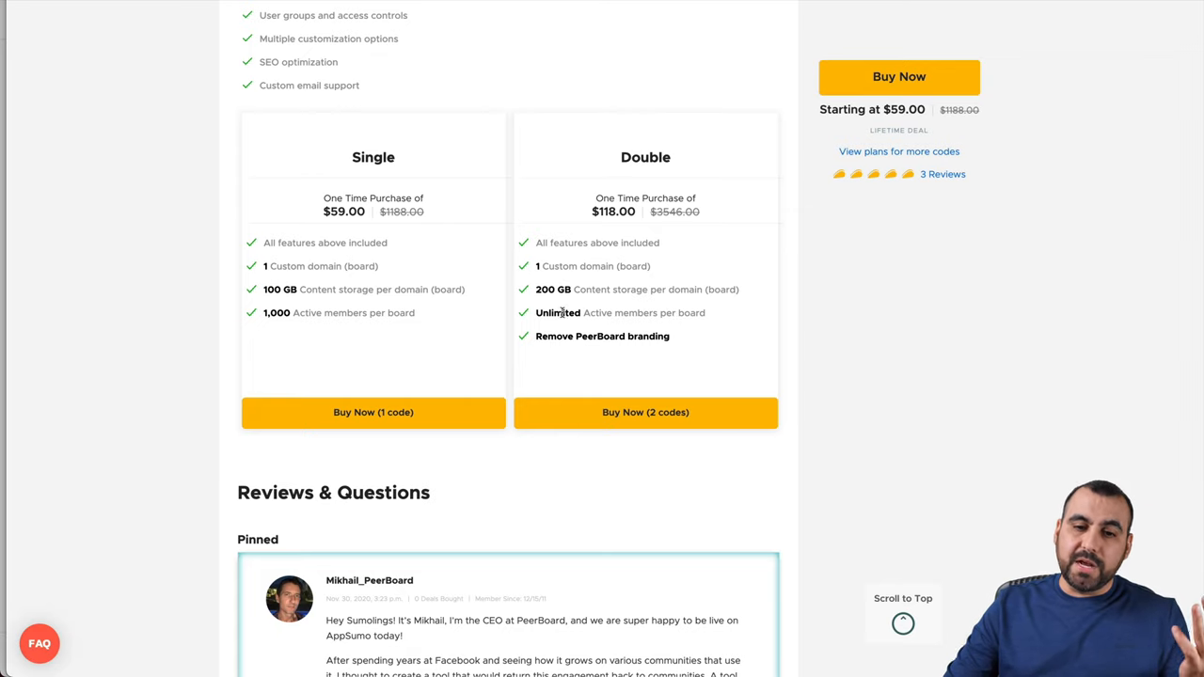
double_click(602, 334)
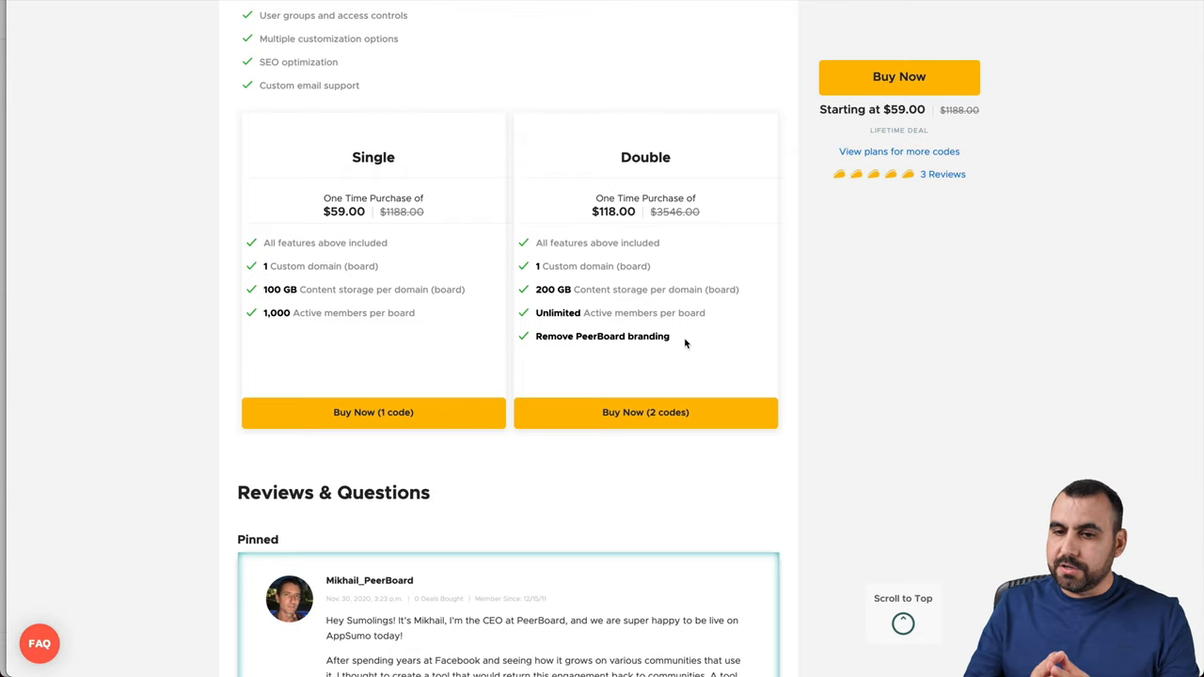
mouse_move(595, 203)
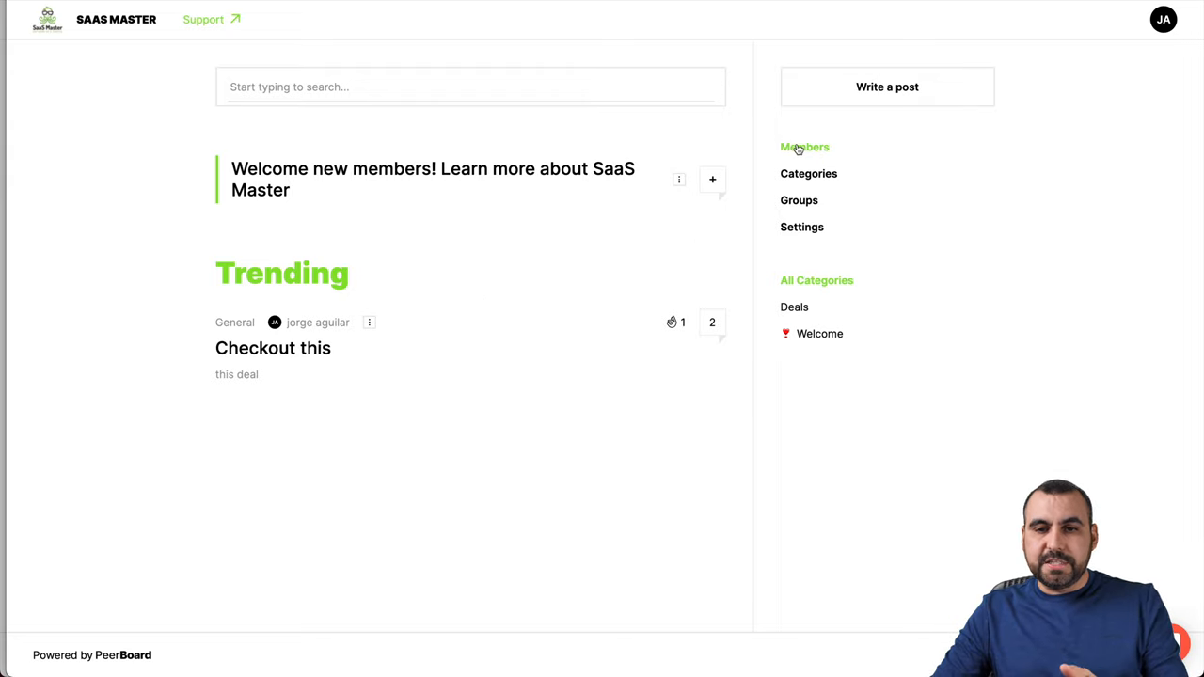
mouse_move(204, 254)
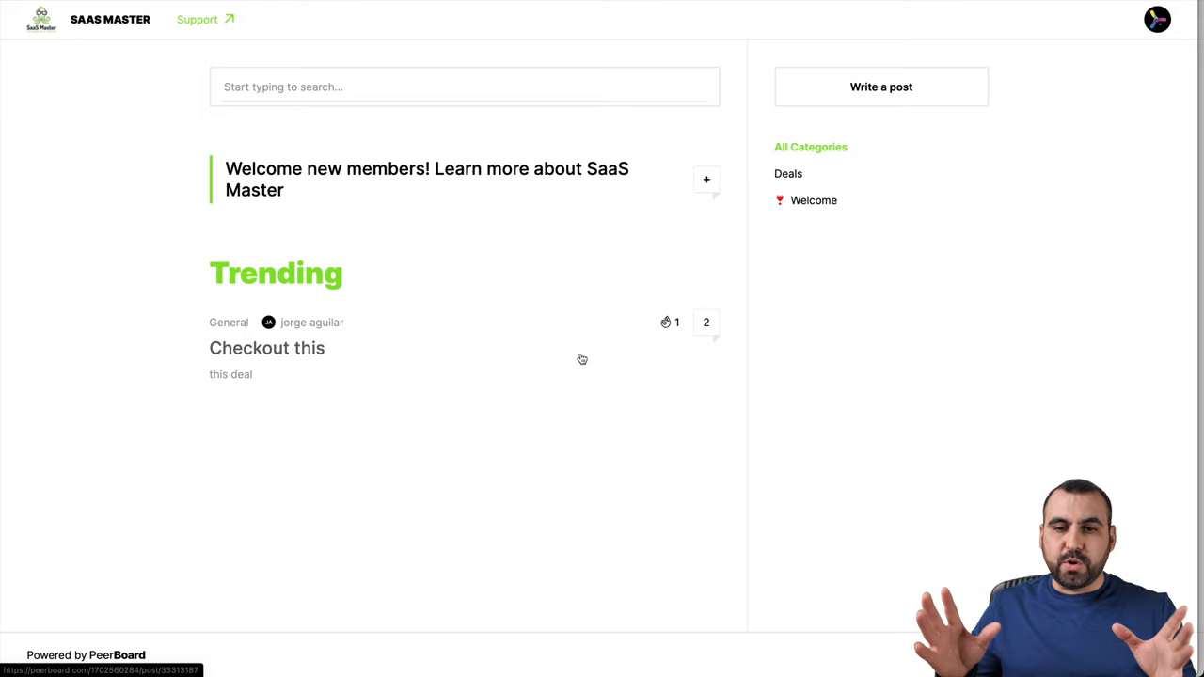
mouse_move(267, 348)
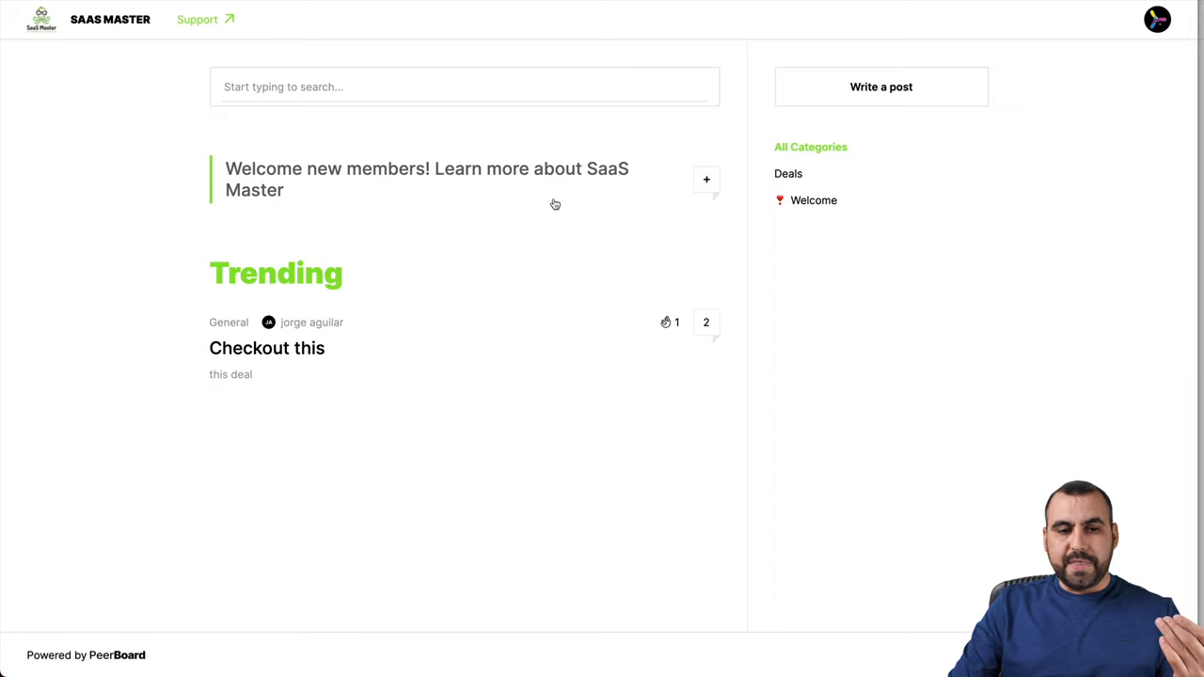
Read through the 'Welcome new members' guidelines post in the SaaS Master community.
left_click(425, 179)
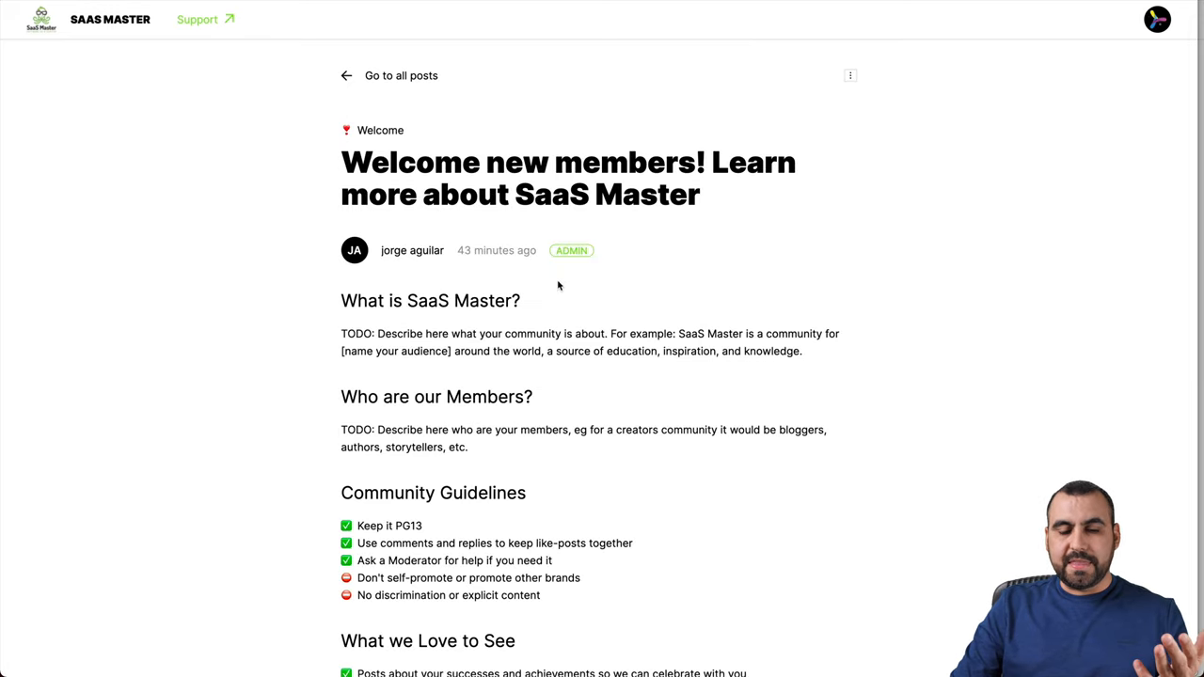
scroll("down", 3)
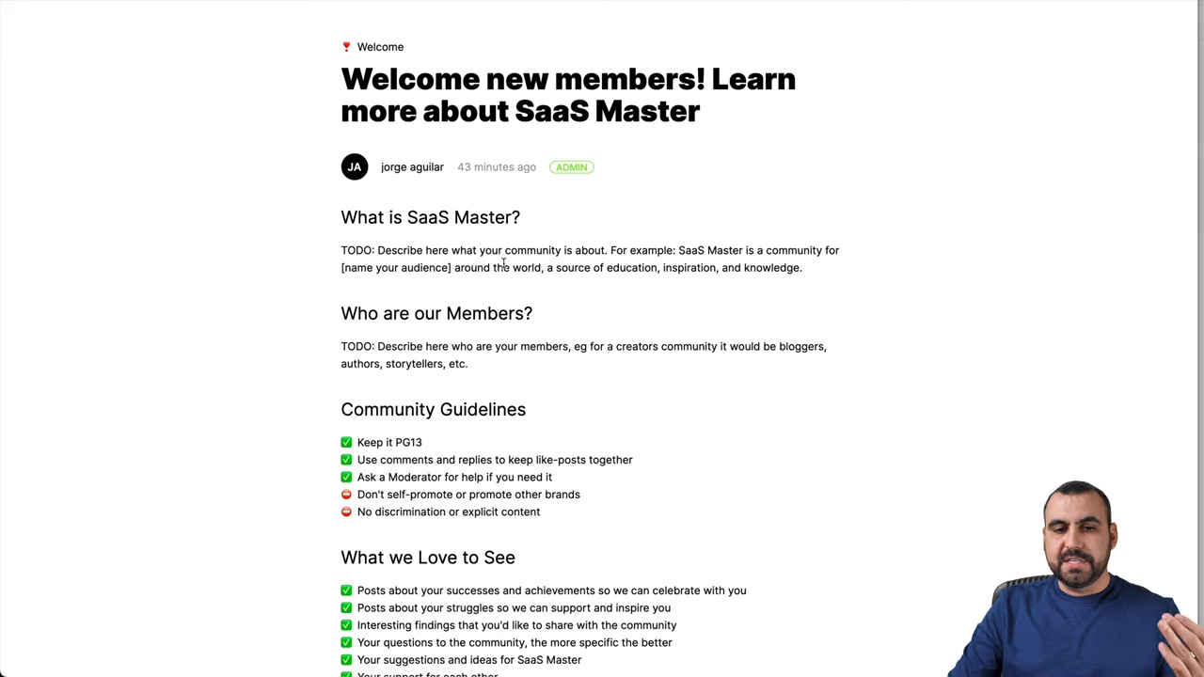
scroll("down", 3)
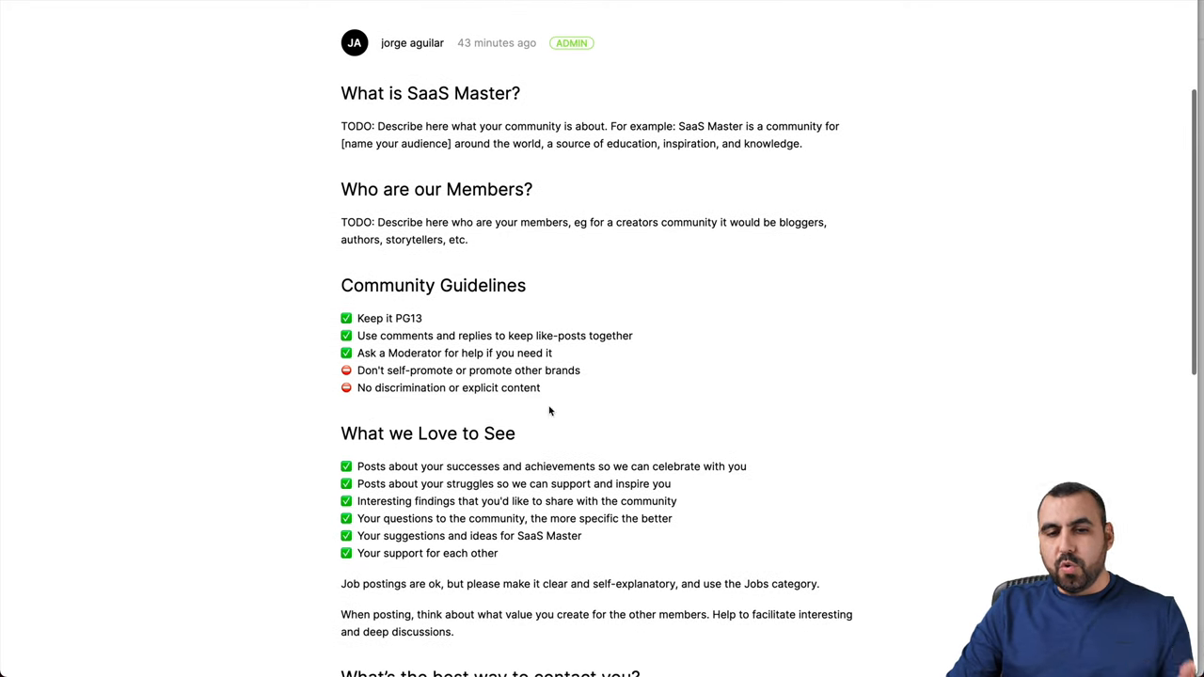
scroll("down", 3)
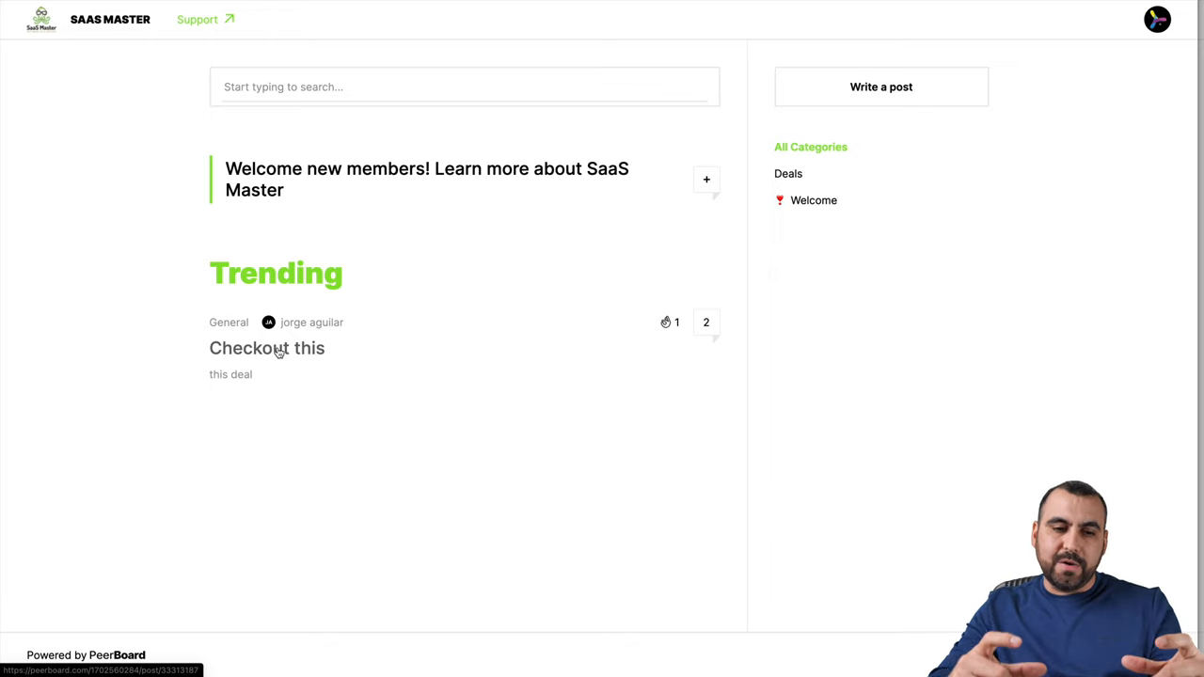
left_click(267, 348)
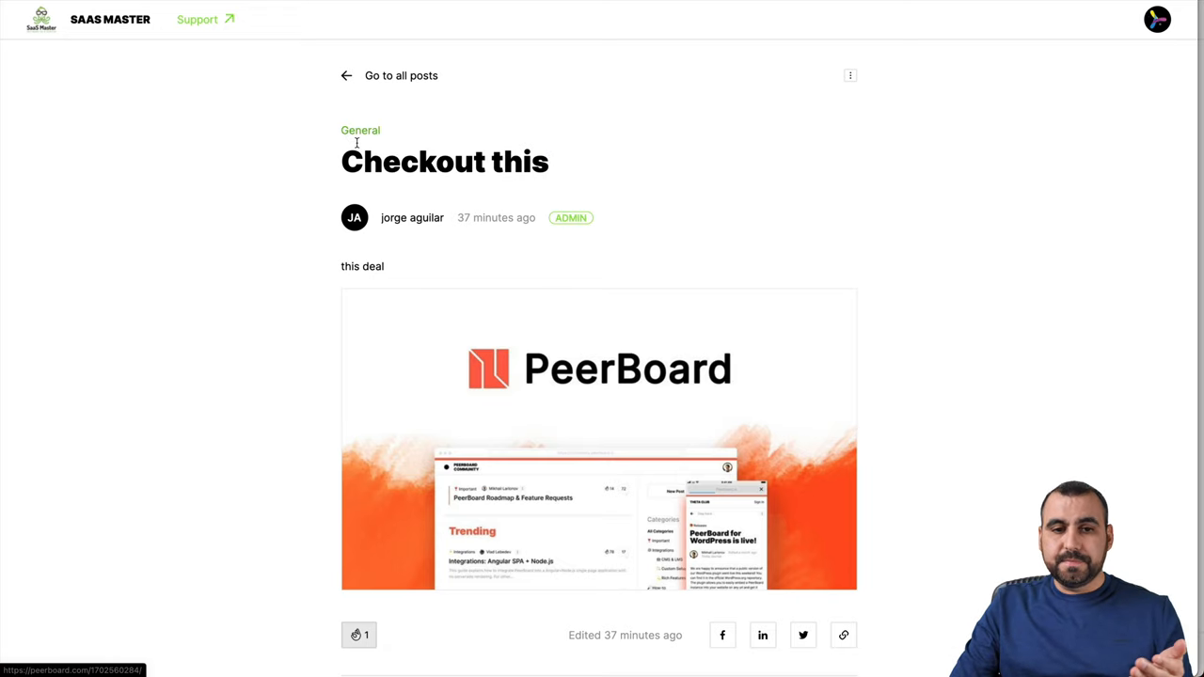
left_click_drag(341, 268, 384, 267)
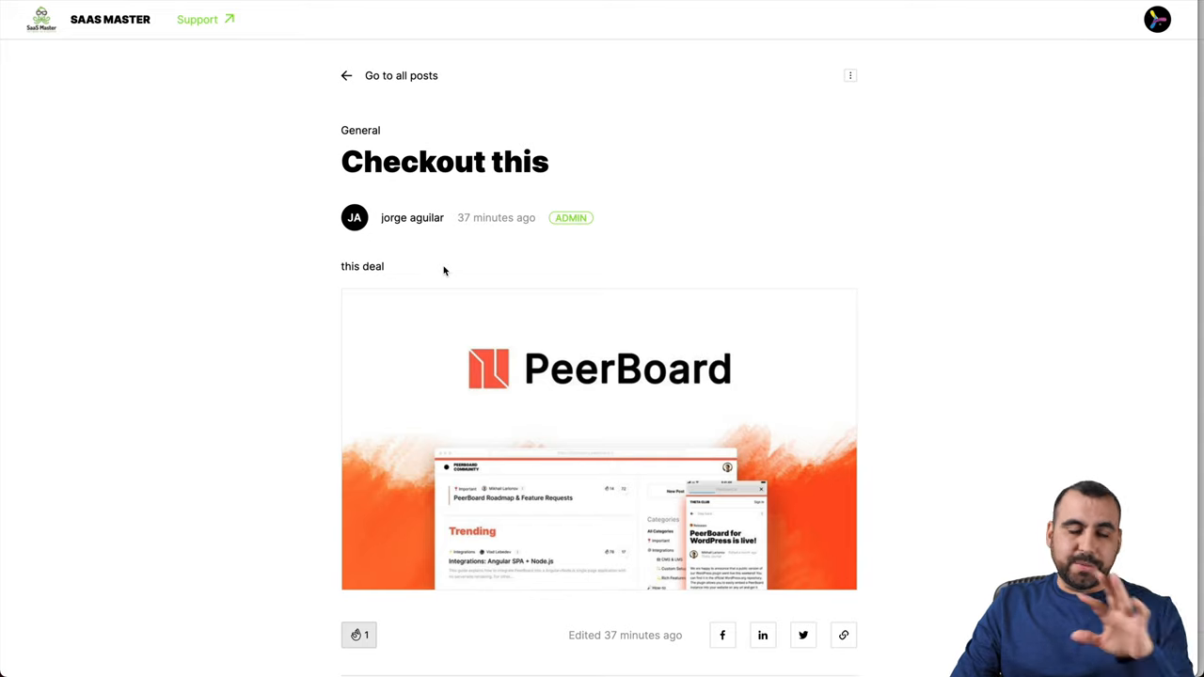
scroll("down", 3)
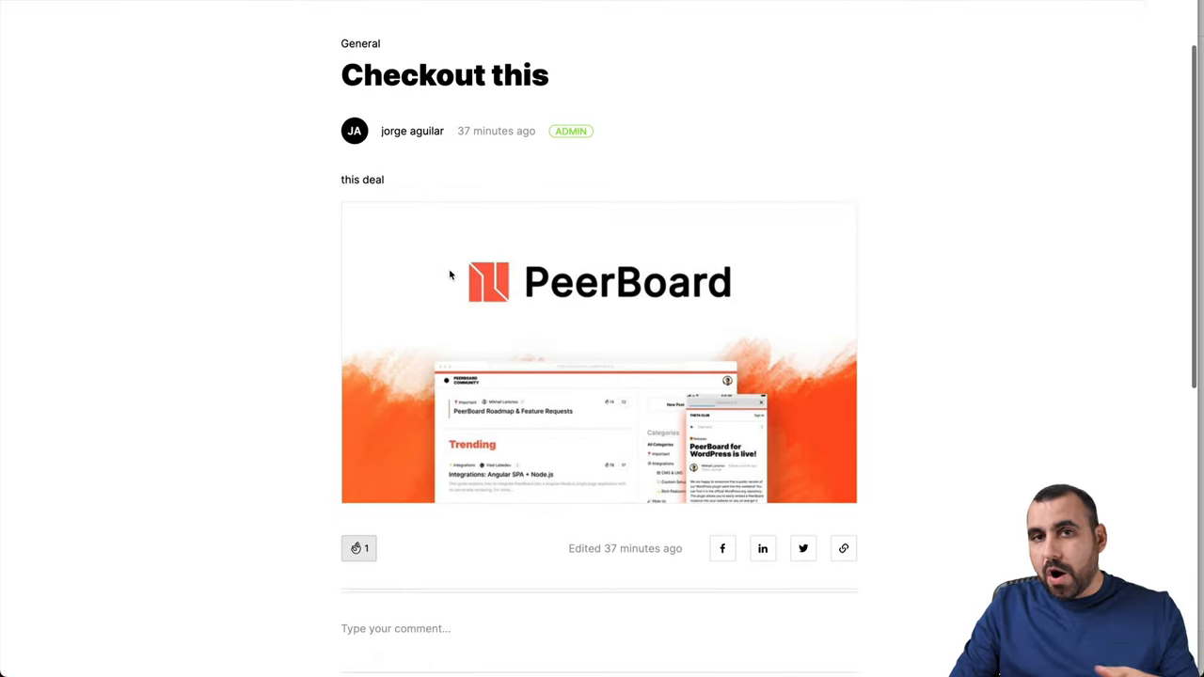
scroll("down", 3)
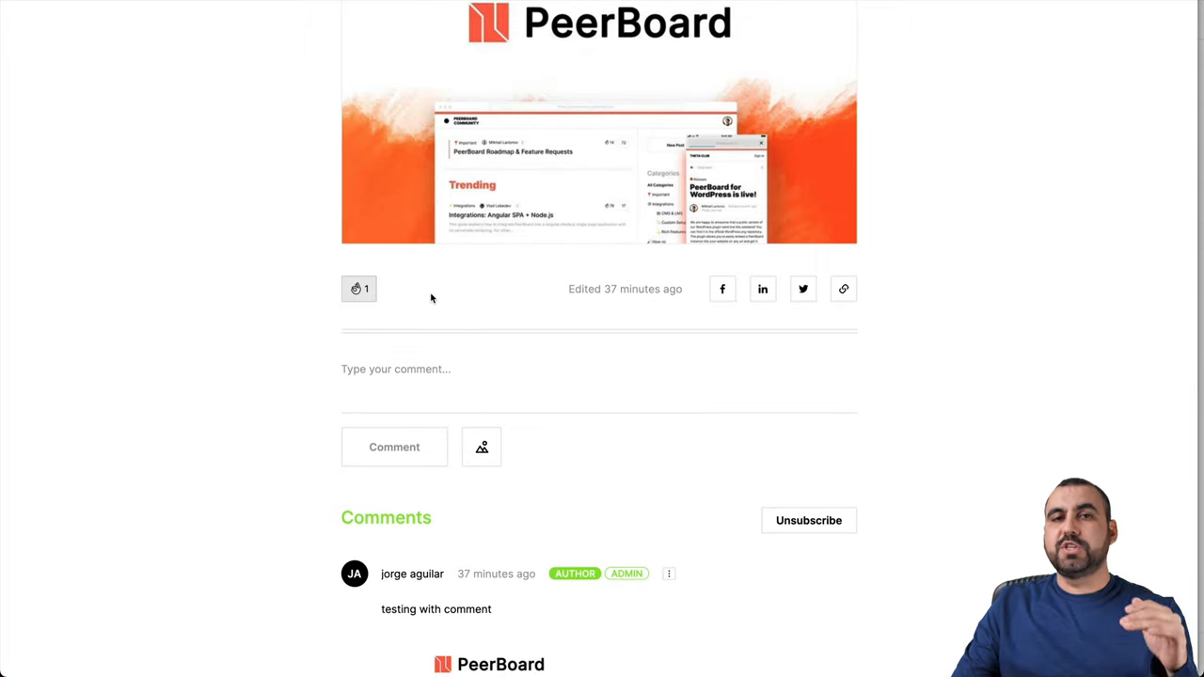
mouse_move(662, 274)
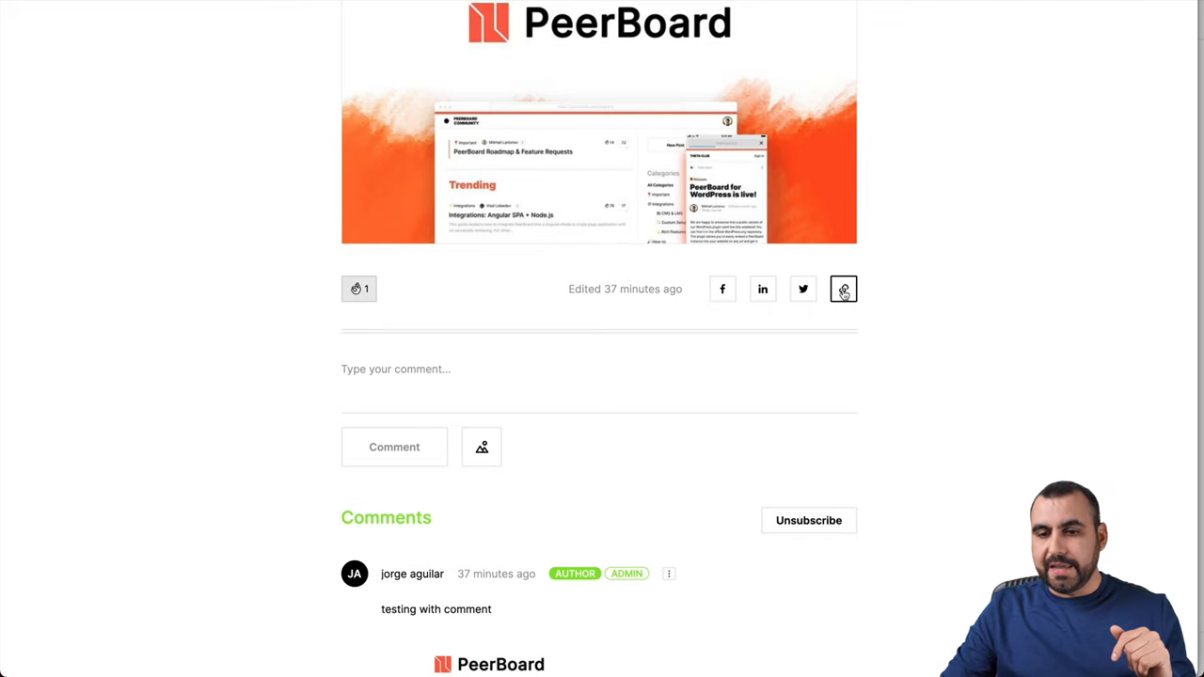
scroll("down", 3)
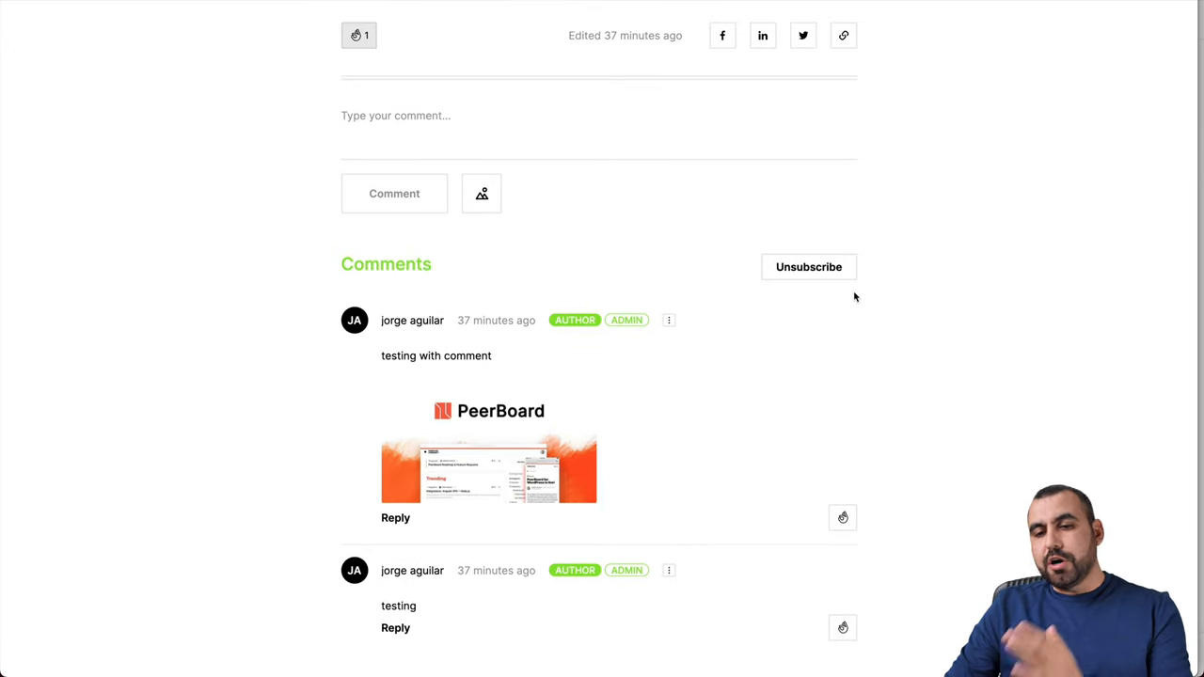
scroll("up", 3)
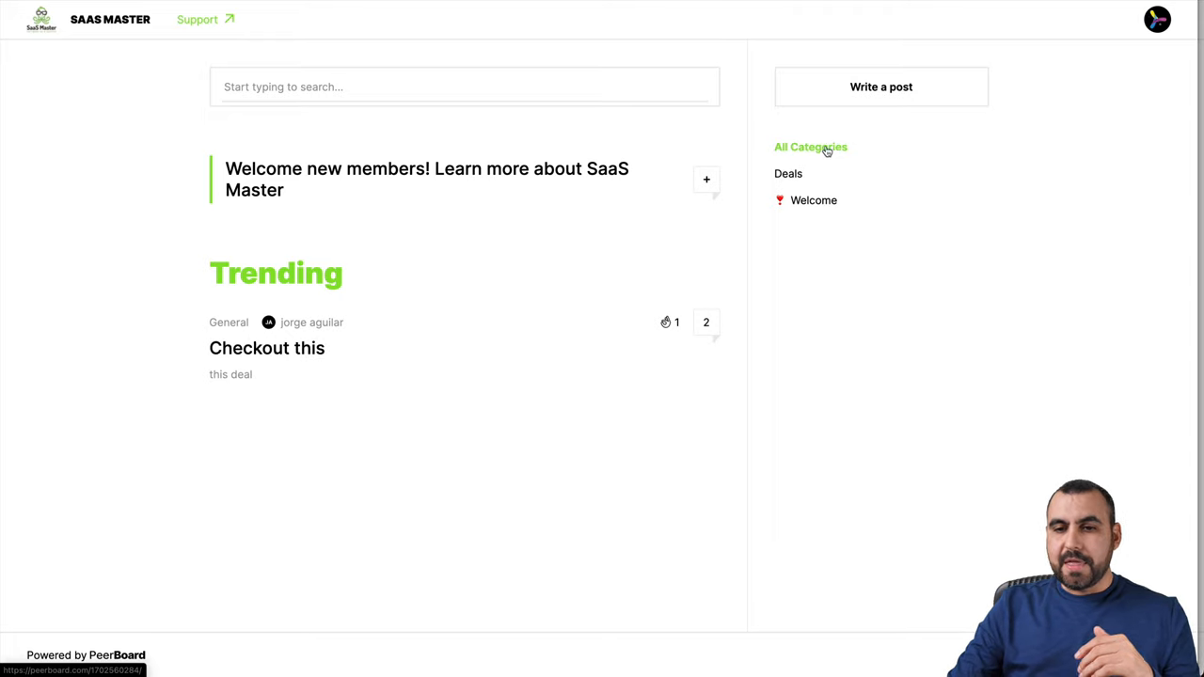
mouse_move(833, 230)
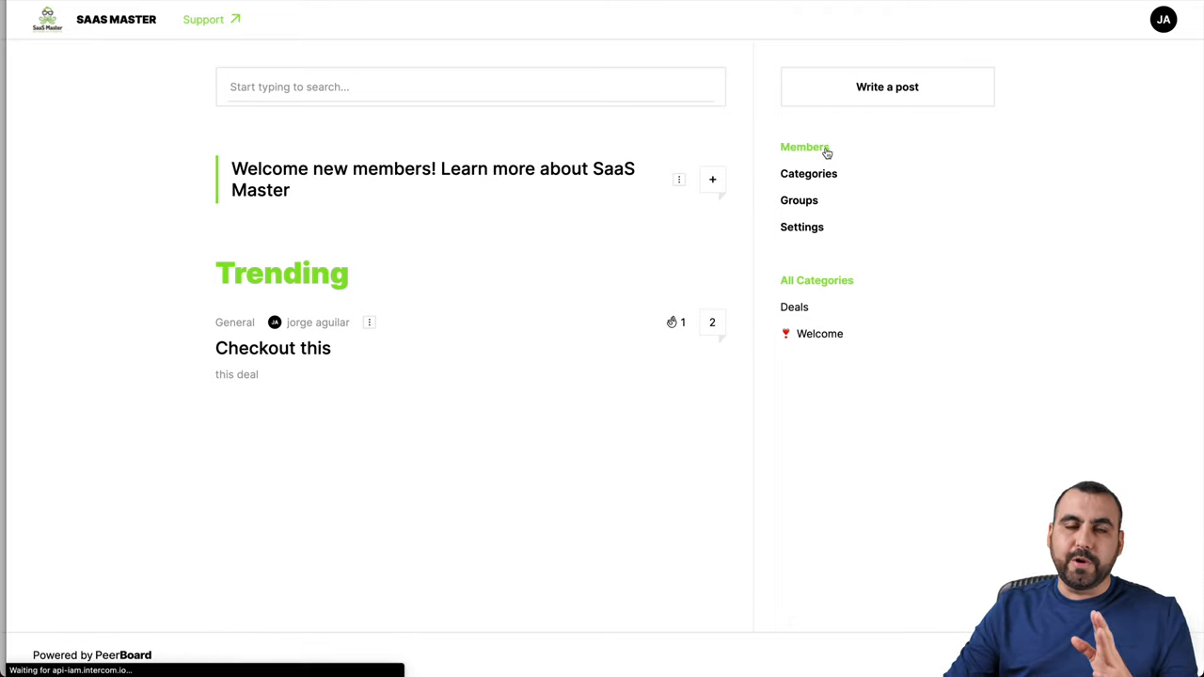
left_click(805, 146)
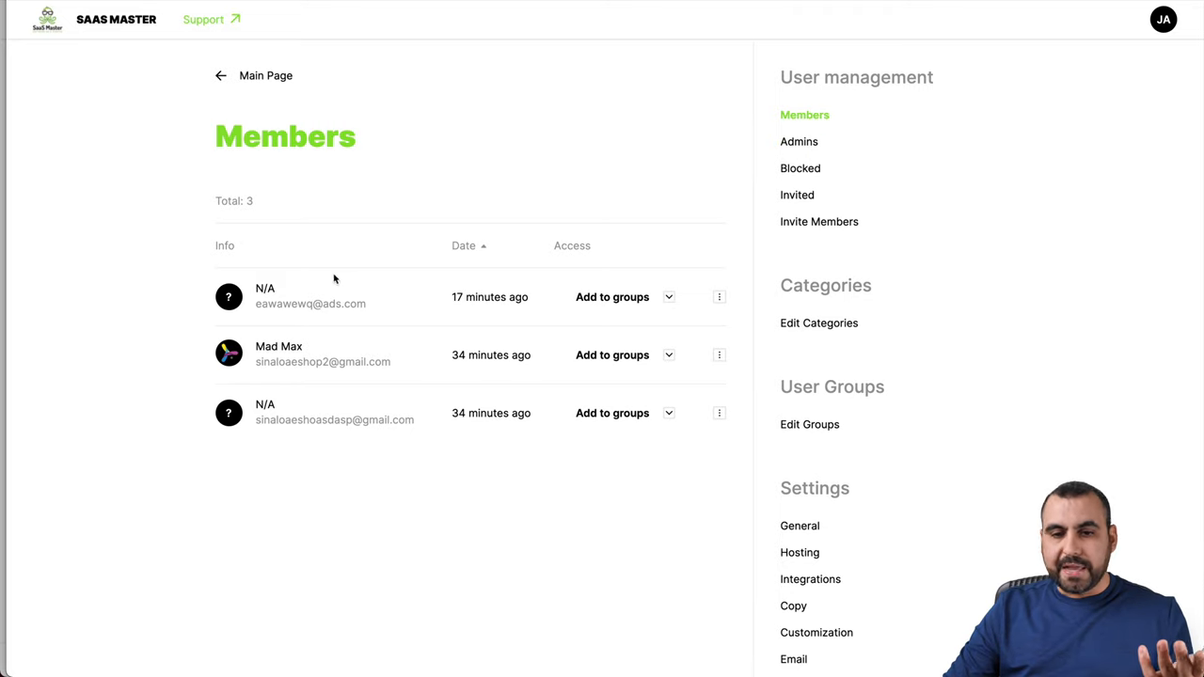
mouse_move(324, 361)
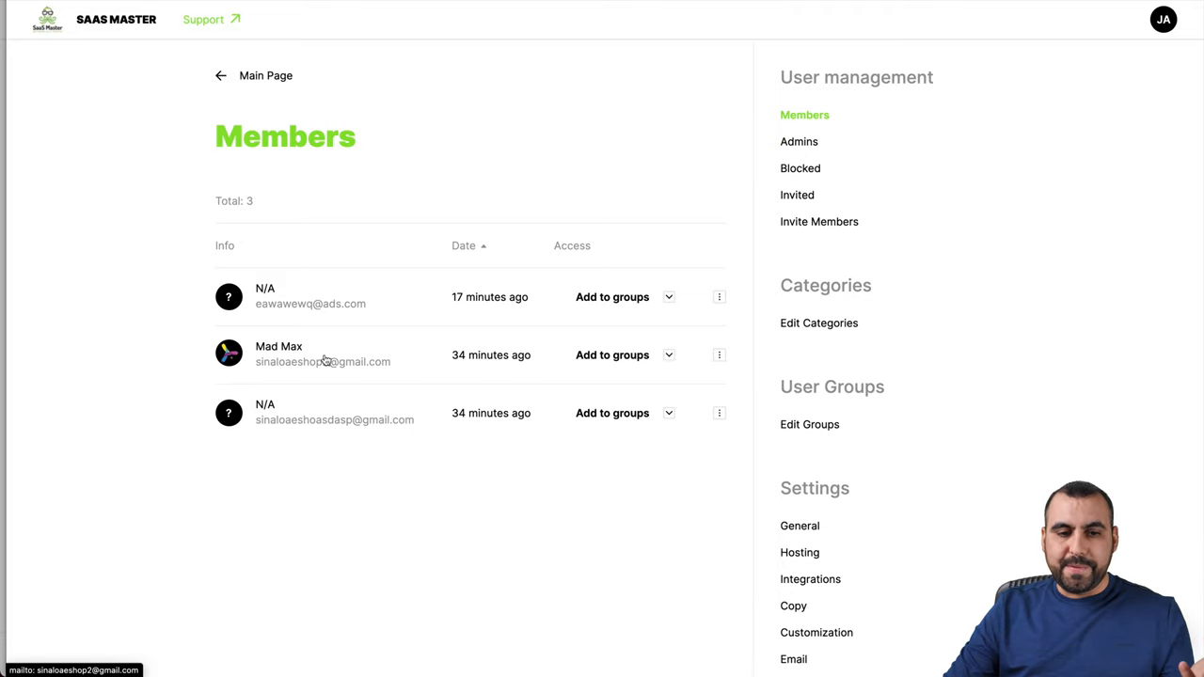
left_click(718, 354)
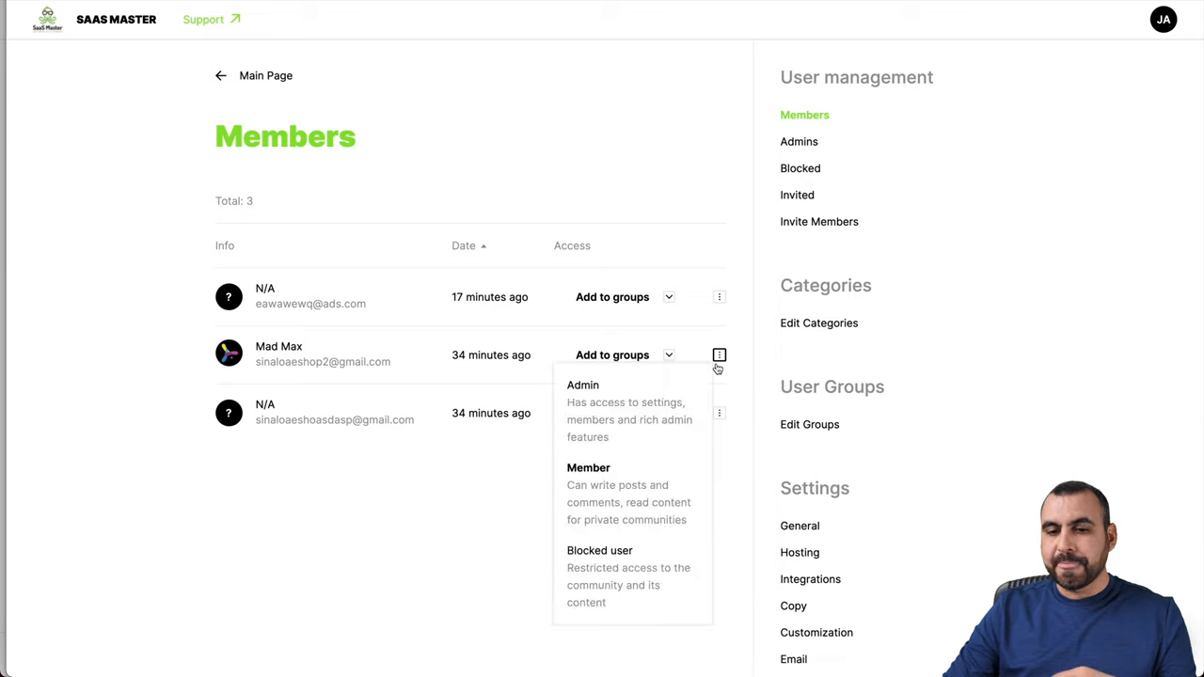
mouse_move(625, 575)
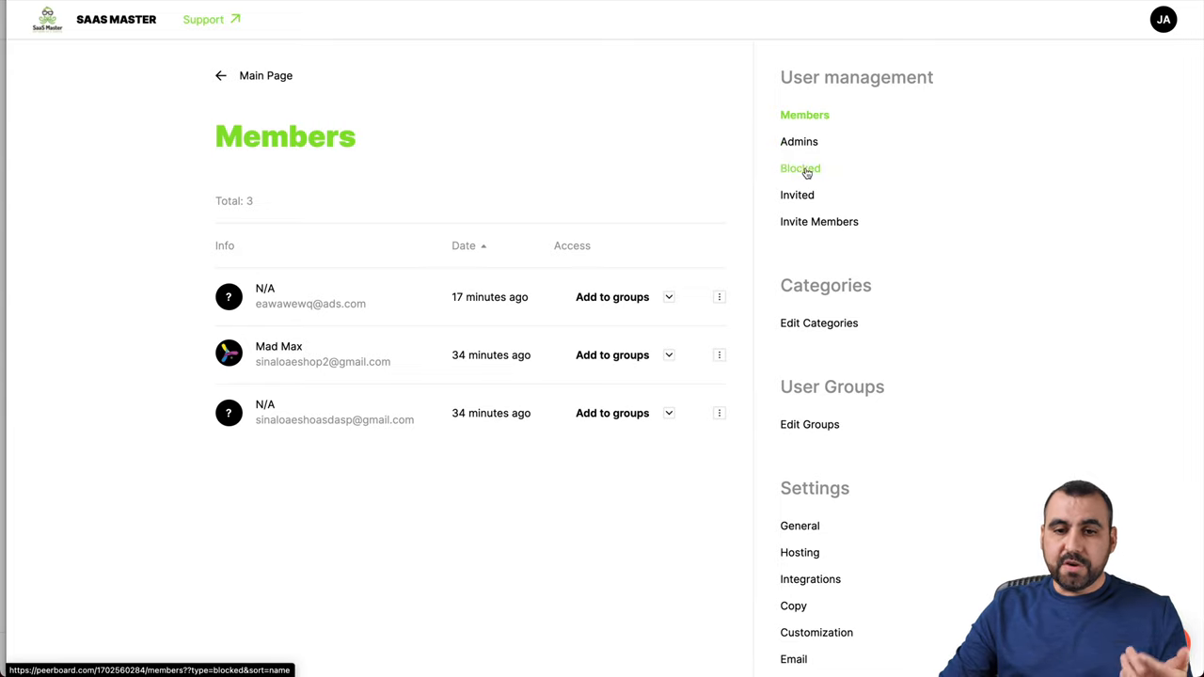
mouse_move(820, 222)
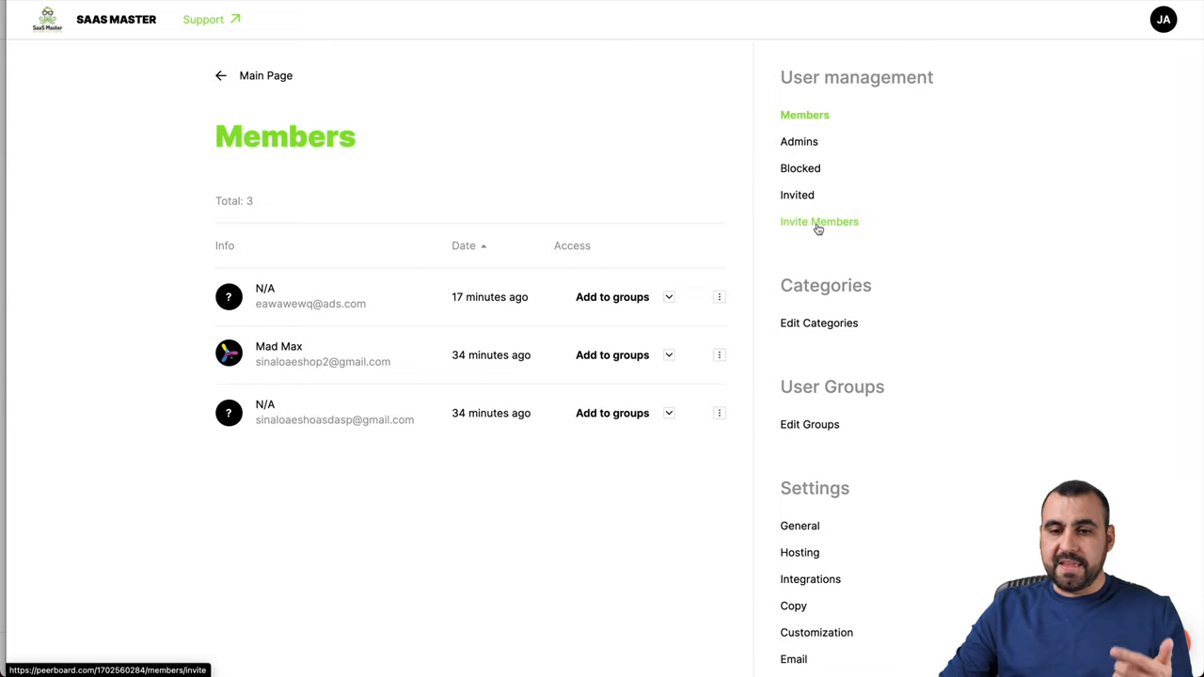
Bring up the Invite Members page with email list, CSV upload and 1000/1000 daily invites.
left_click(820, 222)
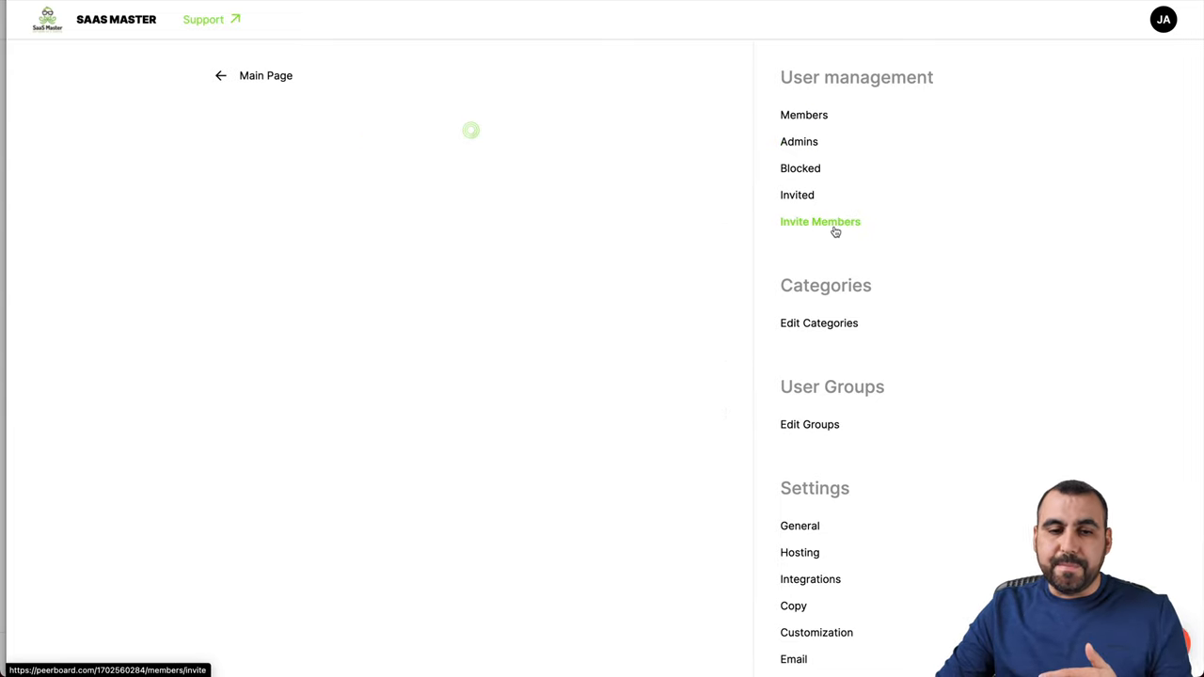
mouse_move(741, 254)
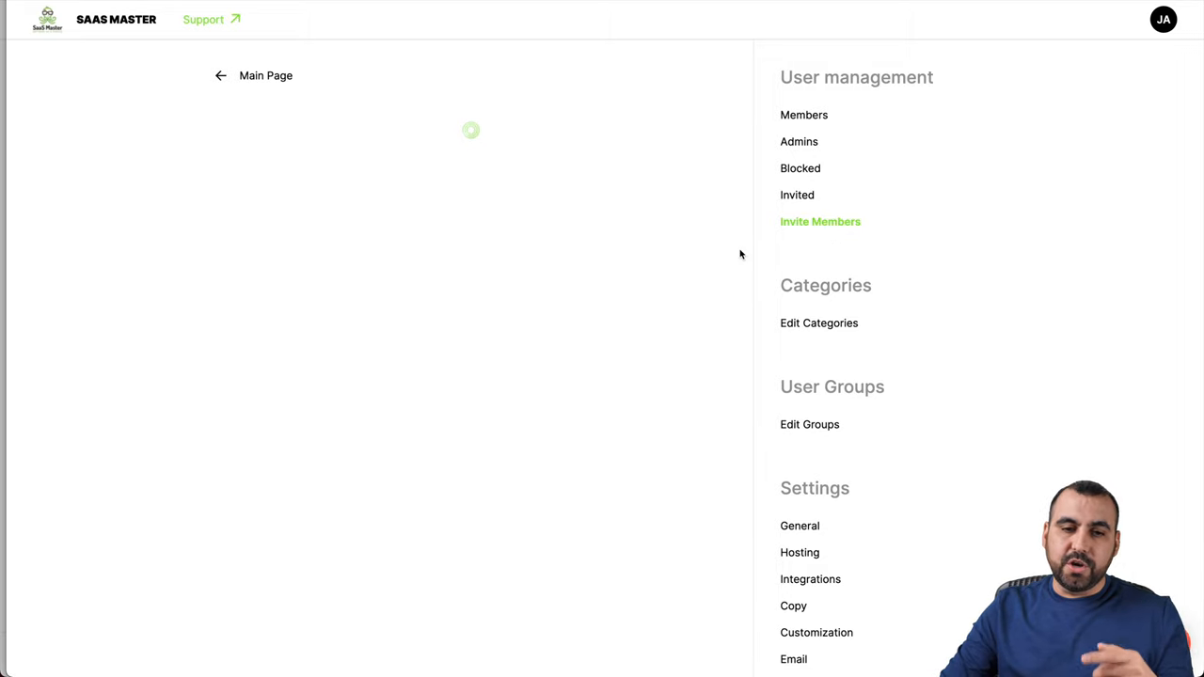
left_click(820, 222)
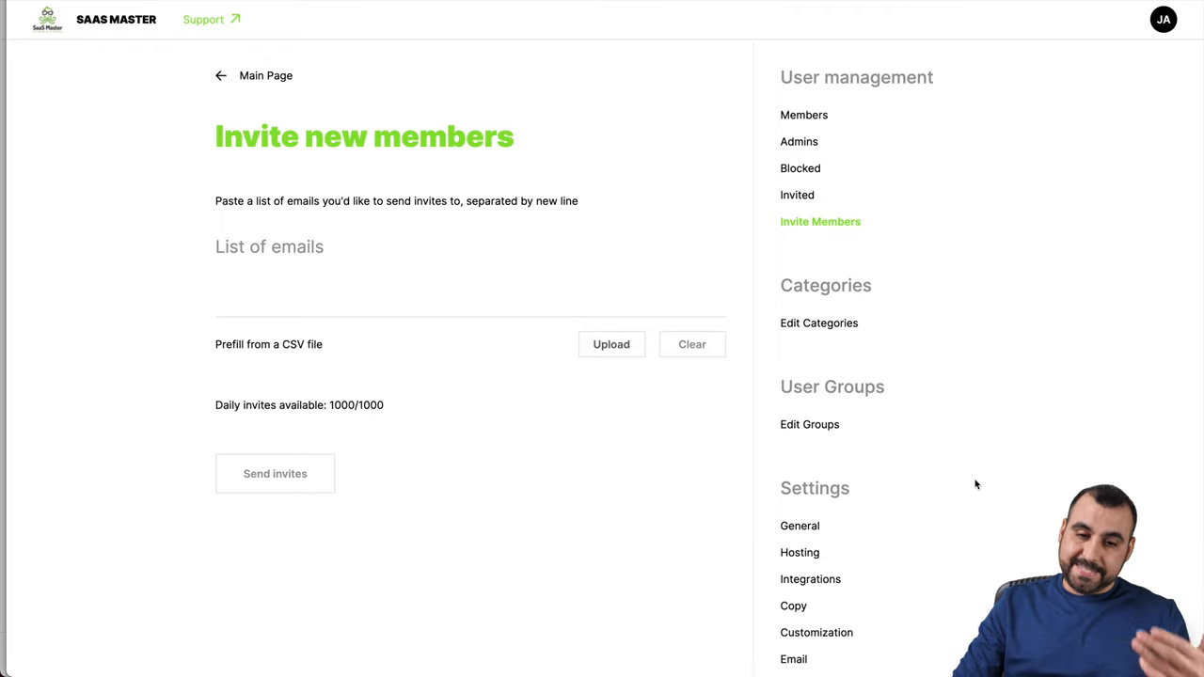
mouse_move(628, 408)
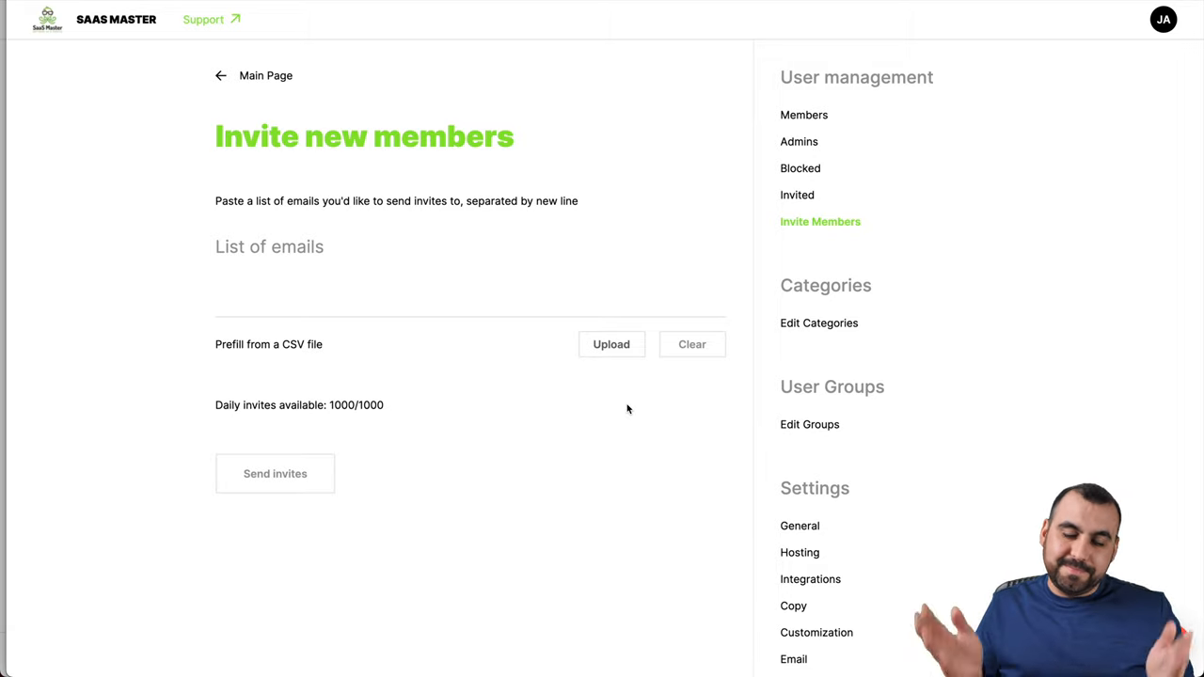
mouse_move(365, 425)
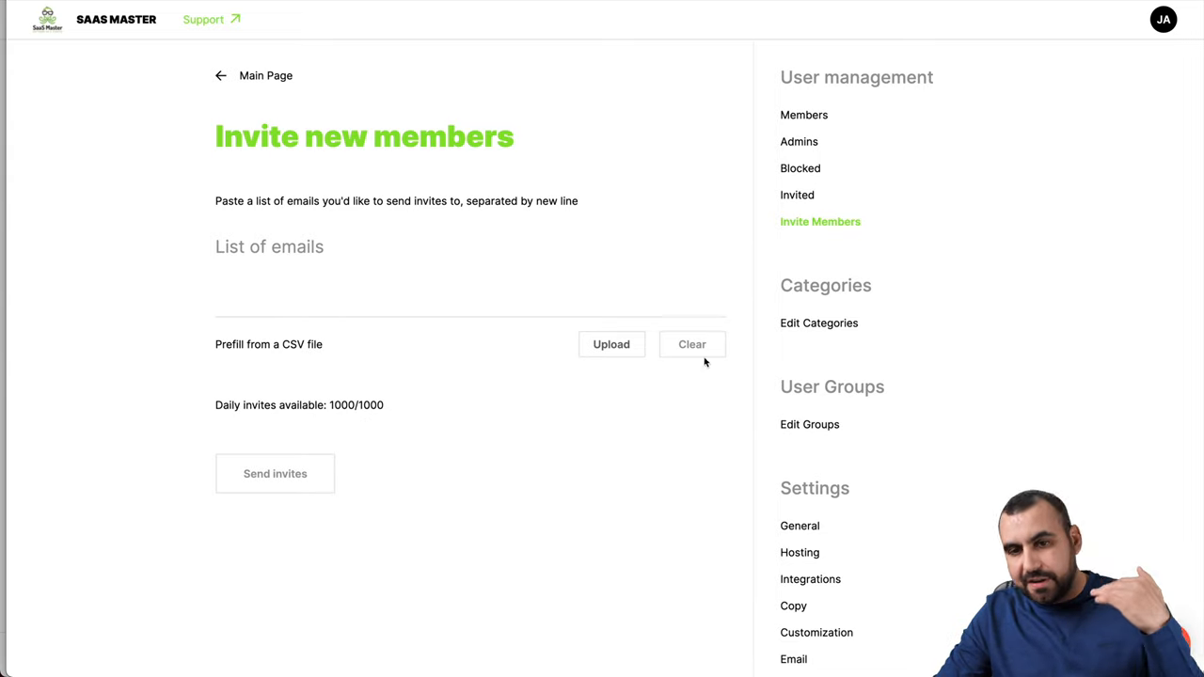
Create a new category named NEW in the Categories settings above Deals and Welcome.
left_click(818, 323)
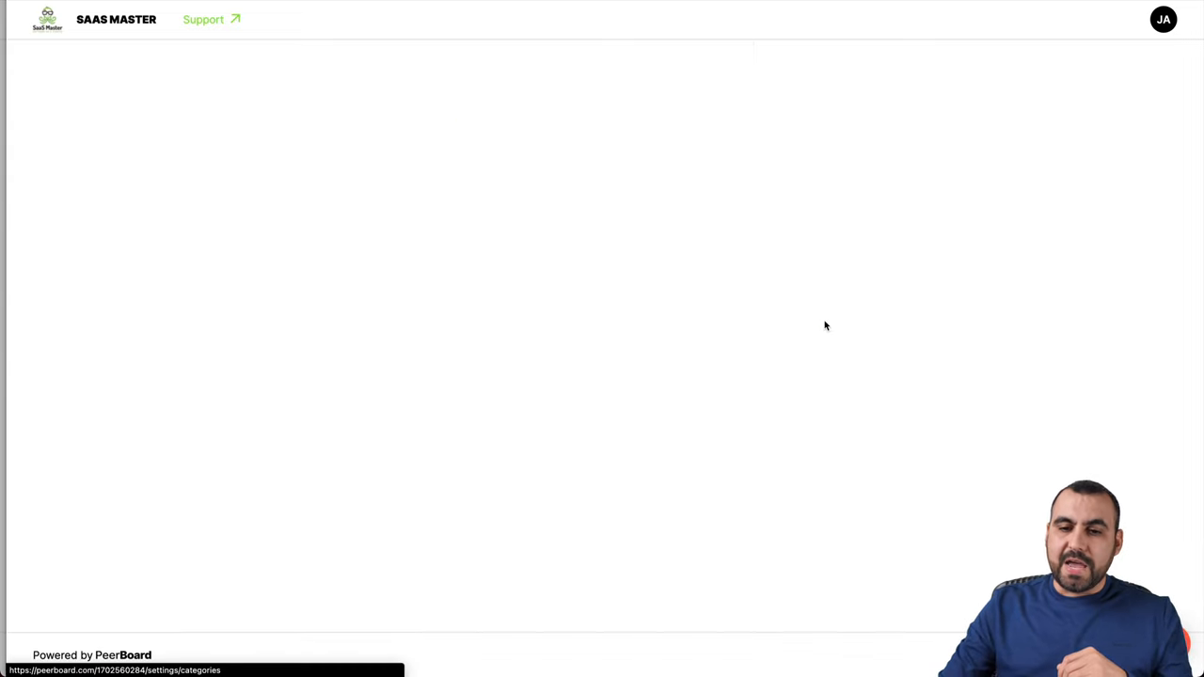
left_click(820, 323)
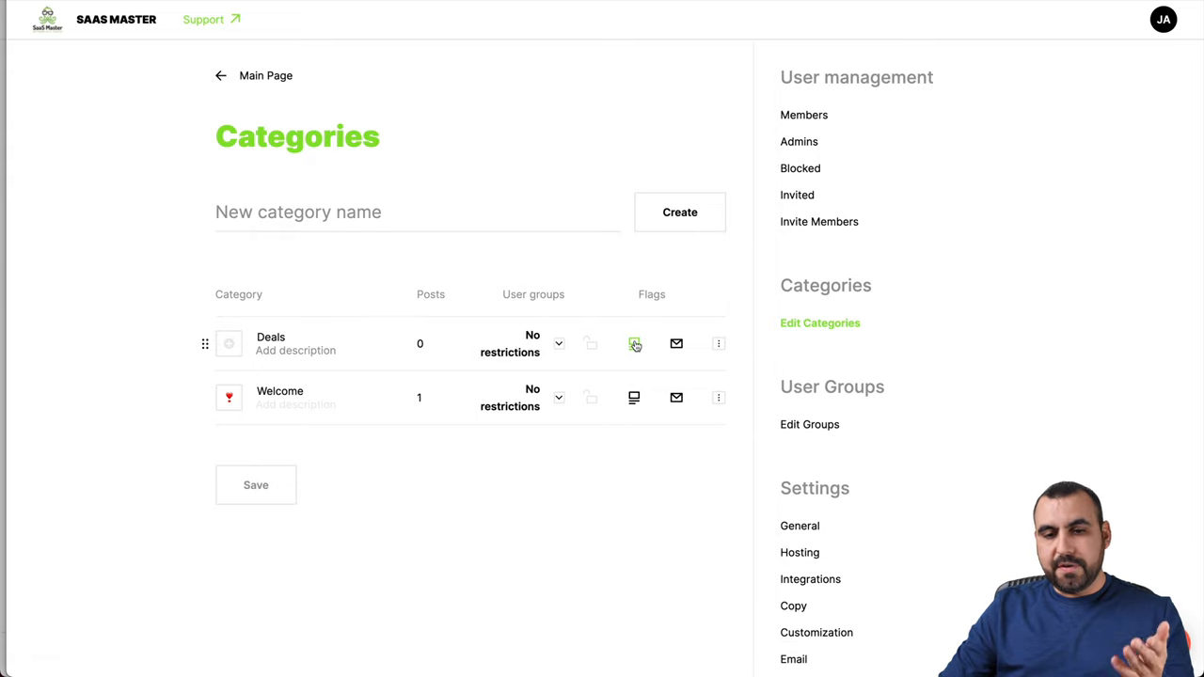
left_click(677, 342)
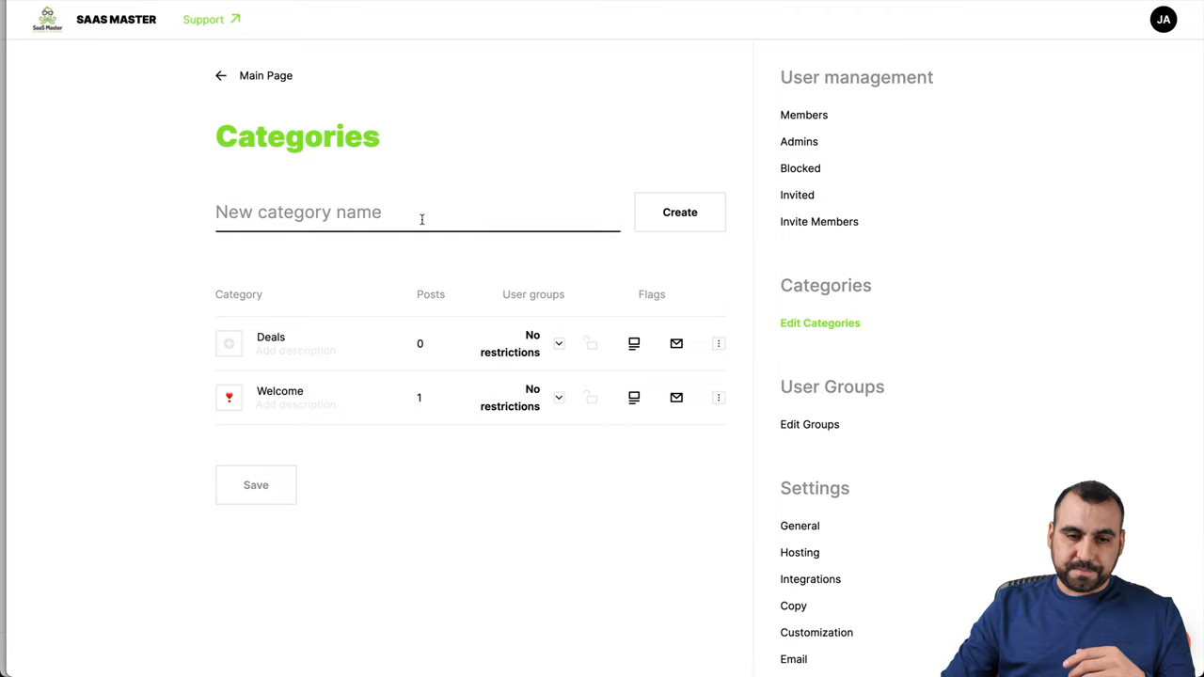
type("NEW")
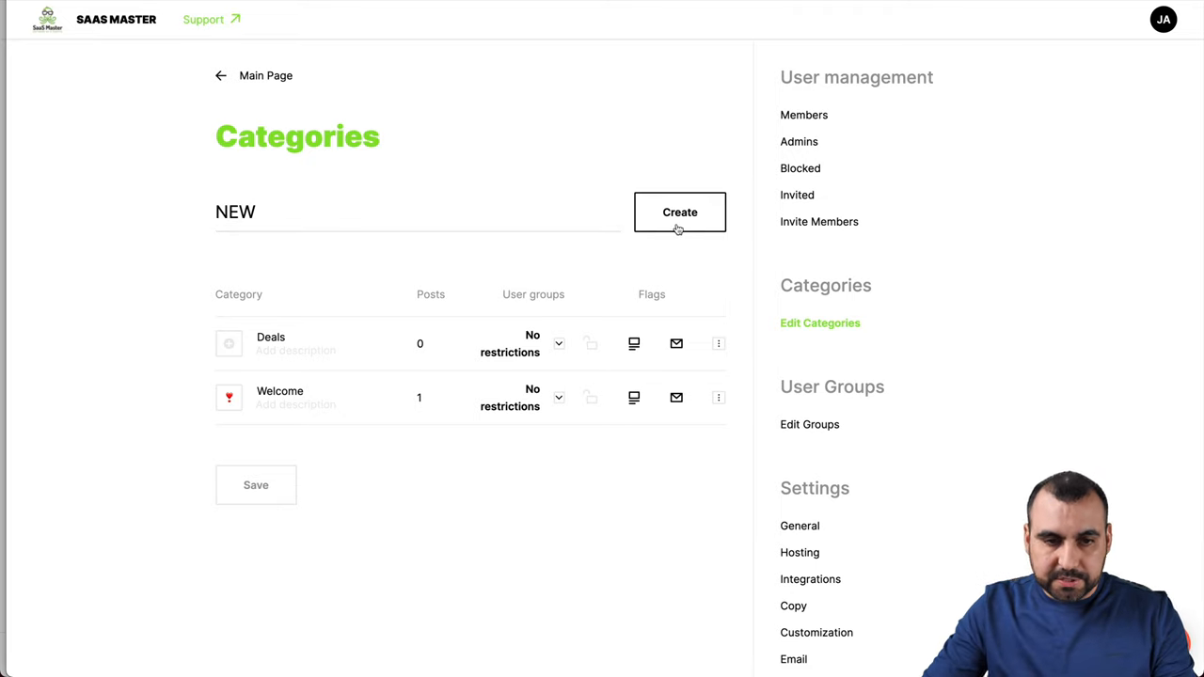
left_click(679, 211)
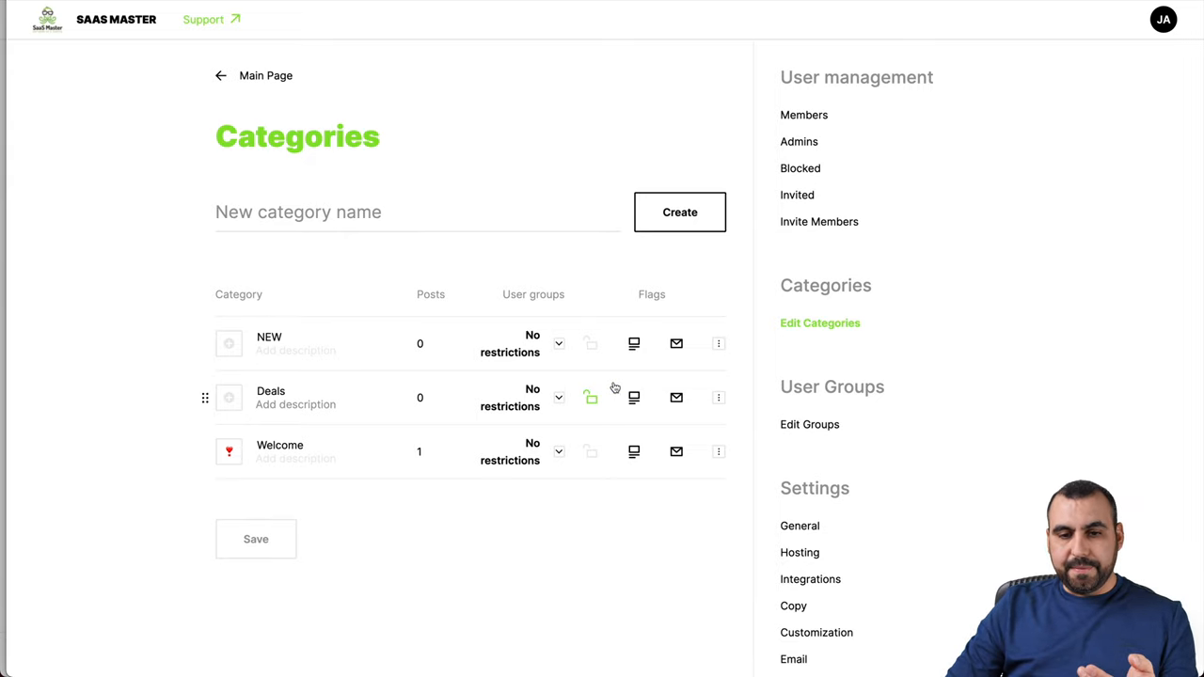
mouse_move(748, 331)
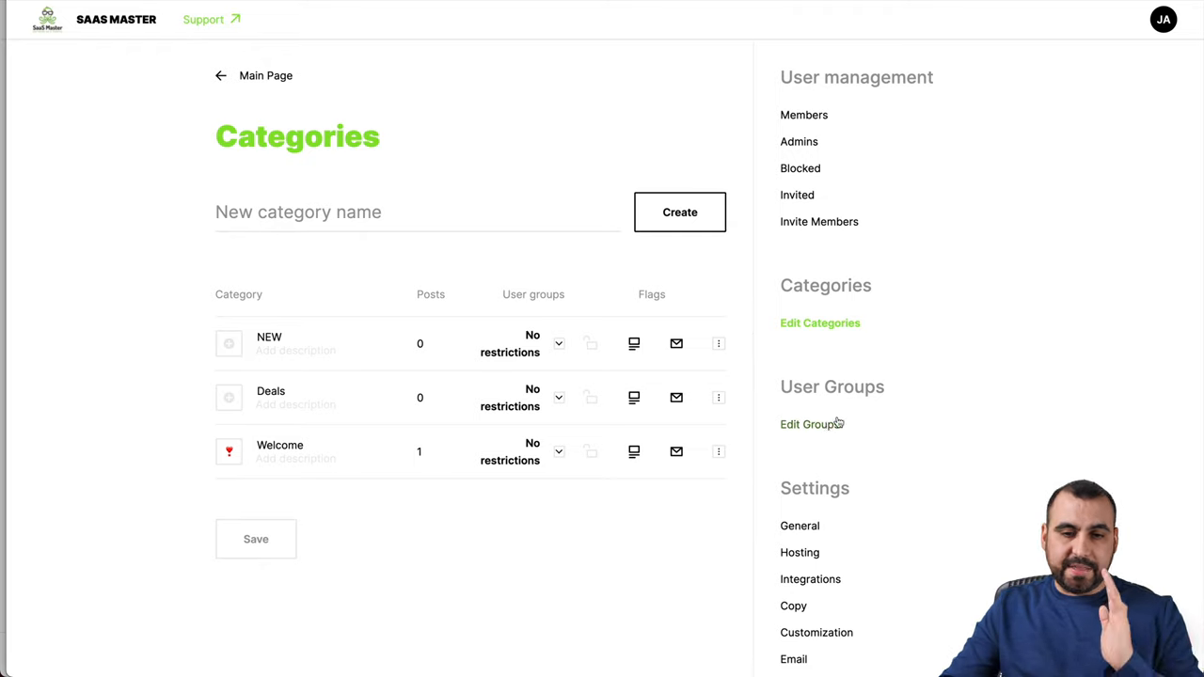
View the LTD deals group colour in Groups settings and toggle the Deals group visibility.
left_click(809, 425)
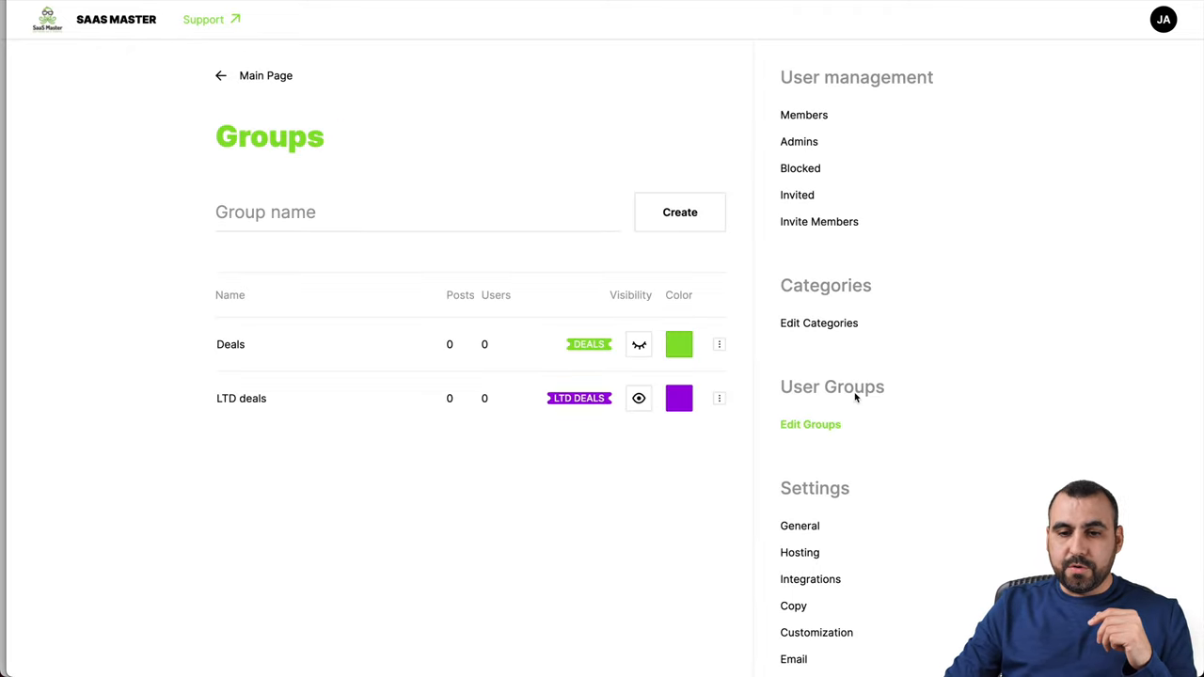
mouse_move(398, 333)
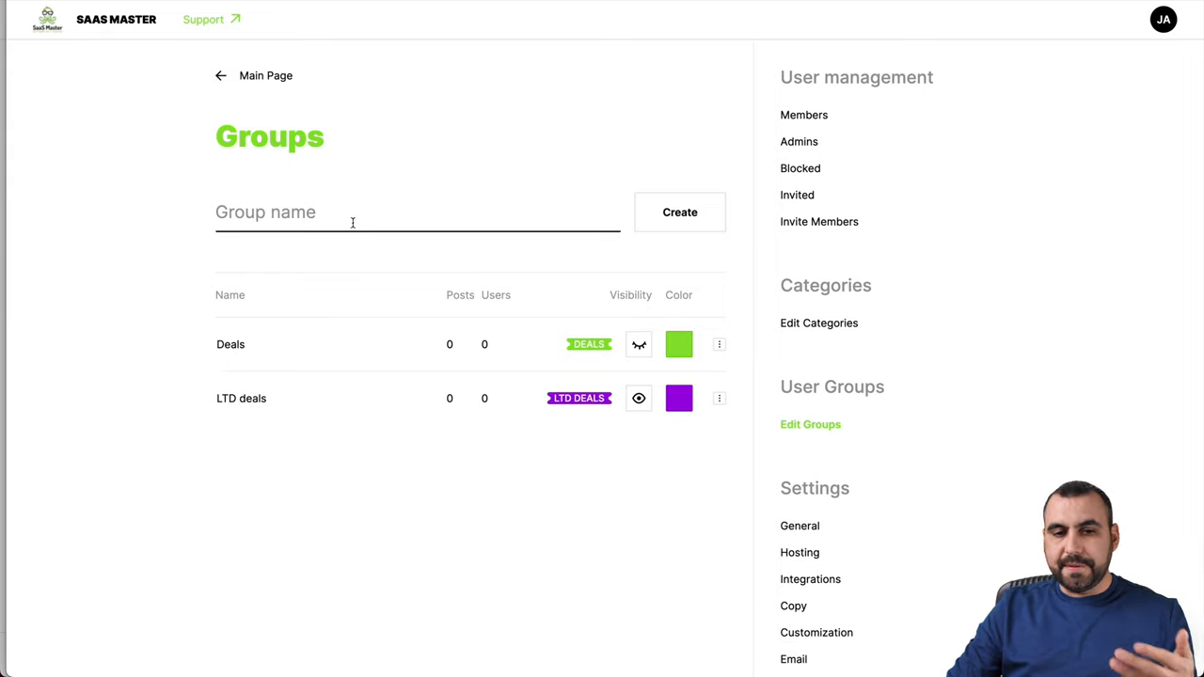
left_click(677, 398)
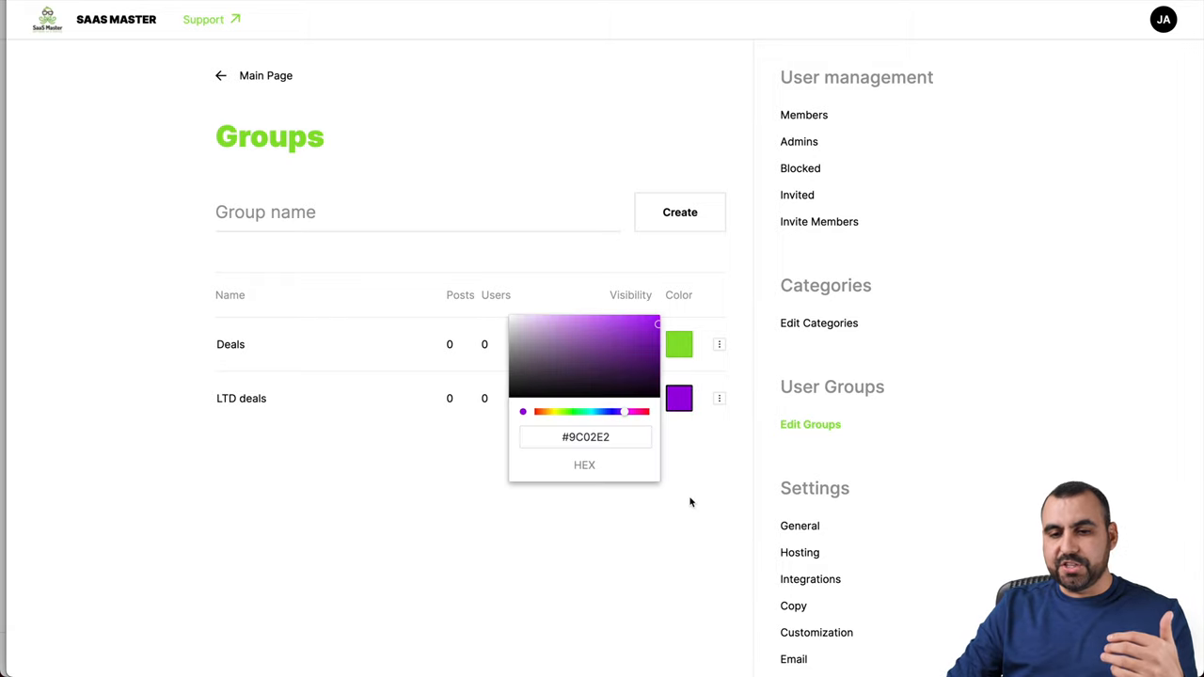
left_click(692, 500)
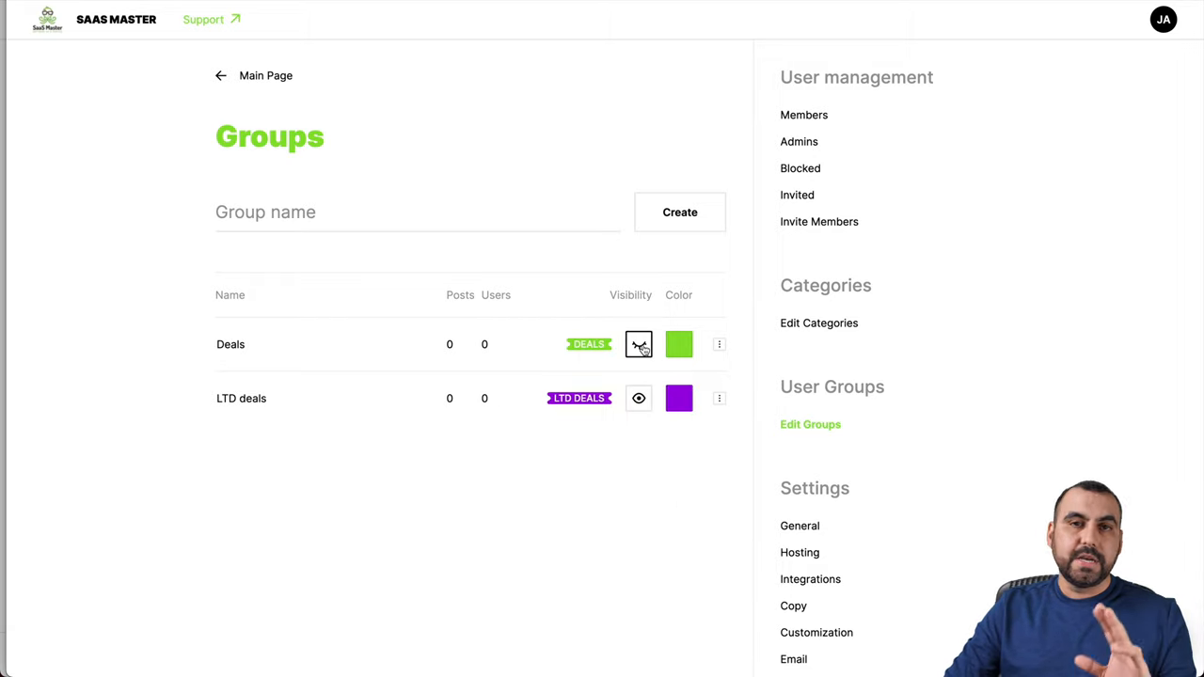
left_click(640, 344)
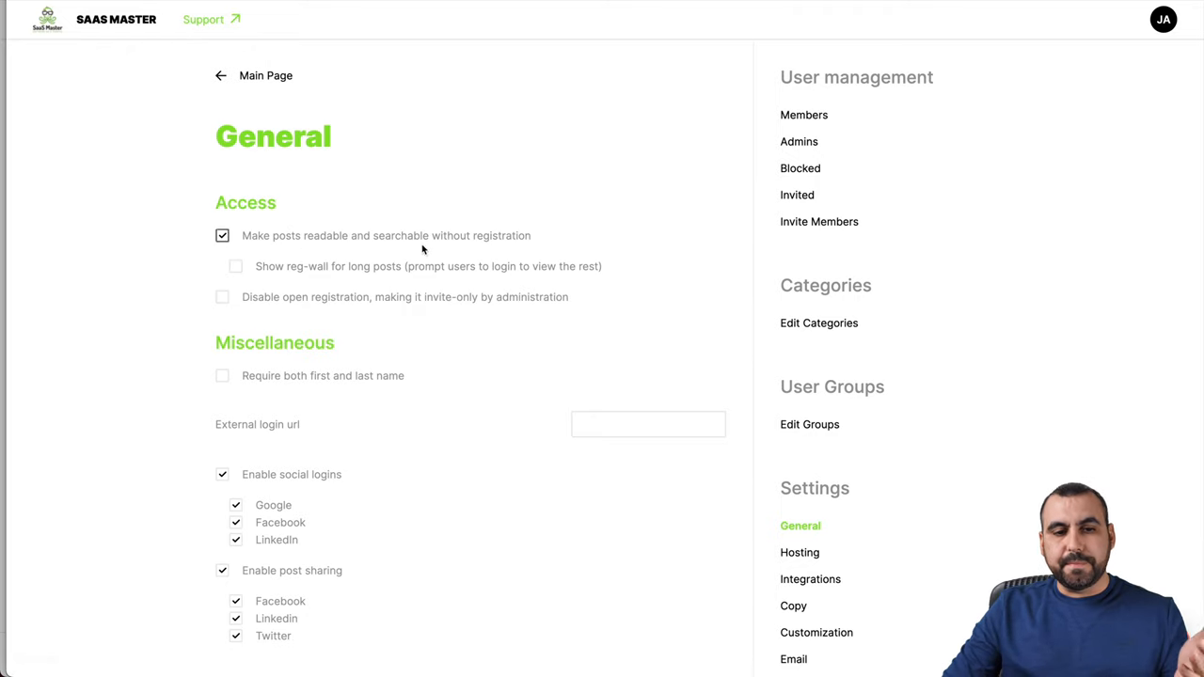
mouse_move(563, 239)
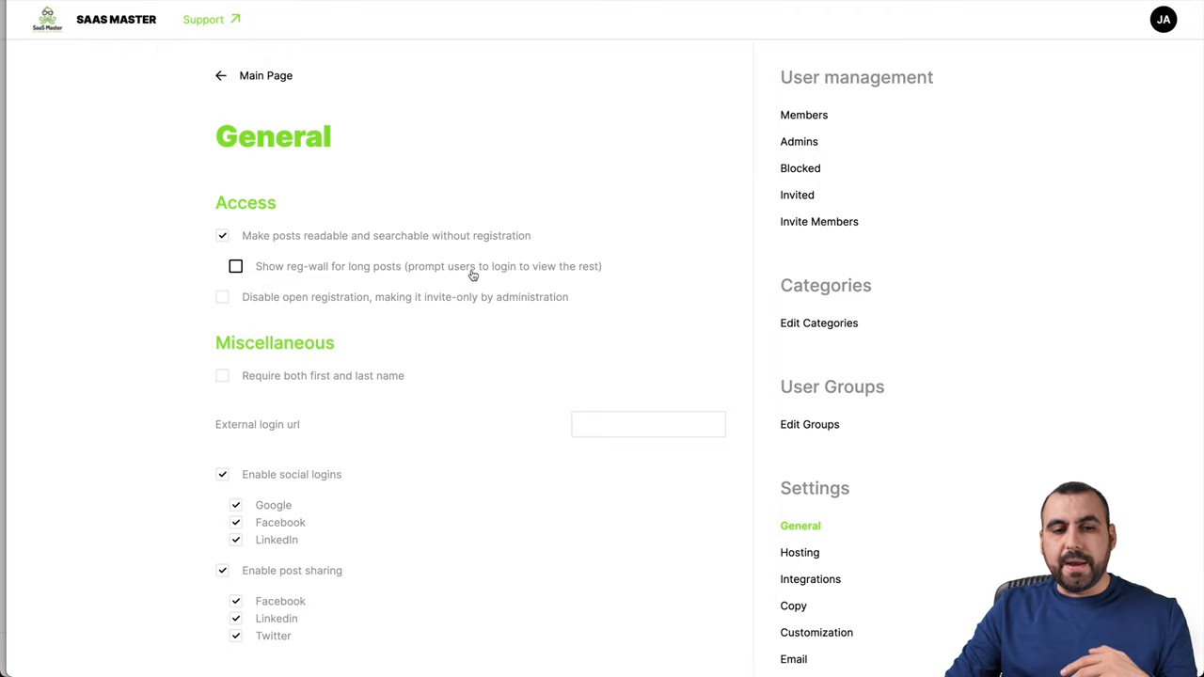
mouse_move(549, 274)
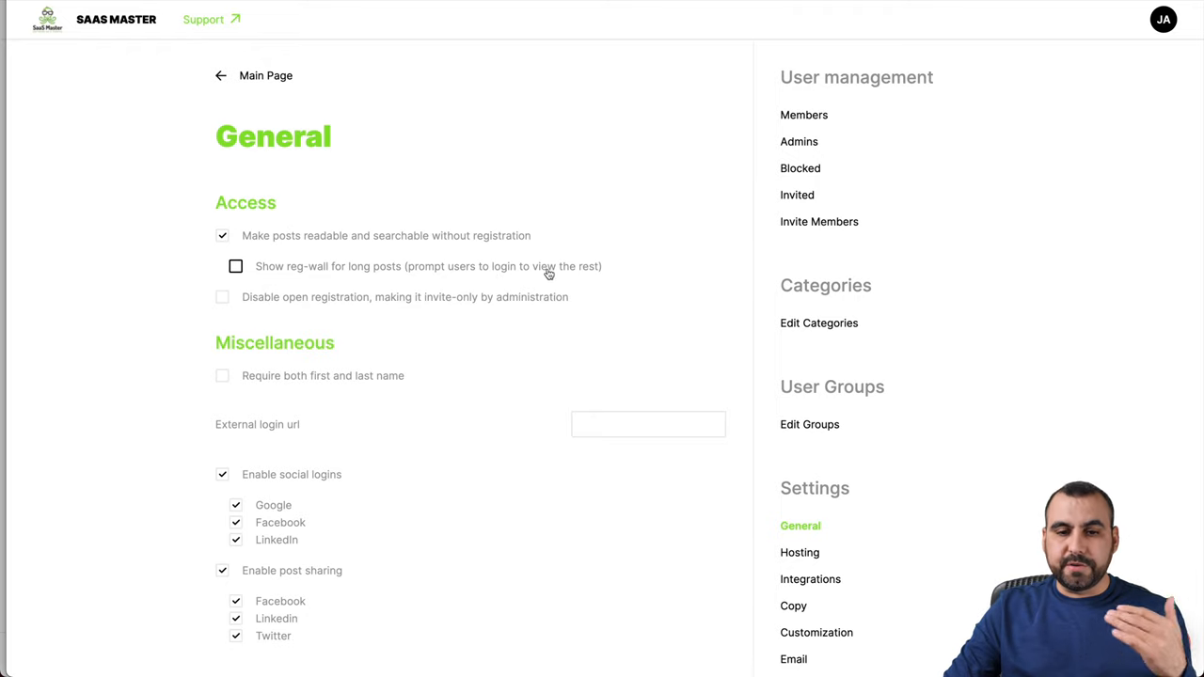
mouse_move(538, 275)
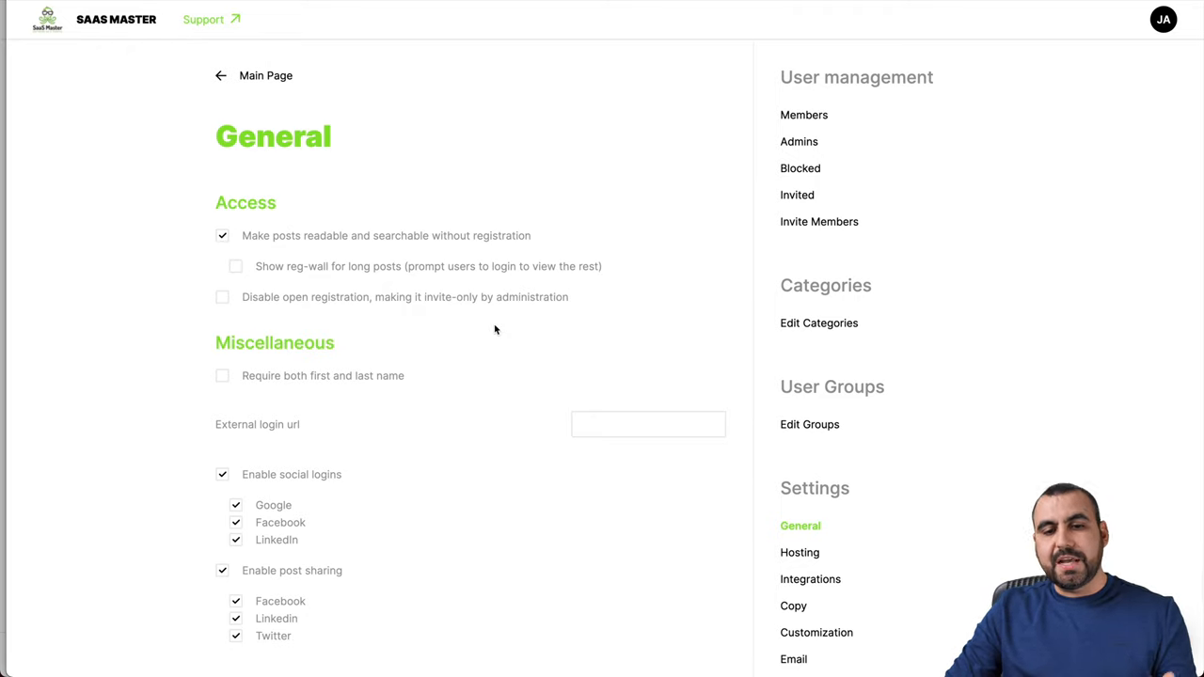
Enable the LinkedIn and Twitter options in the General settings' login and sharing section.
scroll("down", 3)
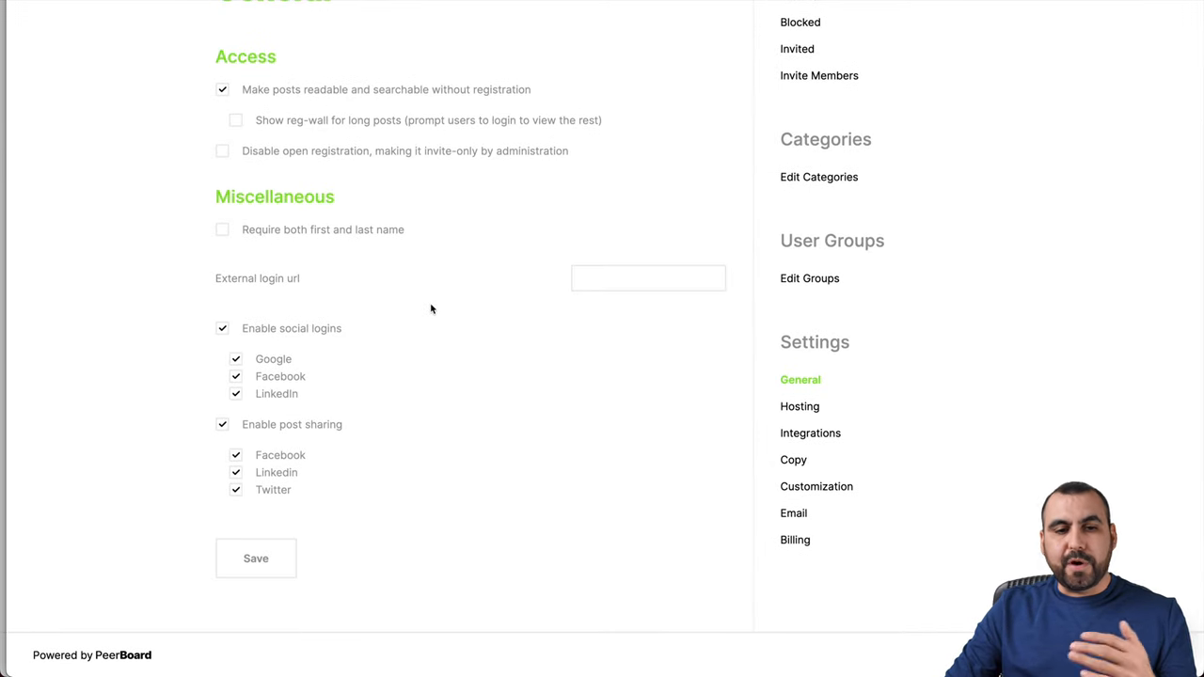
mouse_move(630, 267)
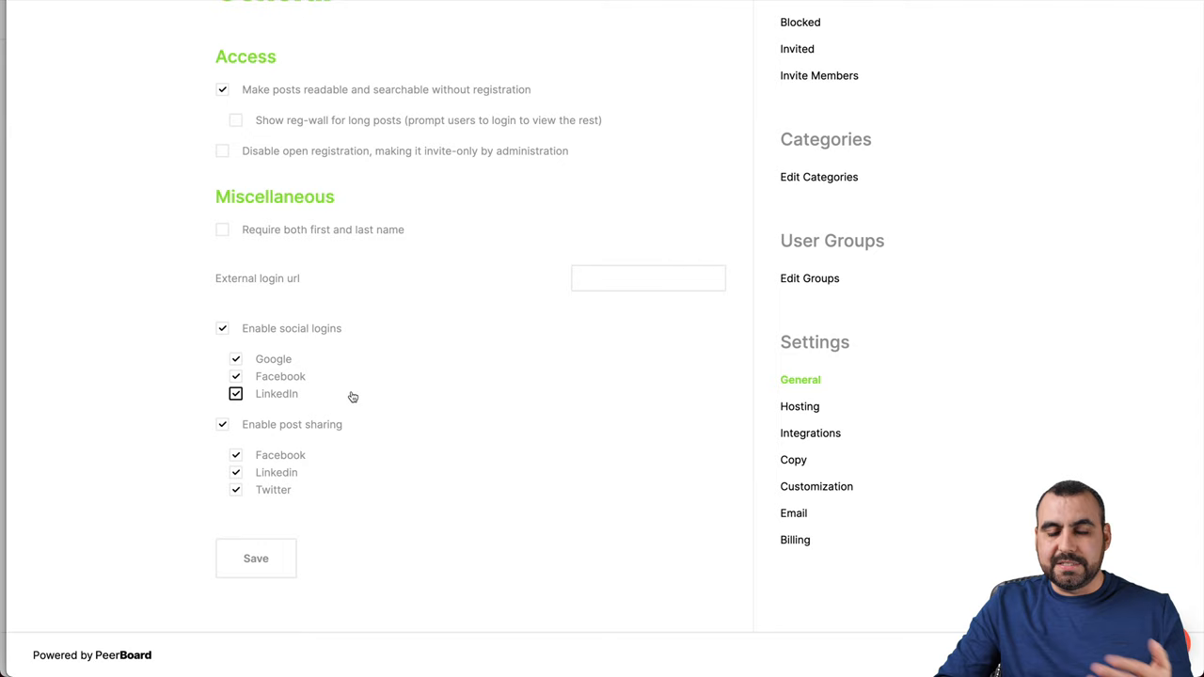
left_click(237, 393)
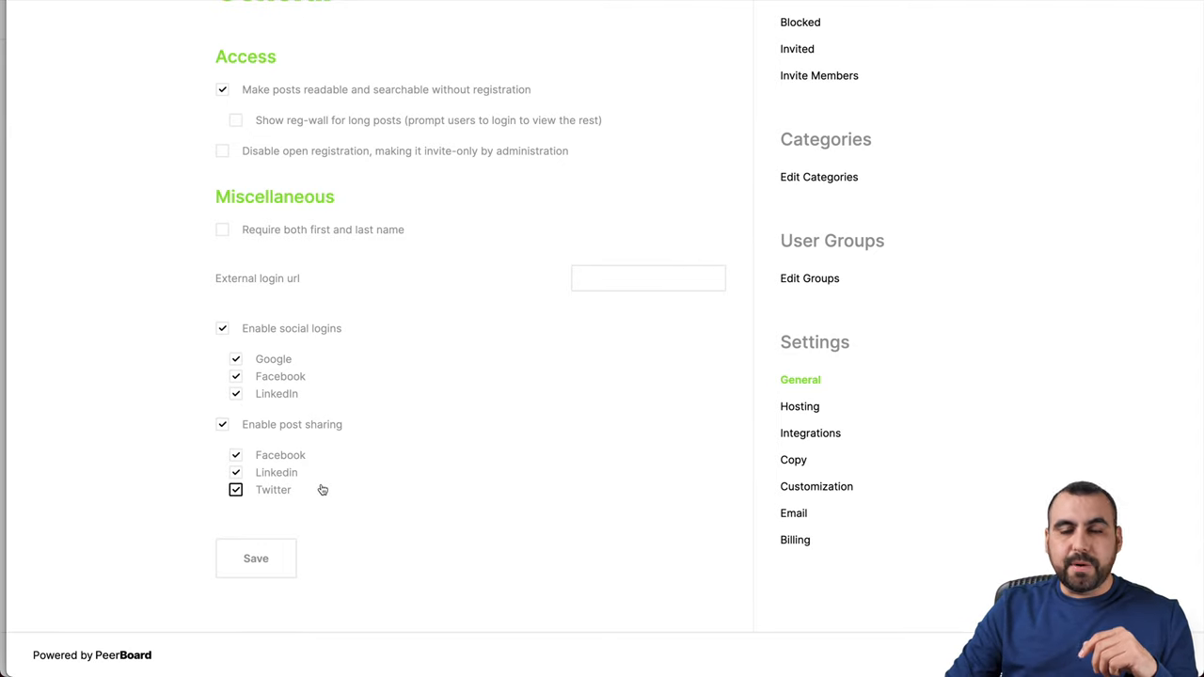
left_click(237, 489)
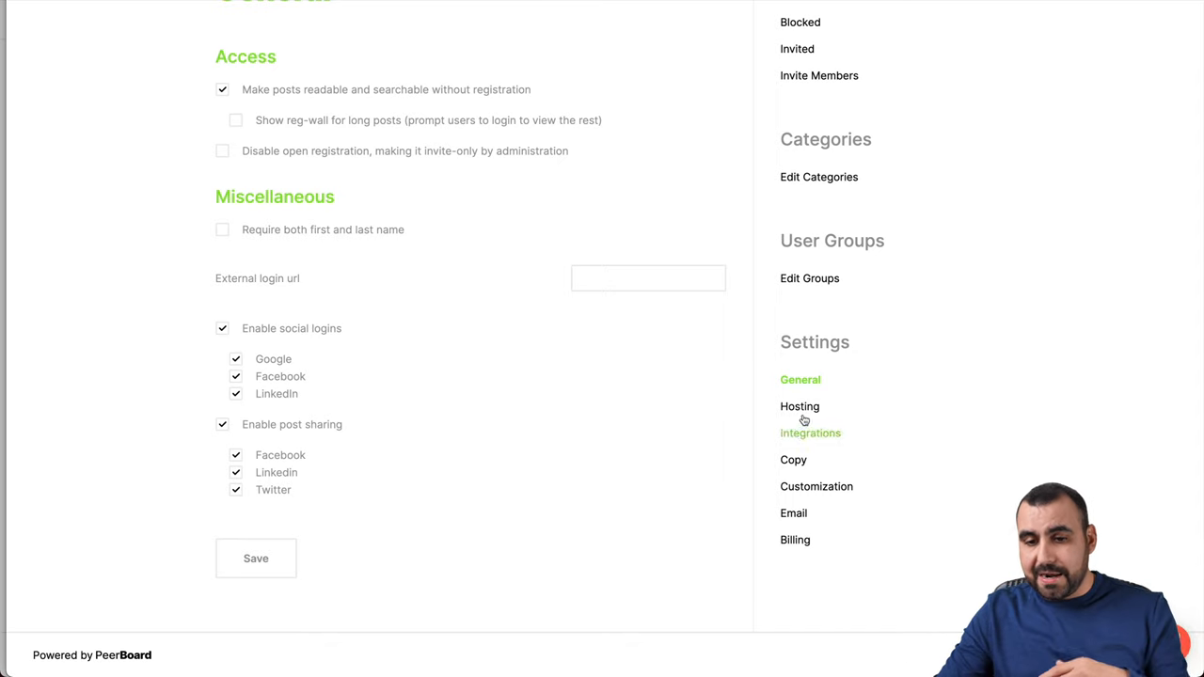
left_click(799, 406)
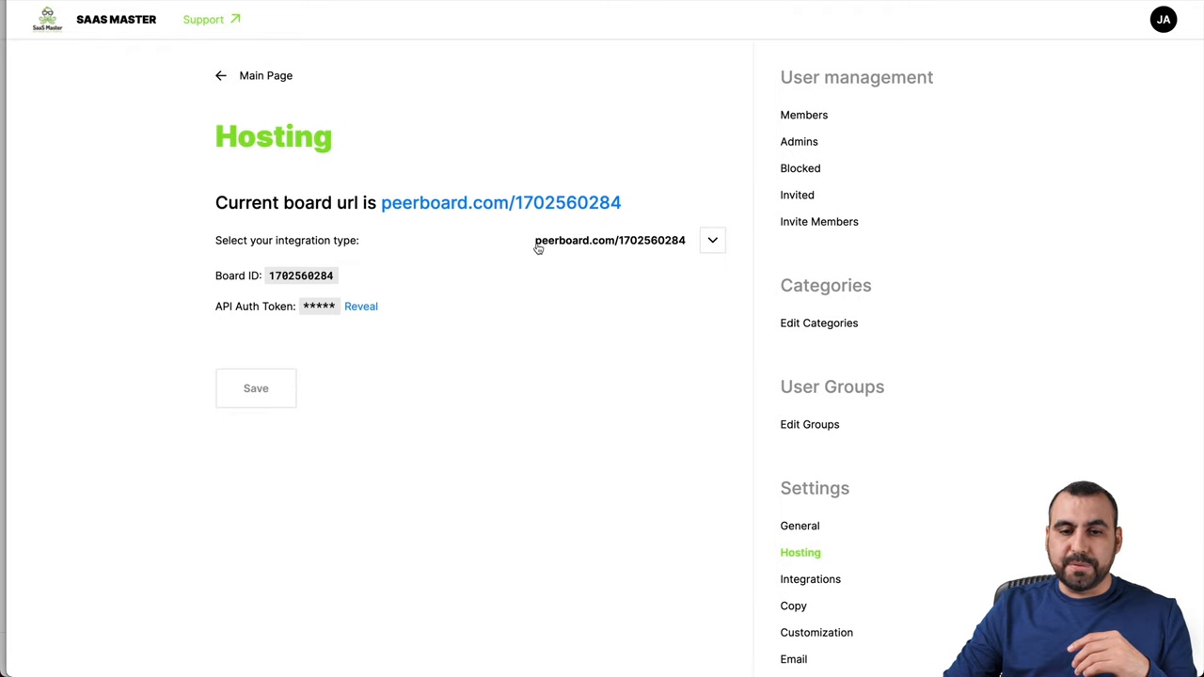
left_click(711, 241)
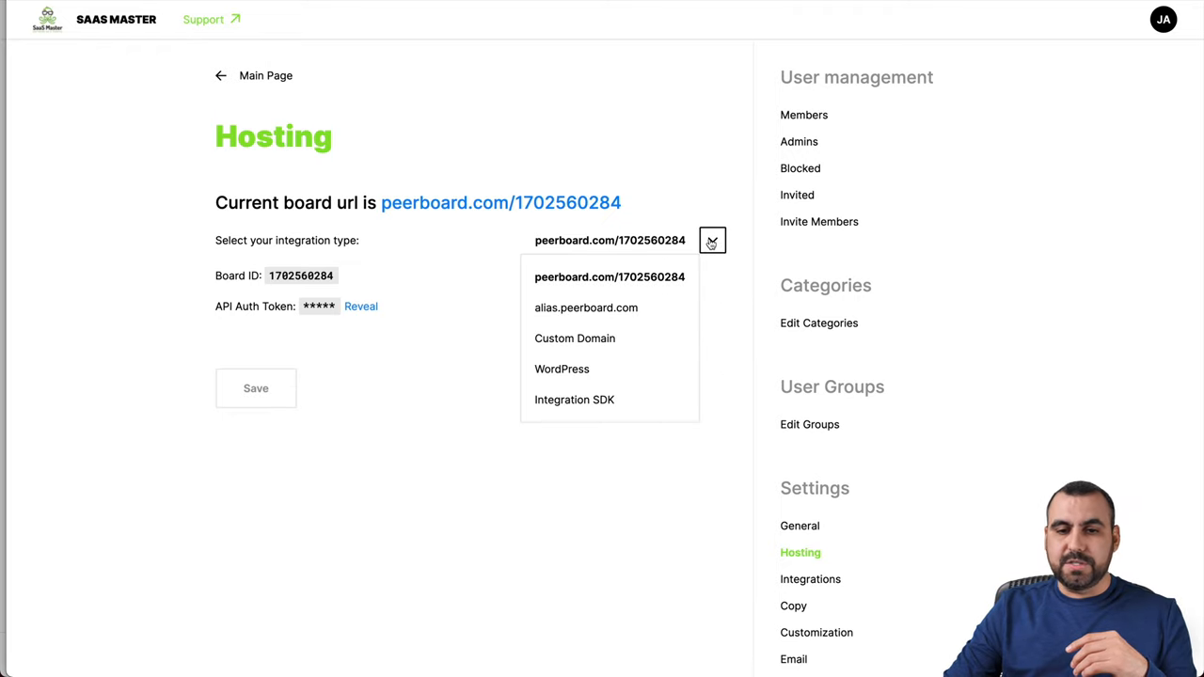
mouse_move(587, 308)
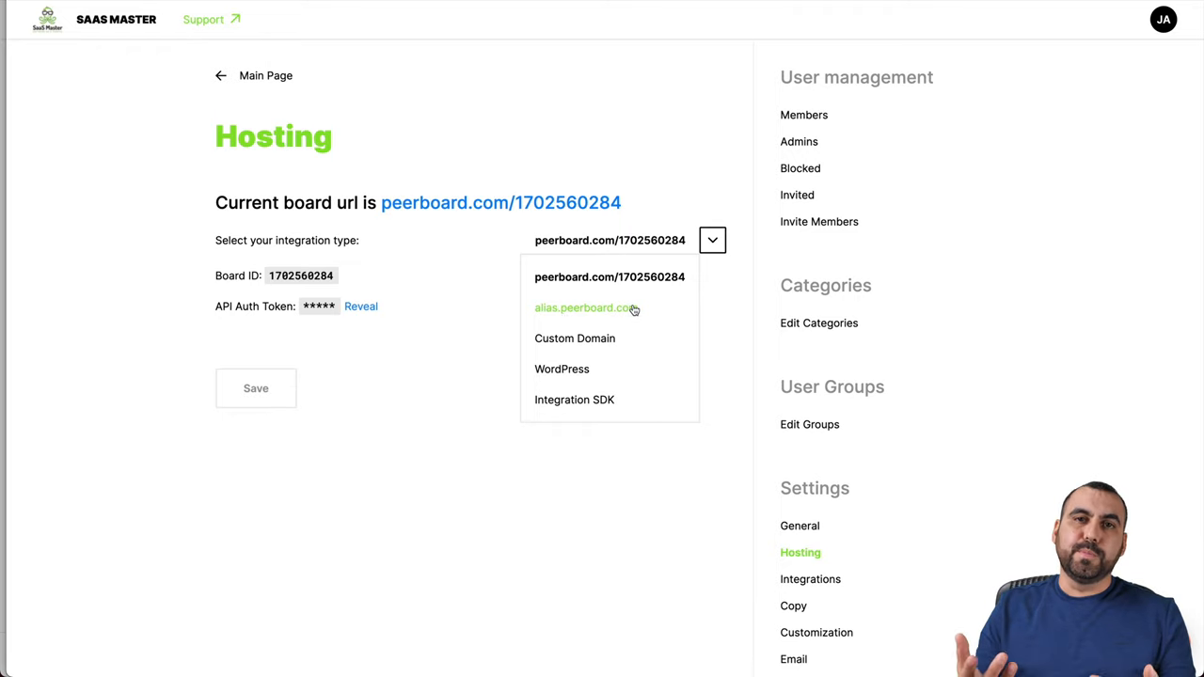
mouse_move(666, 323)
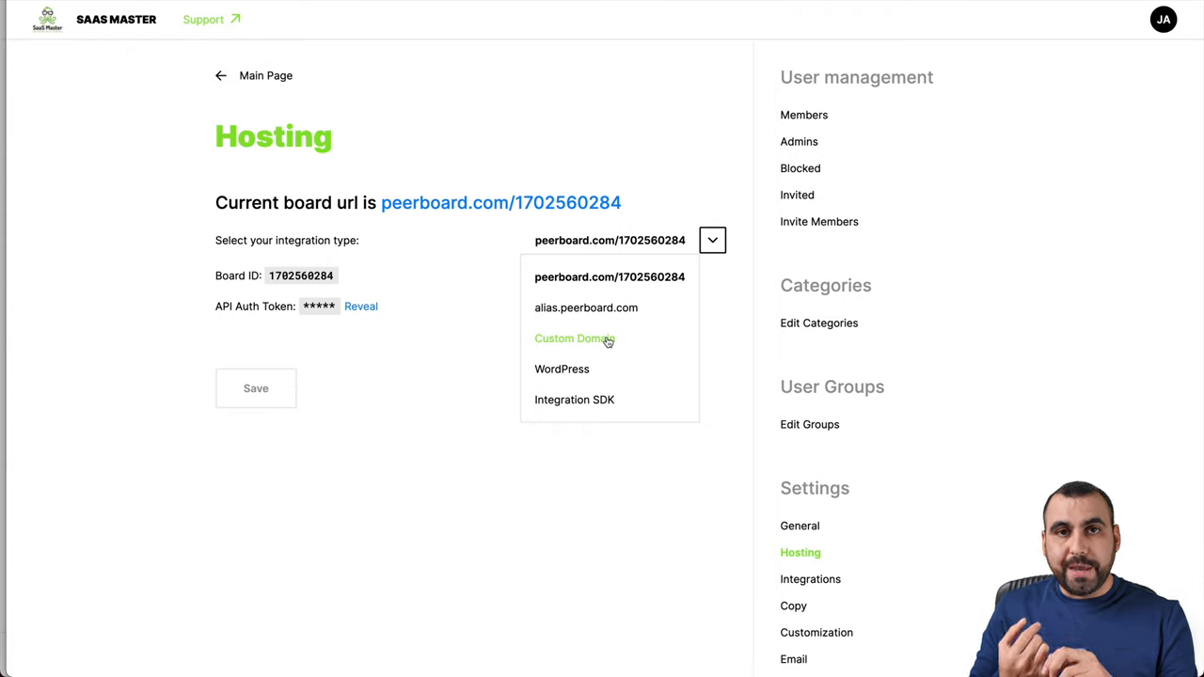
mouse_move(561, 369)
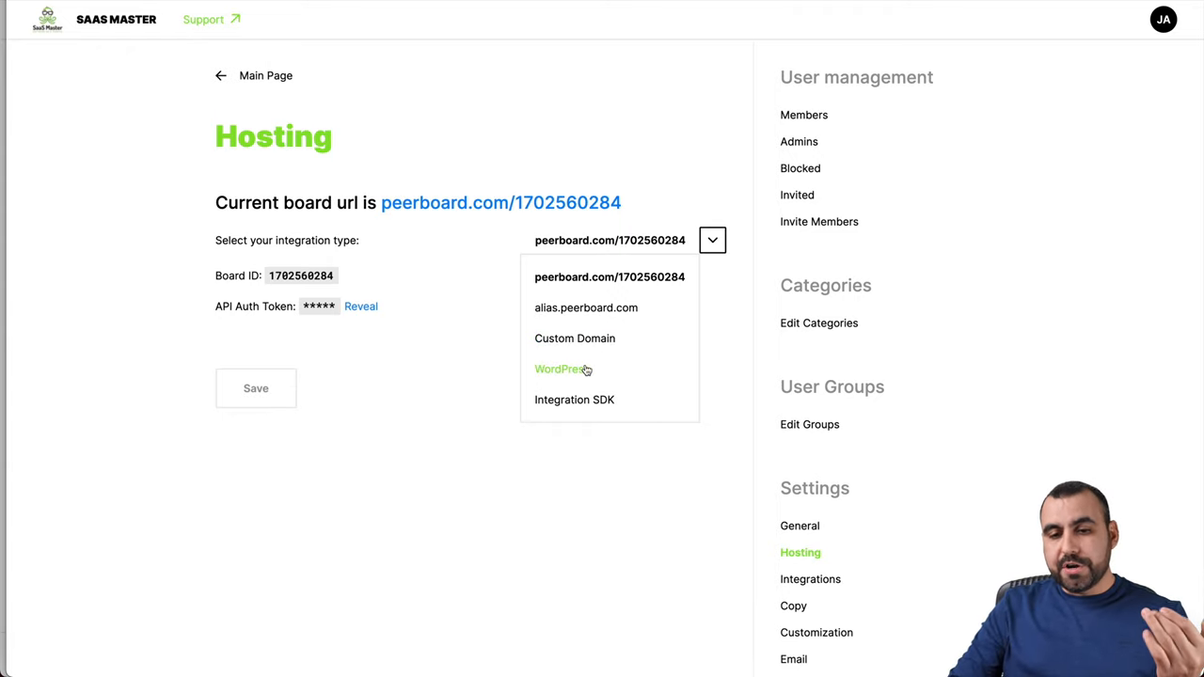
mouse_move(647, 474)
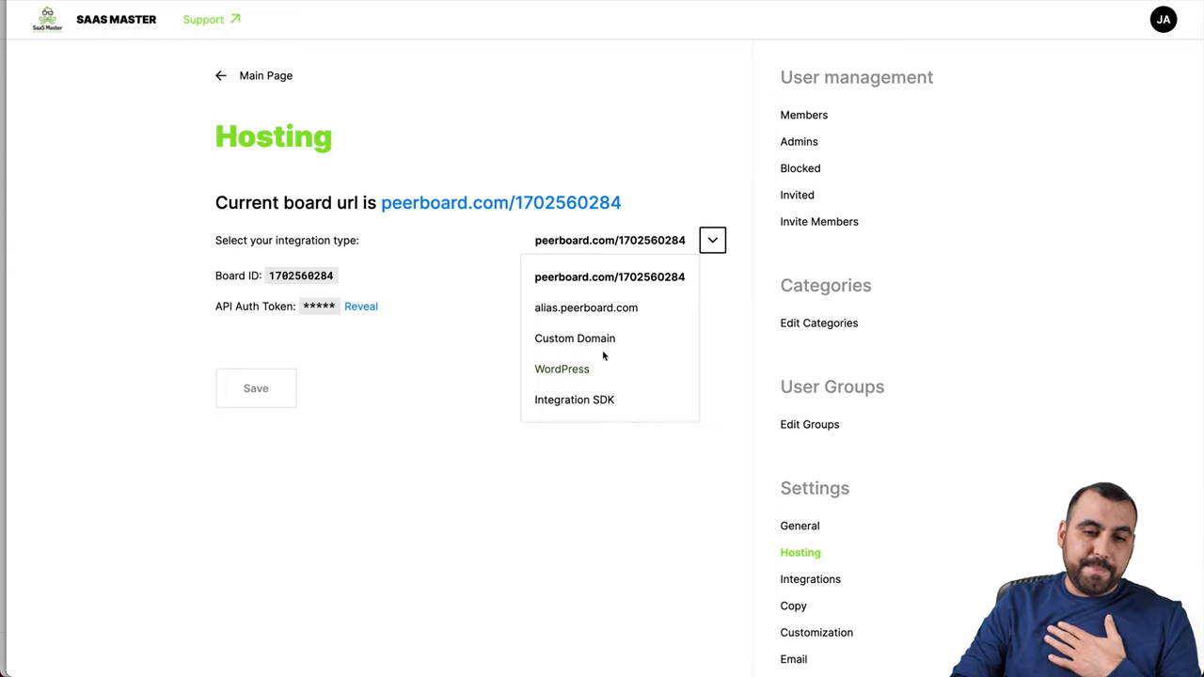
mouse_move(659, 512)
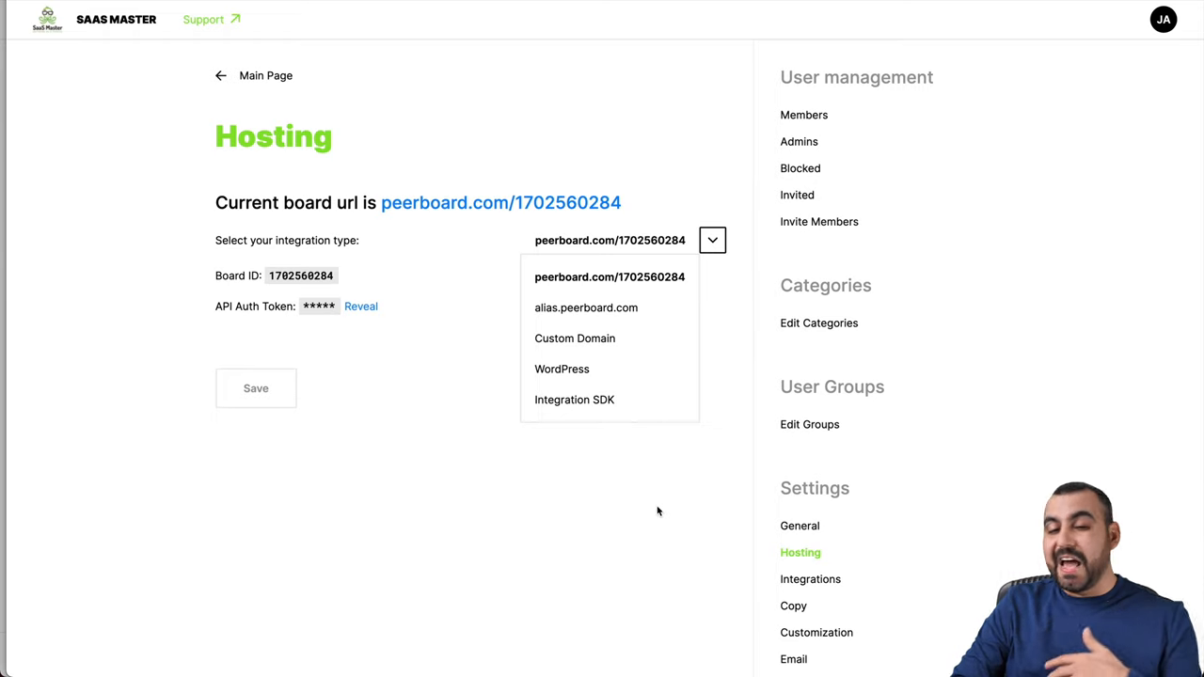
mouse_move(560, 369)
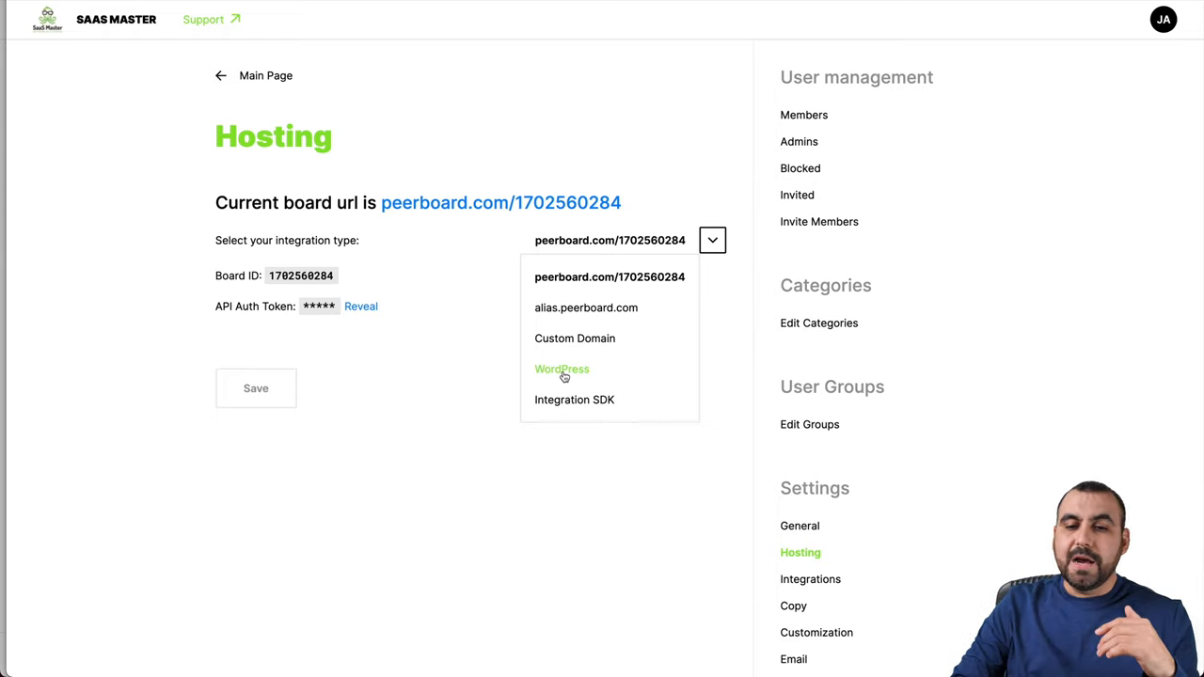
scroll("down", 3)
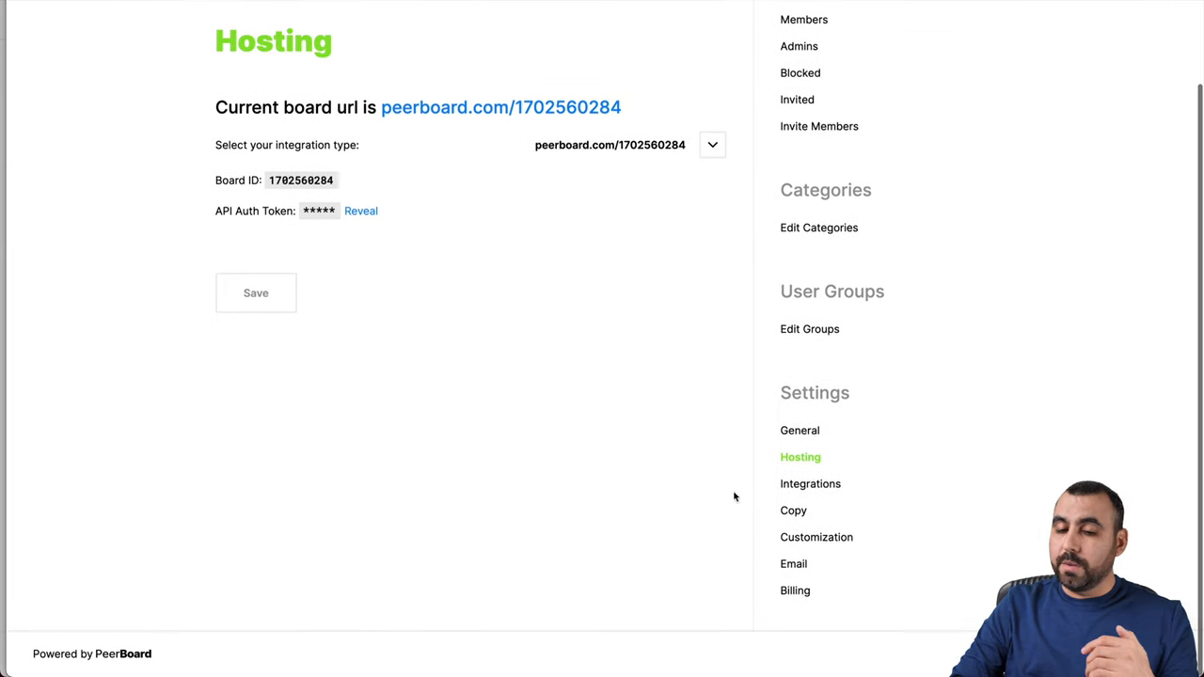
View the Zapier entry on the Integrations page, then move on to Copy settings.
left_click(808, 484)
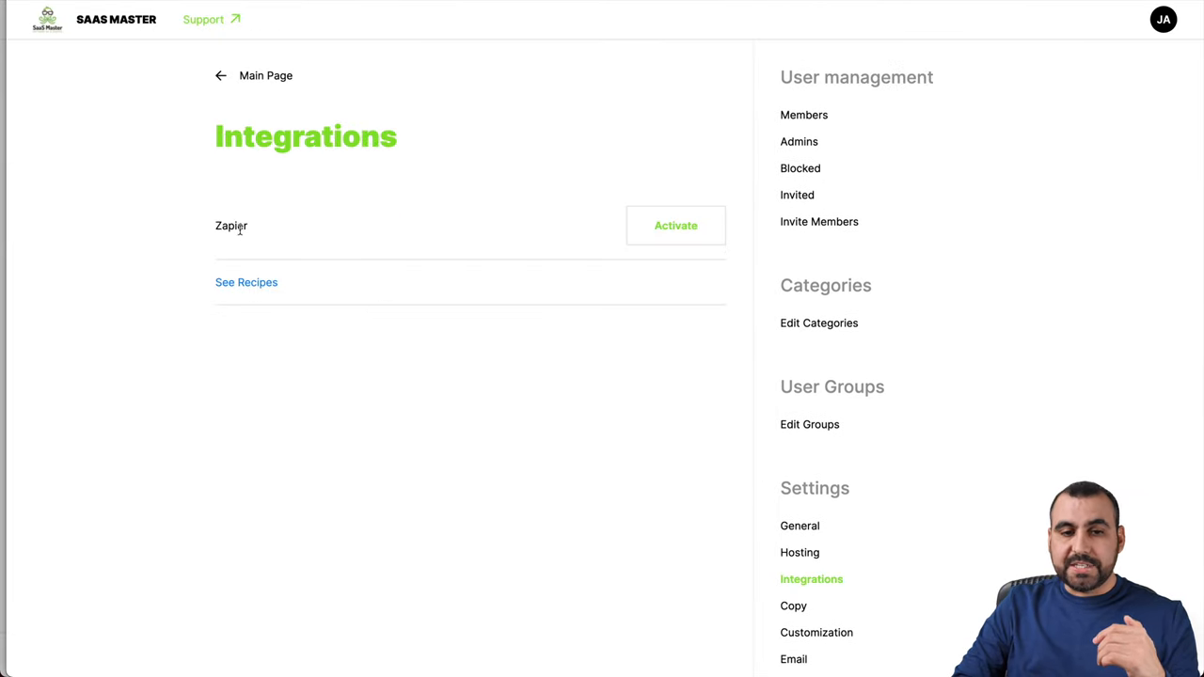
mouse_move(587, 422)
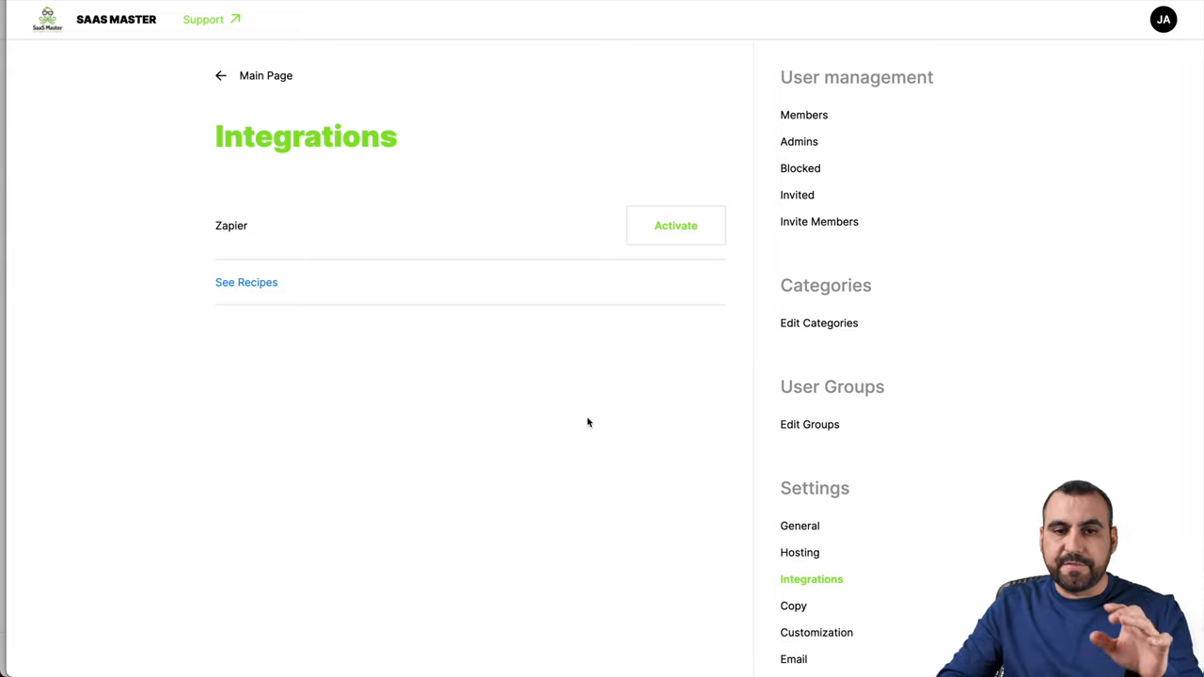
left_click(794, 605)
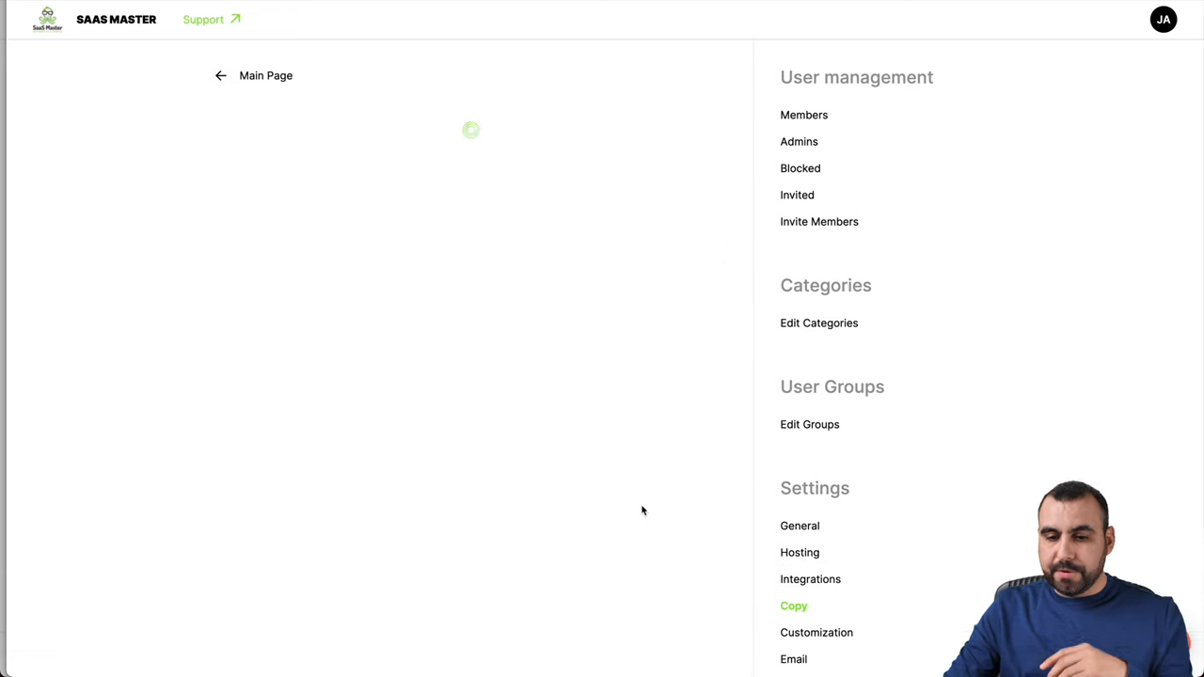
Review the Copy settings' description, invite email text and English/Russian/Chinese language choices.
left_click(793, 605)
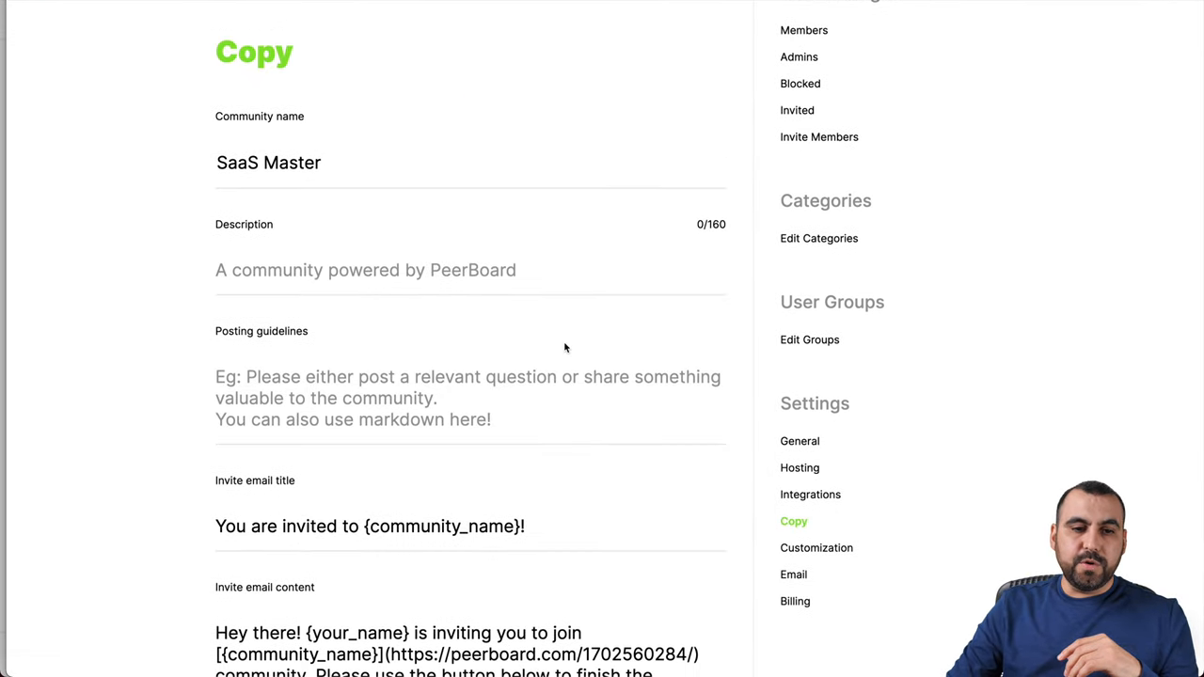
left_click(282, 162)
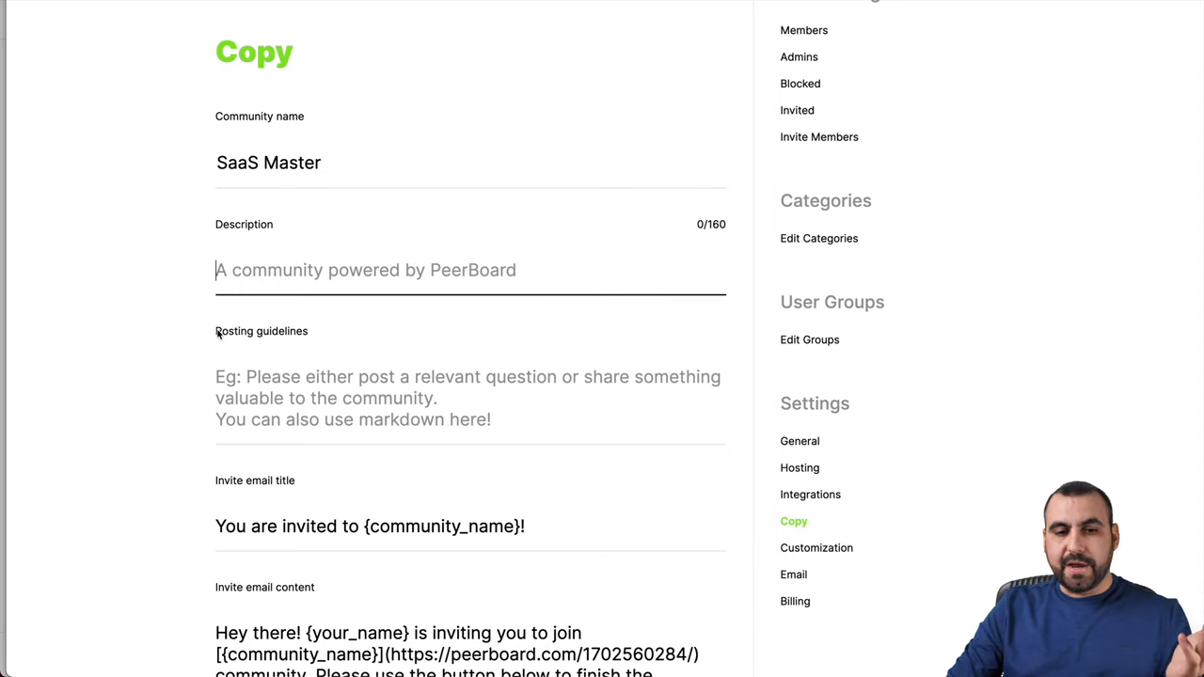
scroll("down", 3)
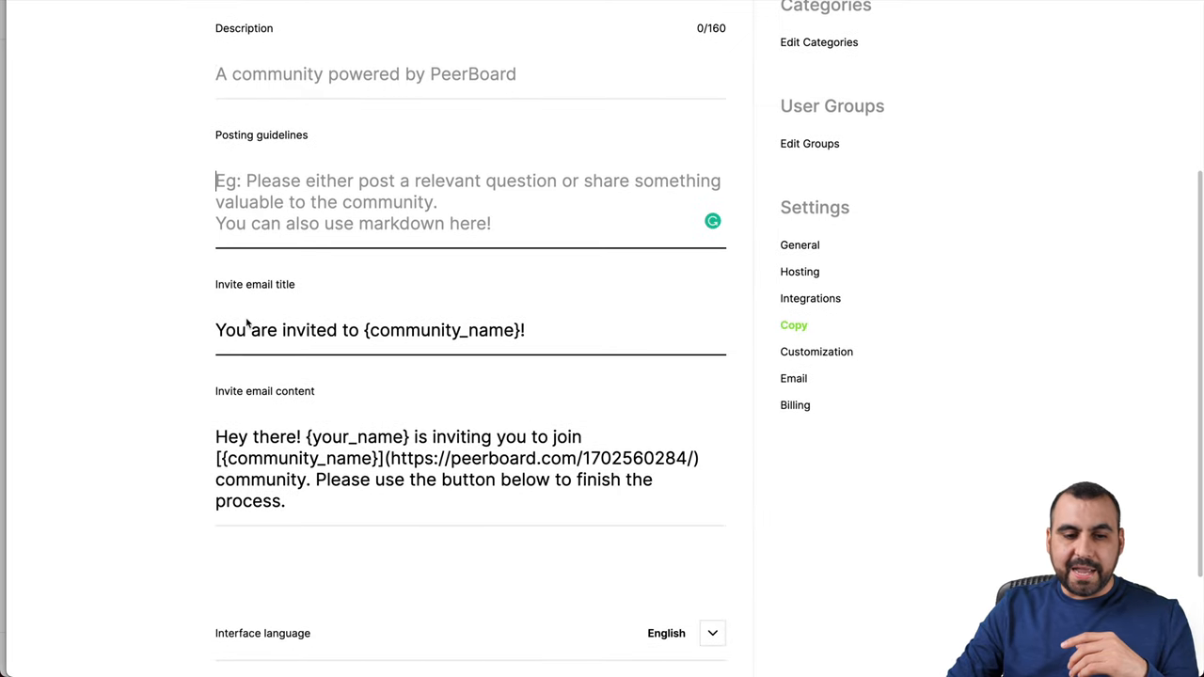
left_click_drag(214, 331, 358, 331)
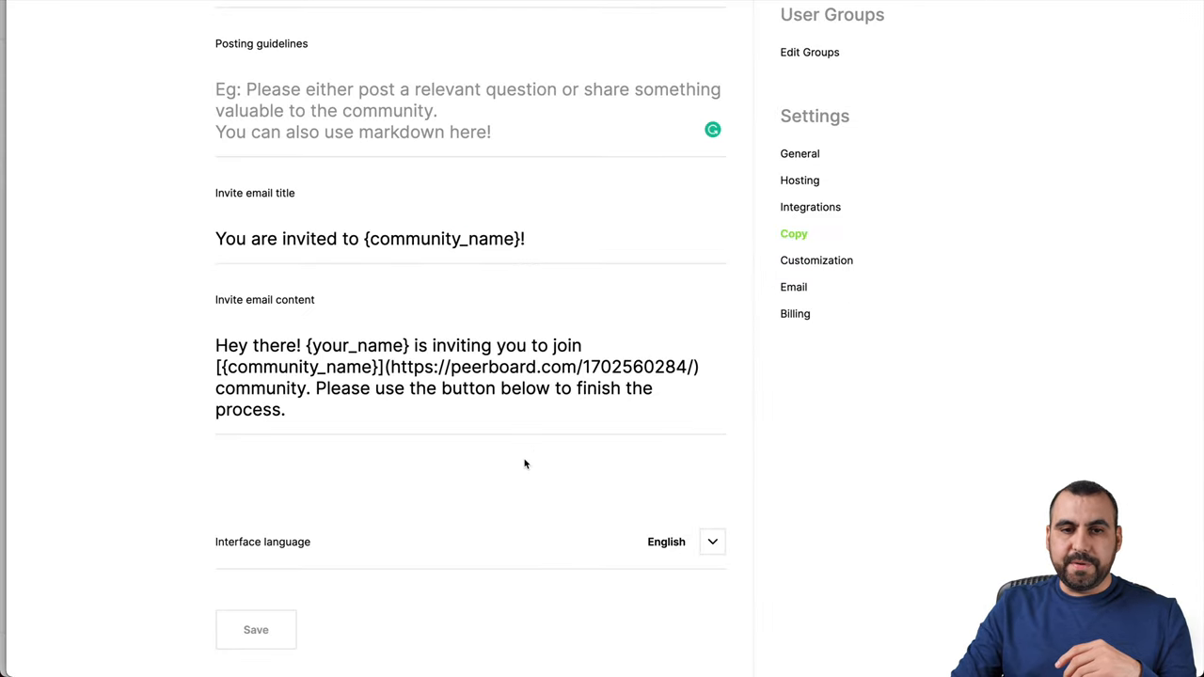
scroll("down", 3)
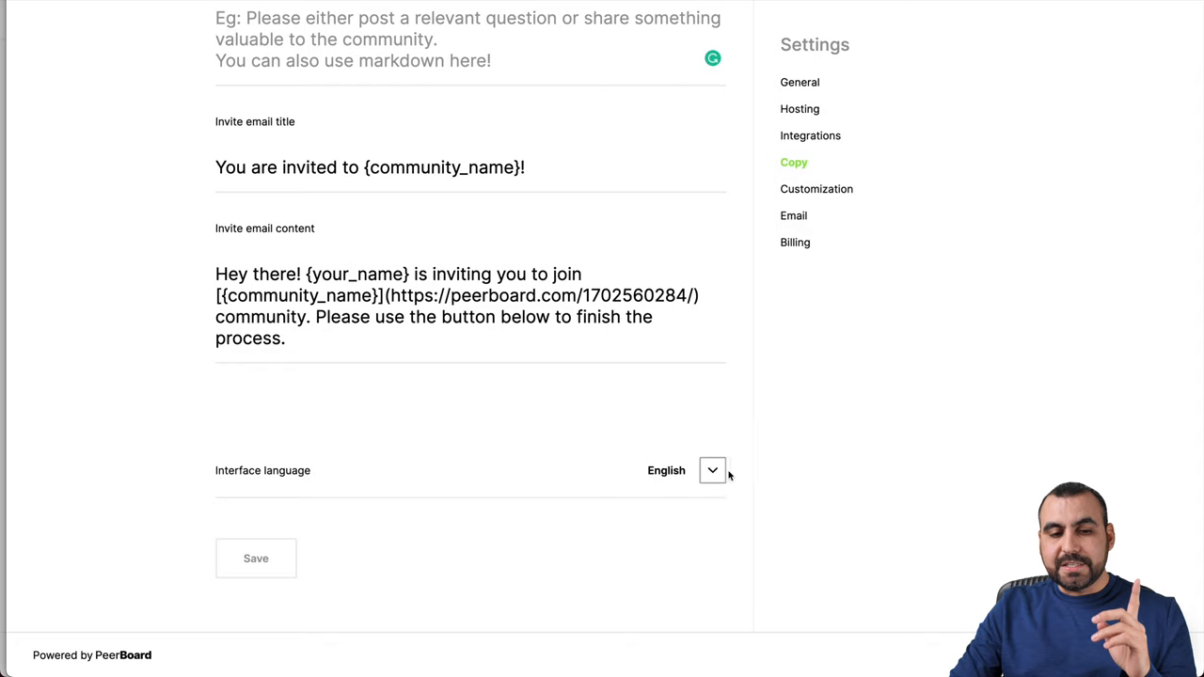
left_click(711, 470)
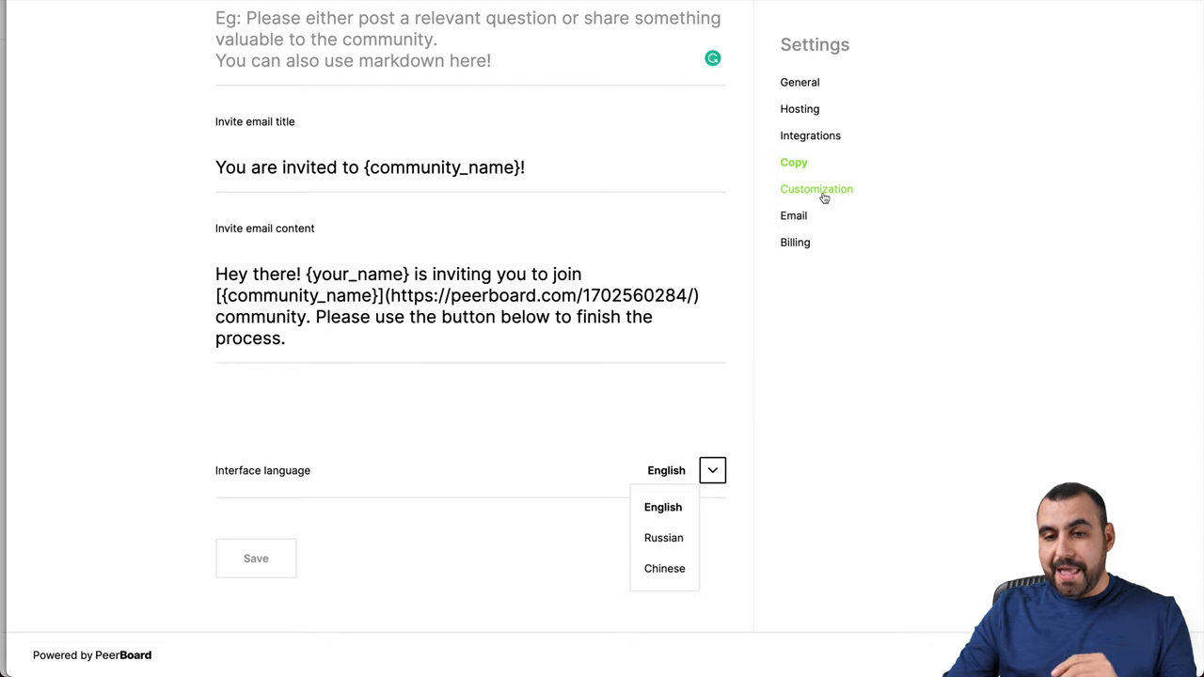
left_click(817, 188)
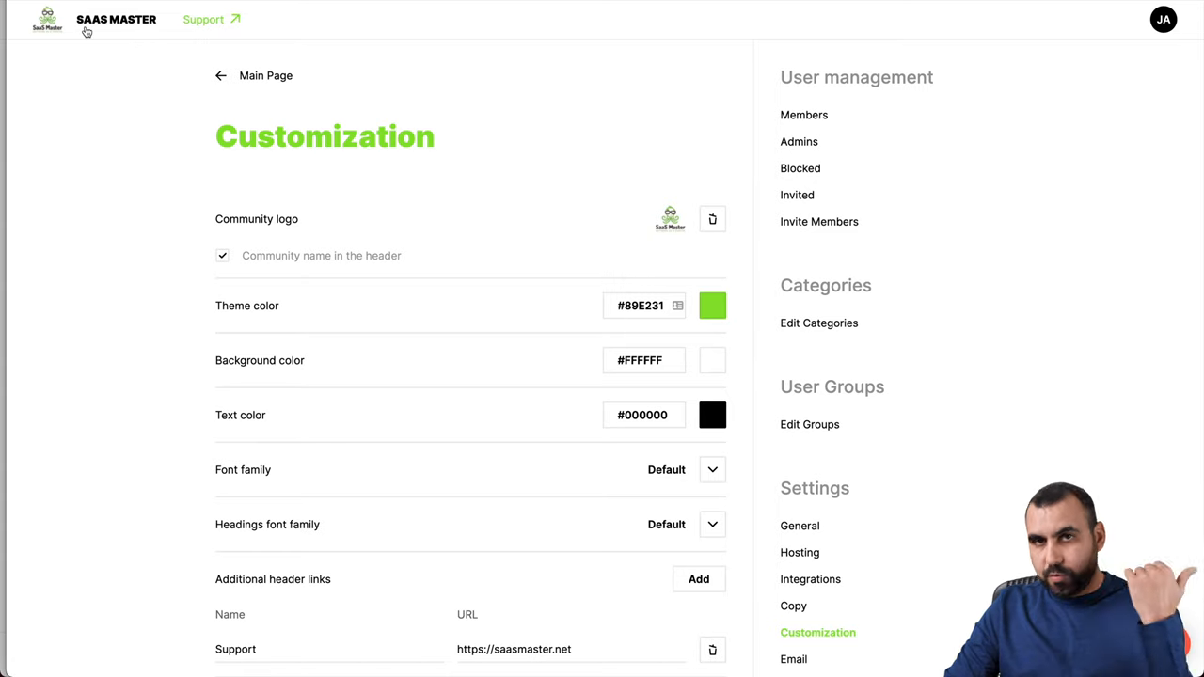
mouse_move(397, 200)
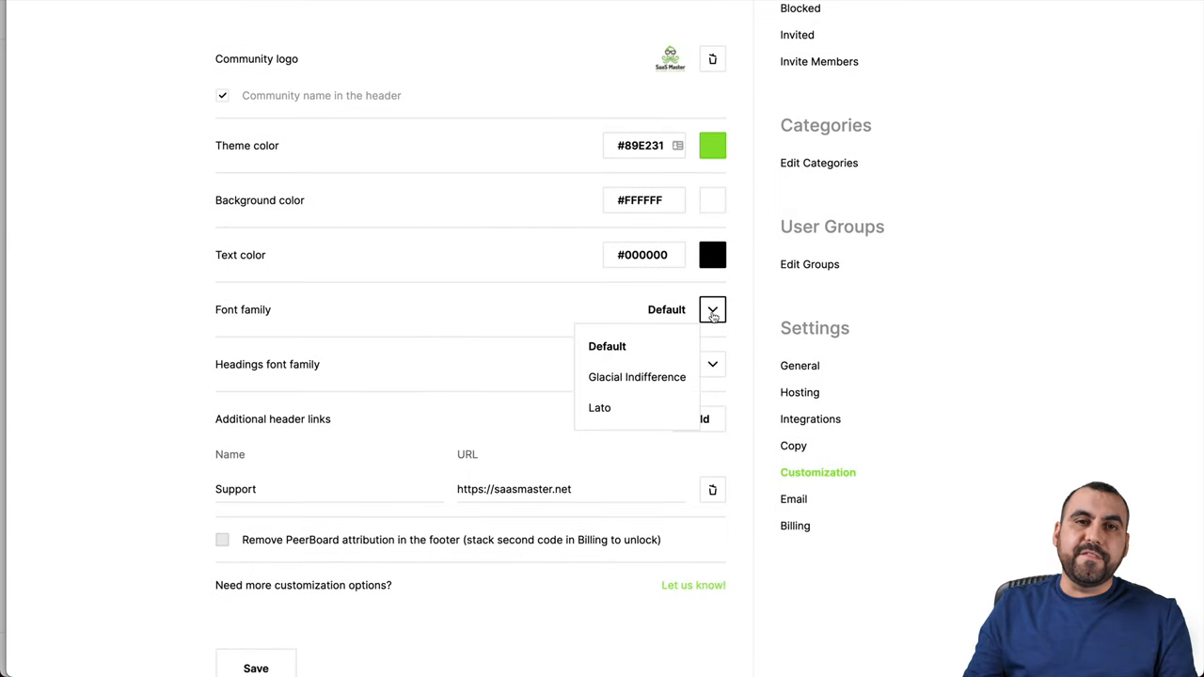
Review theme colours, fonts, the Support header link and attribution option, then move to Custom Email.
left_click(711, 365)
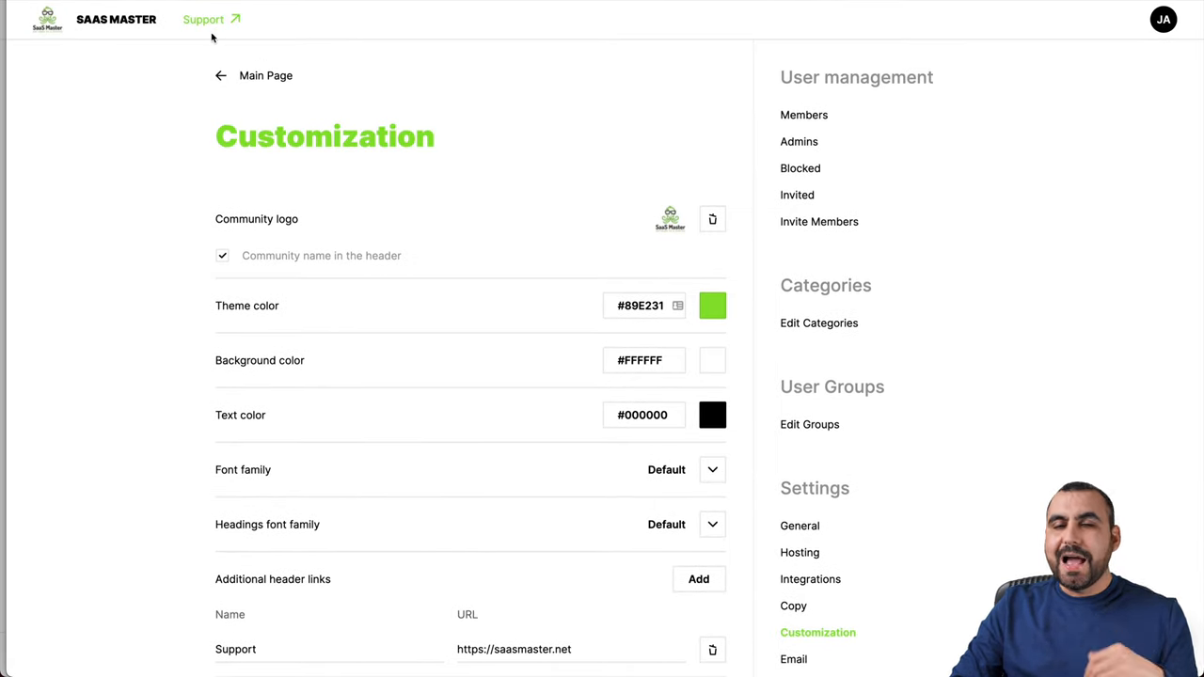
scroll("down", 3)
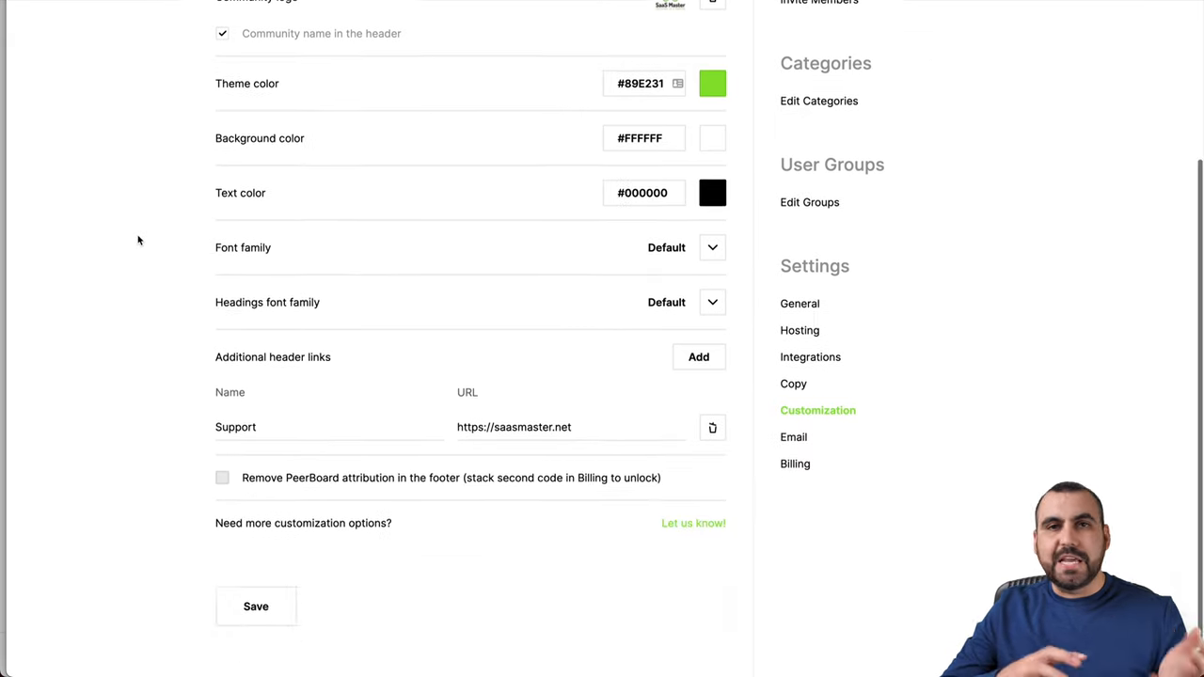
scroll("down", 3)
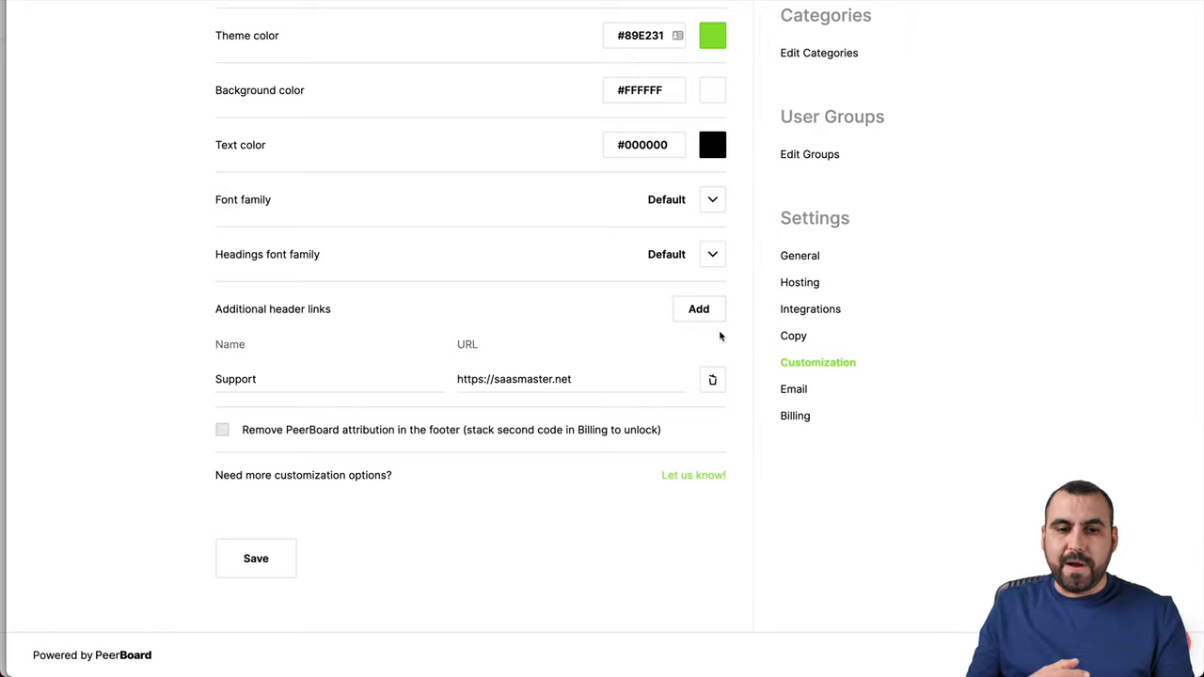
mouse_move(675, 352)
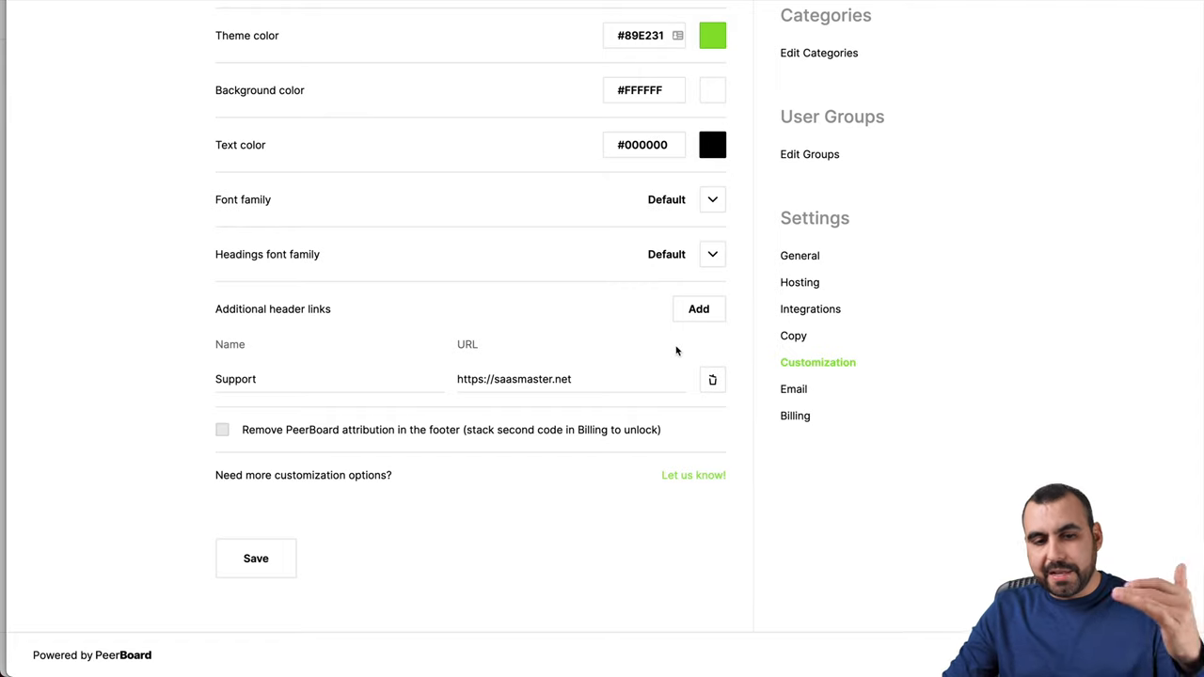
mouse_move(394, 399)
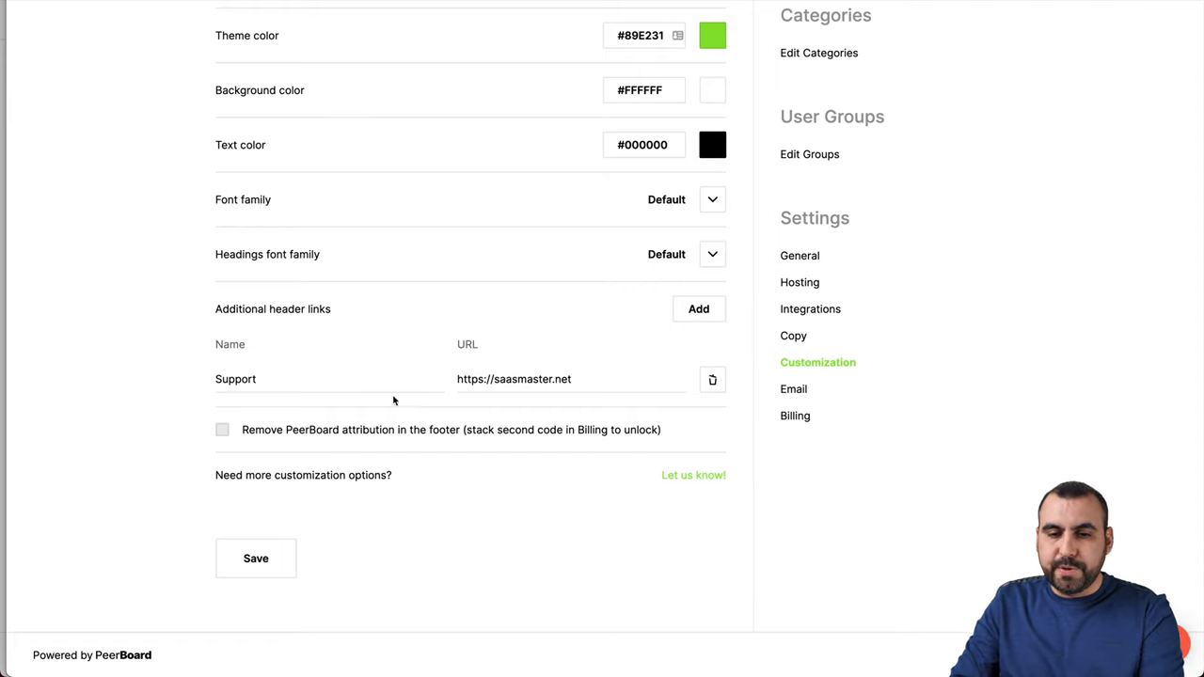
mouse_move(275, 440)
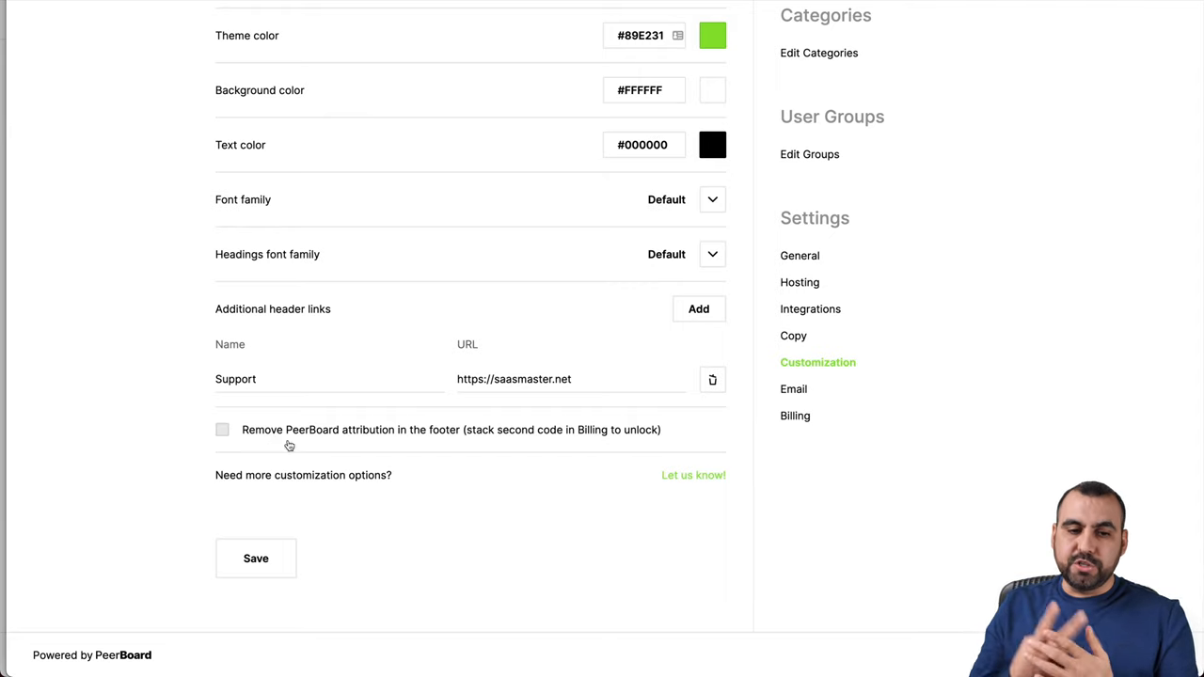
mouse_move(37, 662)
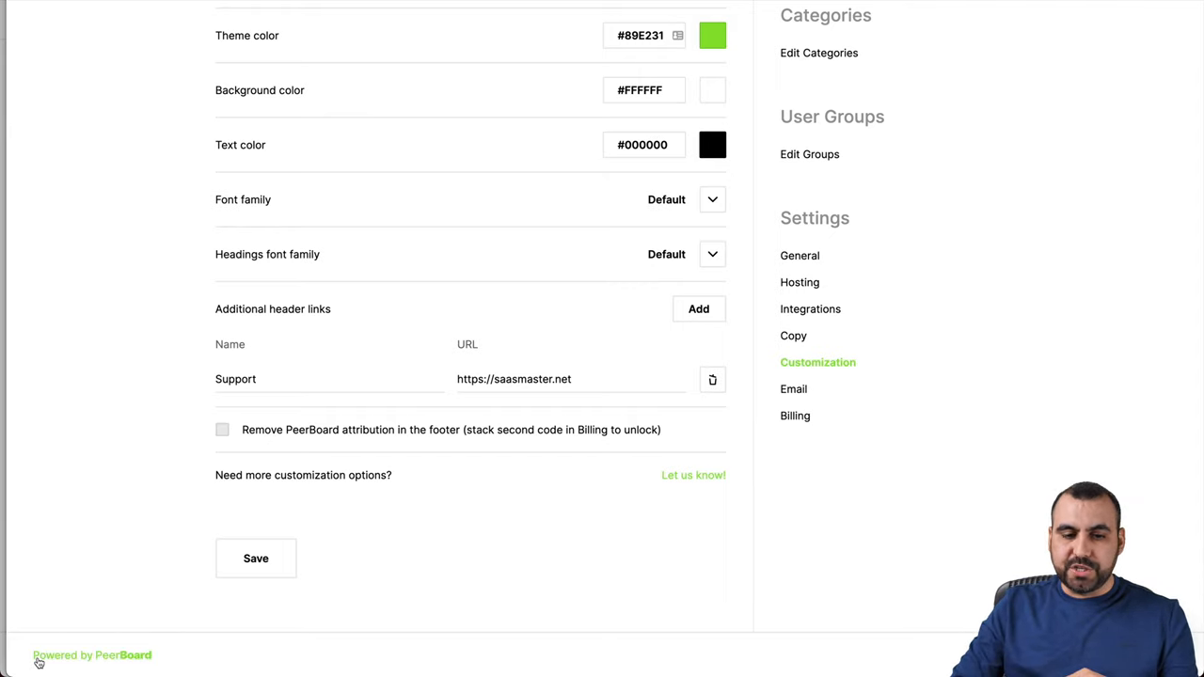
mouse_move(522, 540)
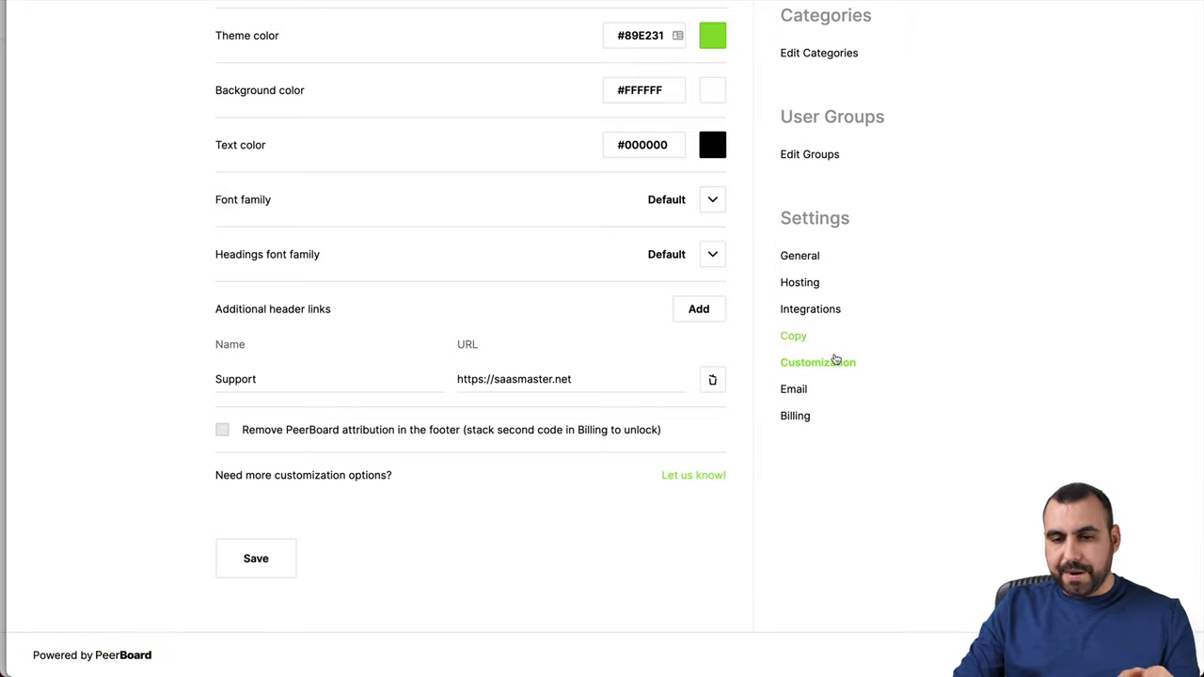
left_click(794, 388)
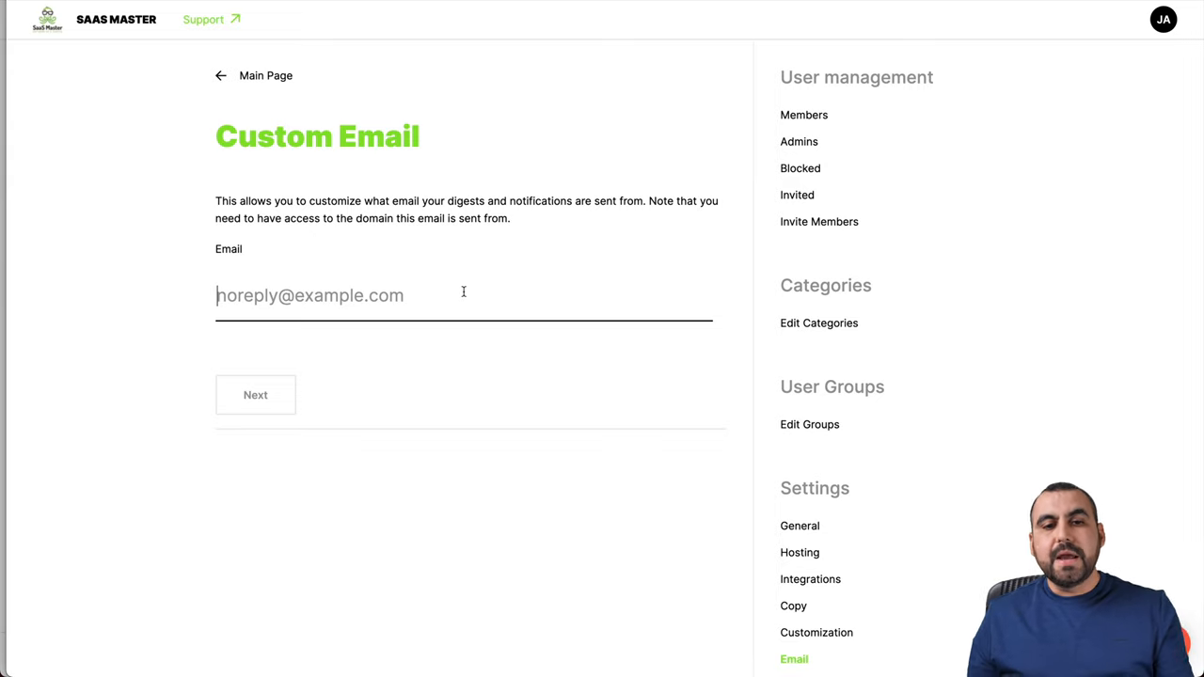
Try the Billing settings and head back toward the community's Main Page.
scroll("down", 3)
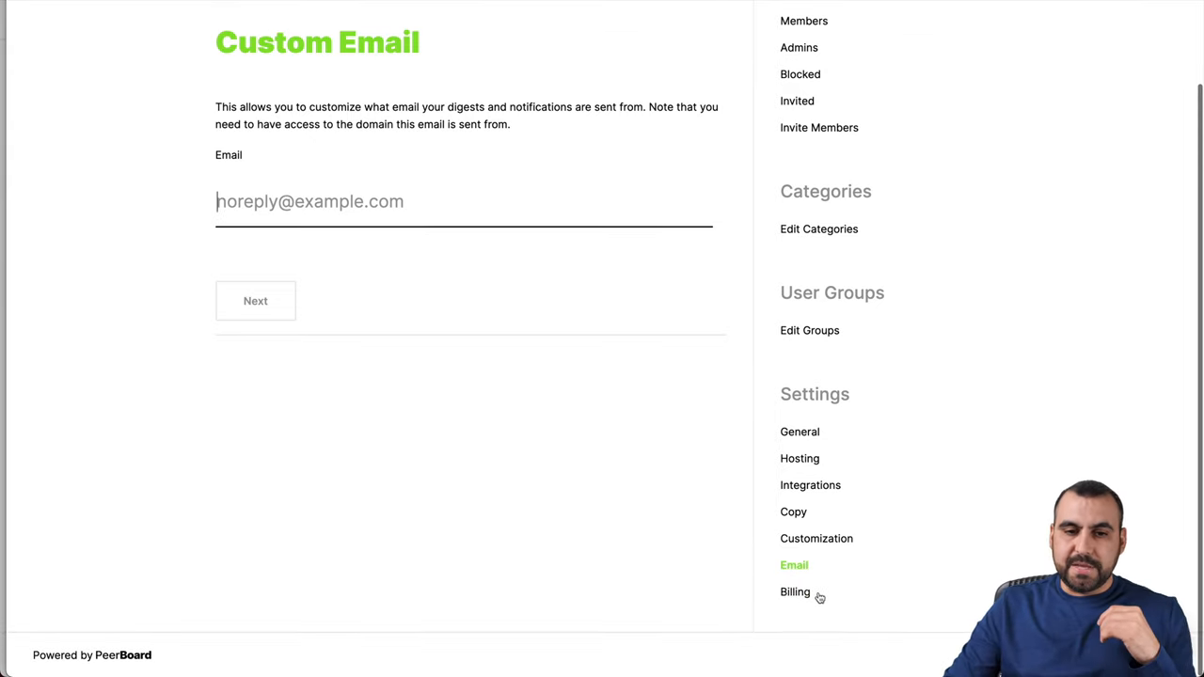
left_click(794, 591)
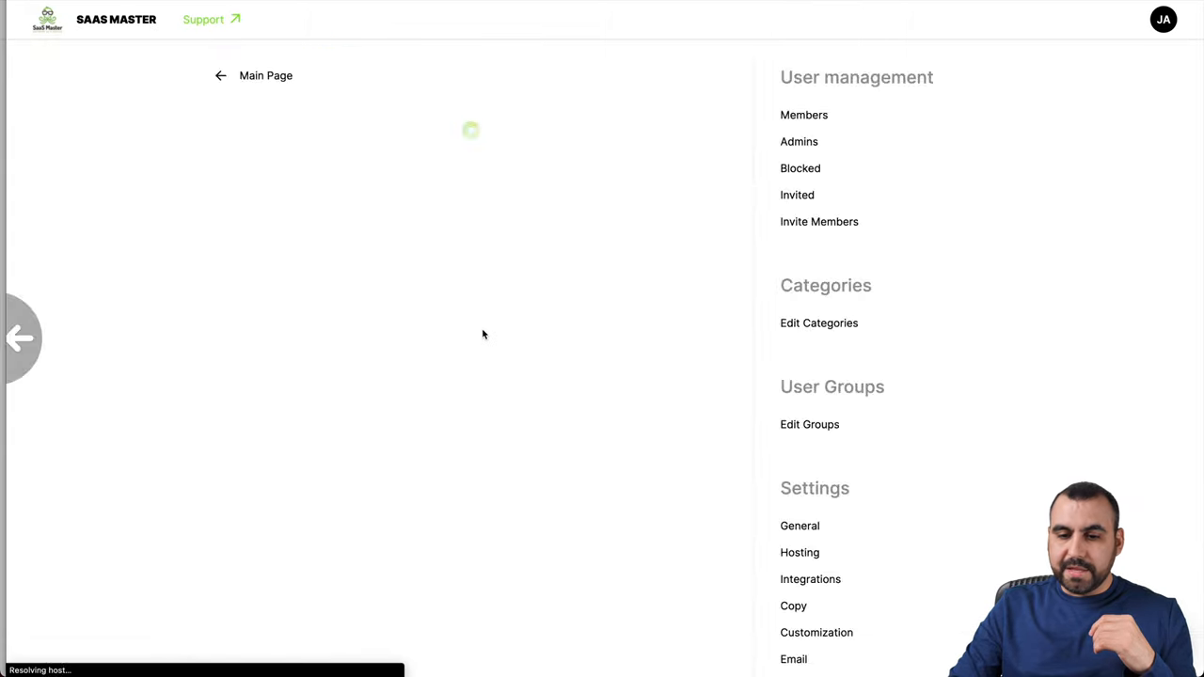
left_click(794, 658)
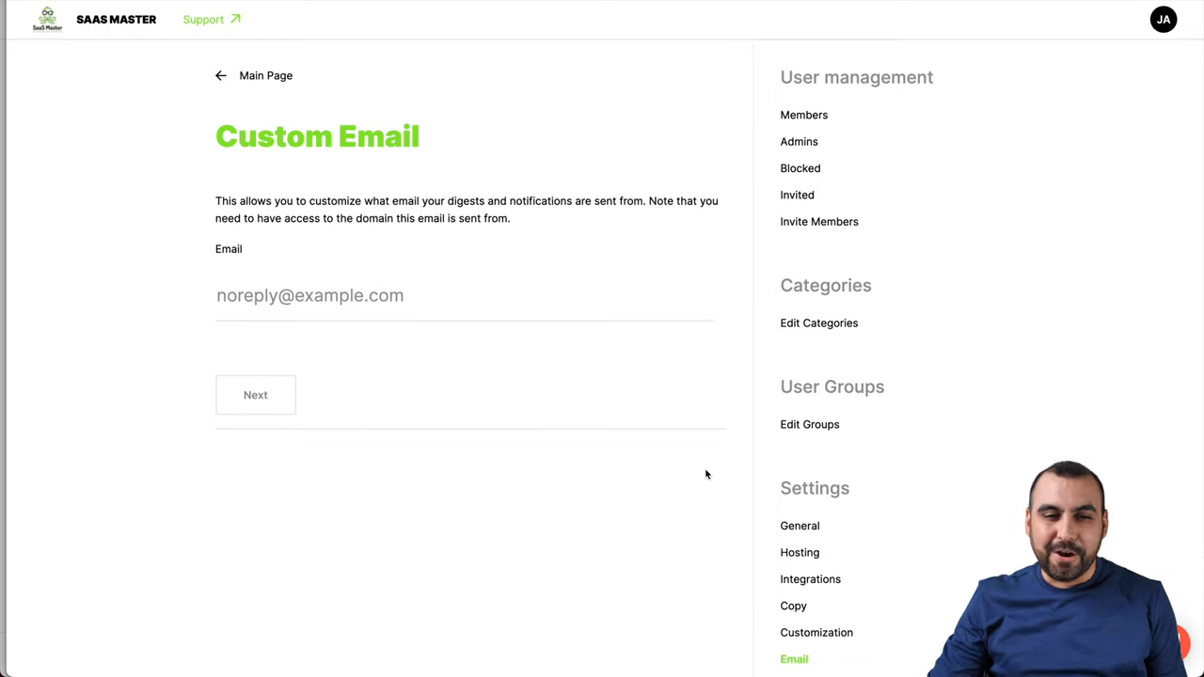
mouse_move(23, 72)
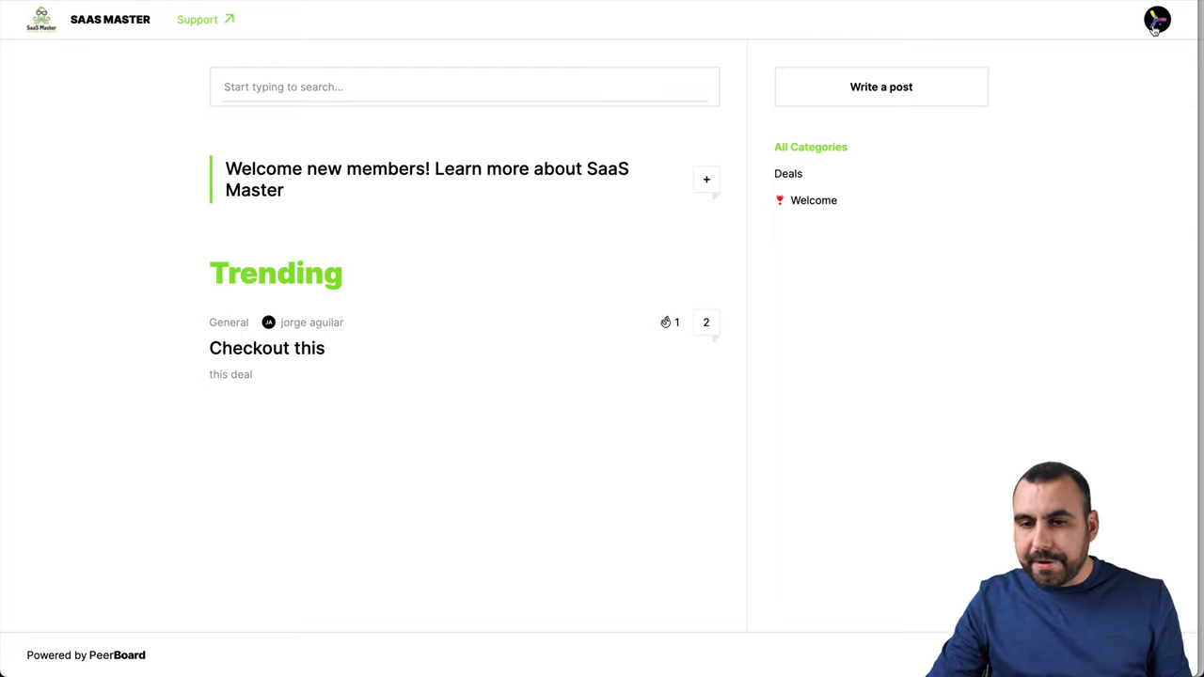
Log out via the avatar and request a magic sign-in link with the email address.
left_click(1156, 18)
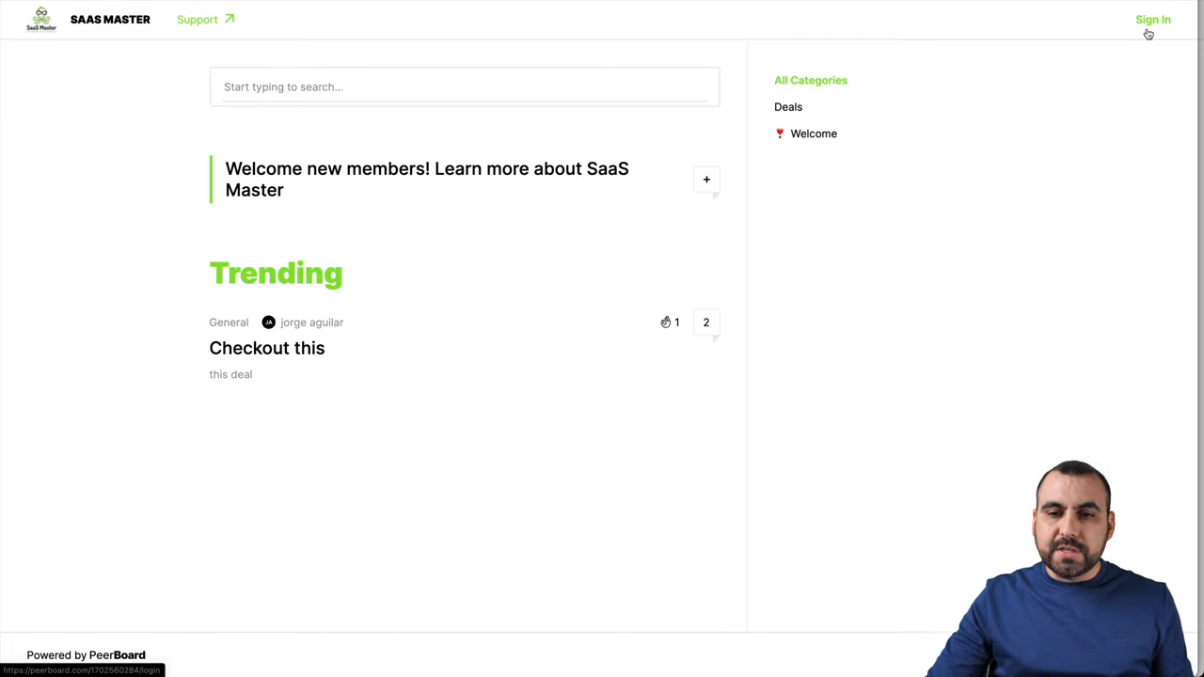
left_click(1152, 19)
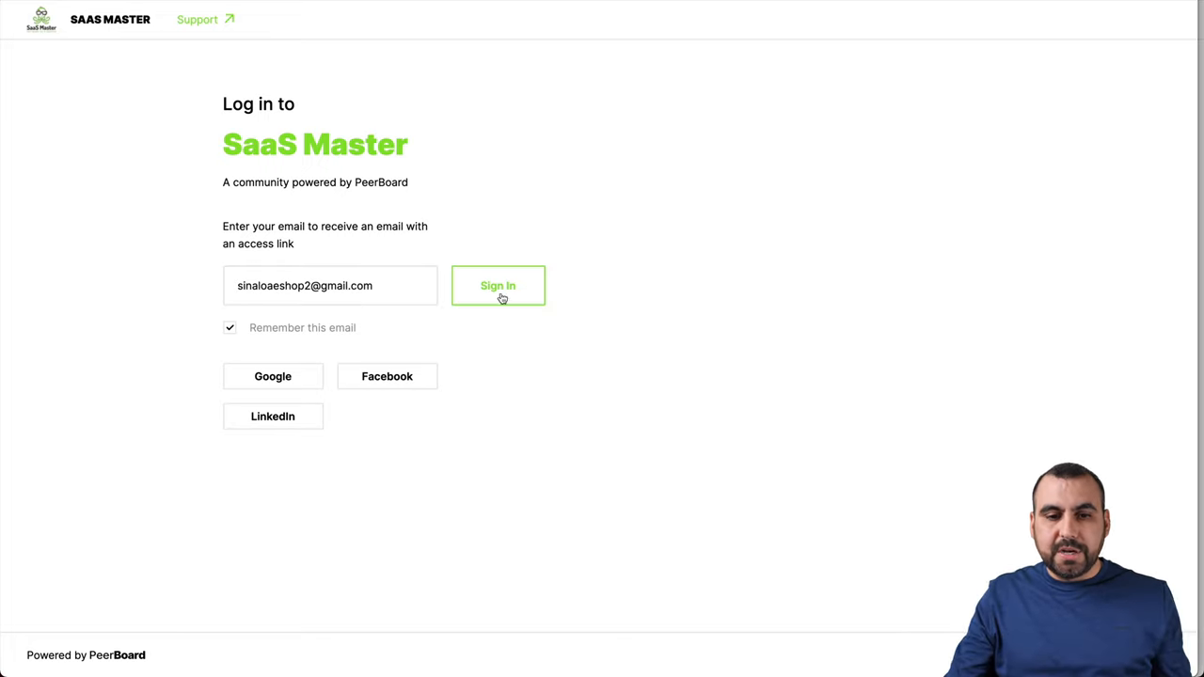
mouse_move(512, 323)
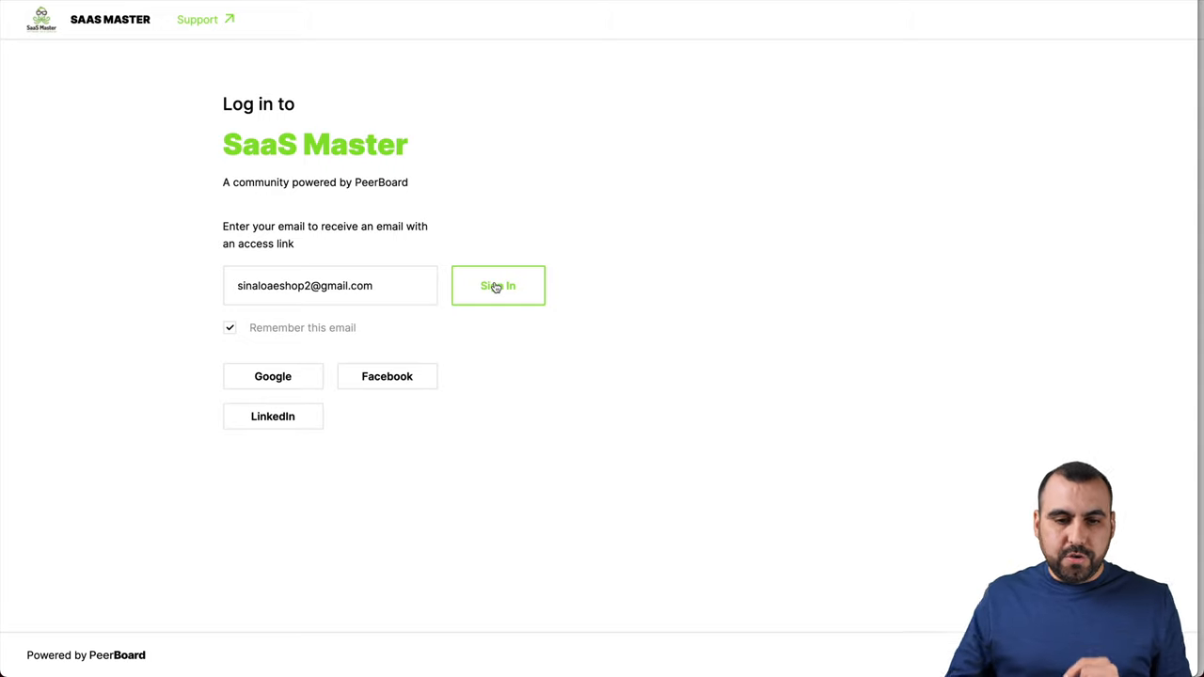
left_click(496, 286)
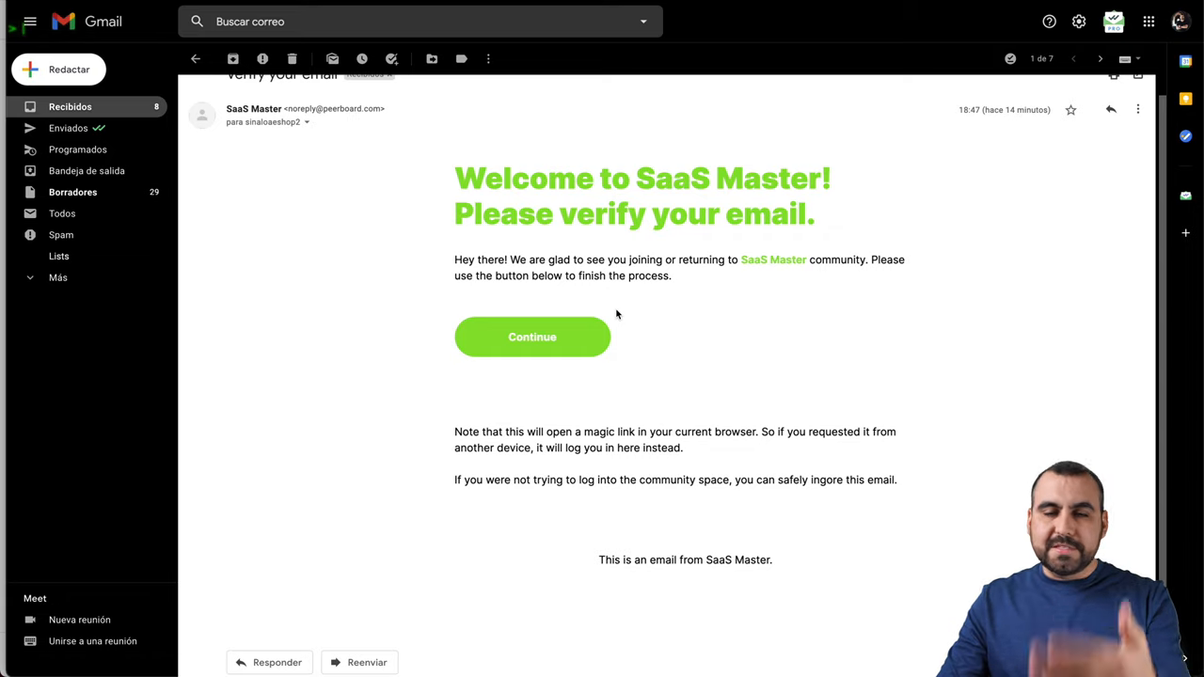
Continue signing in from the SaaS Master verification email and return to the community page.
left_click(530, 336)
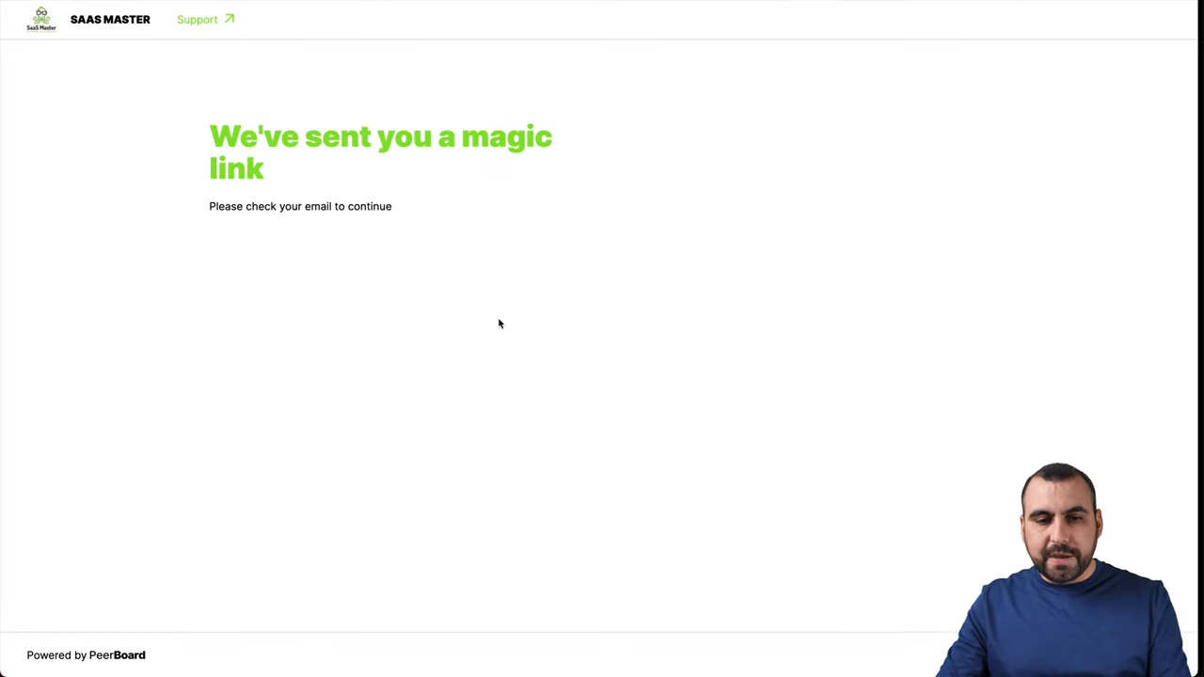
mouse_move(1025, 84)
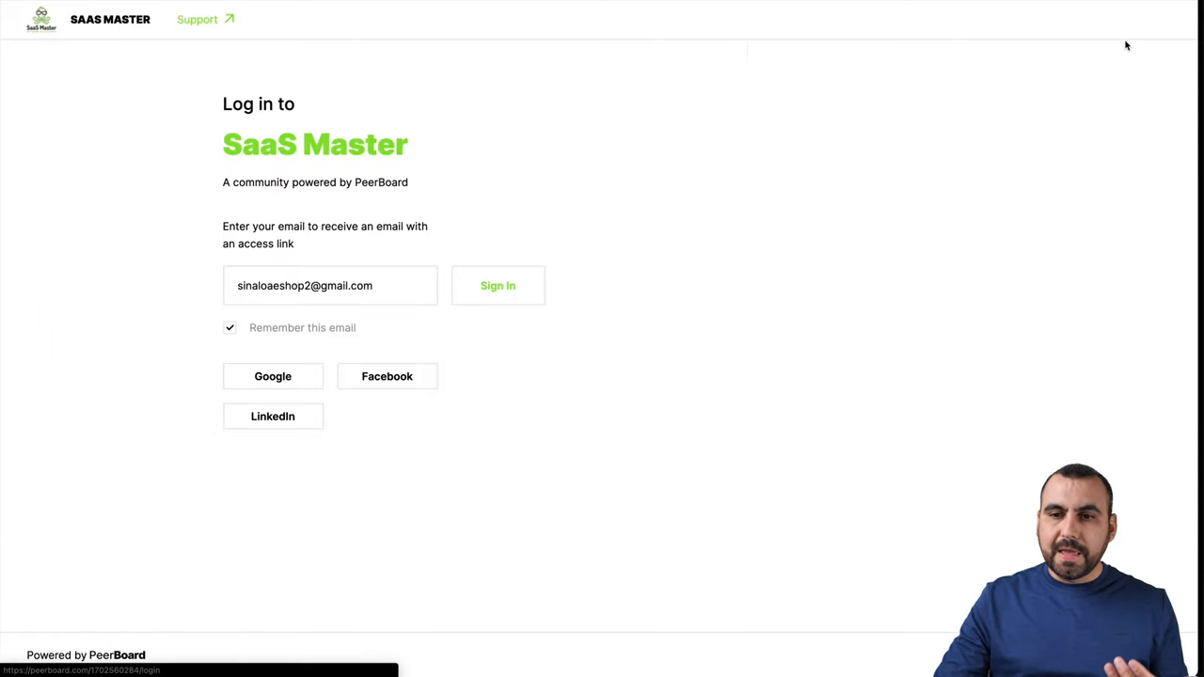
mouse_move(970, 307)
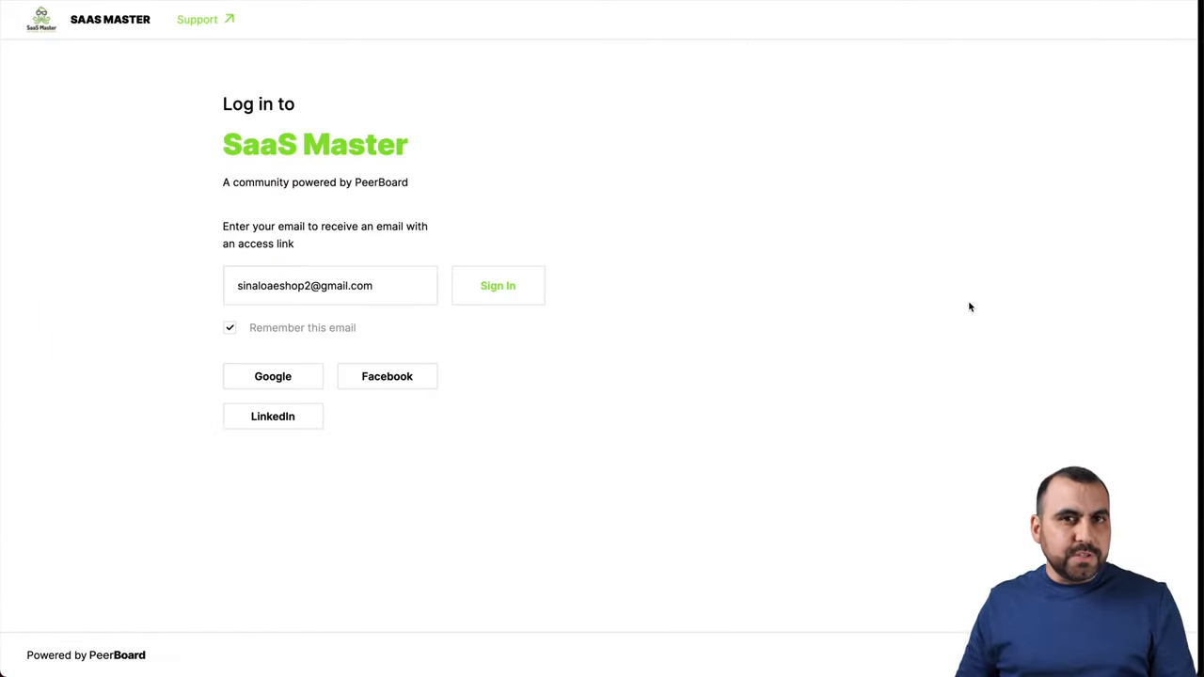
mouse_move(525, 319)
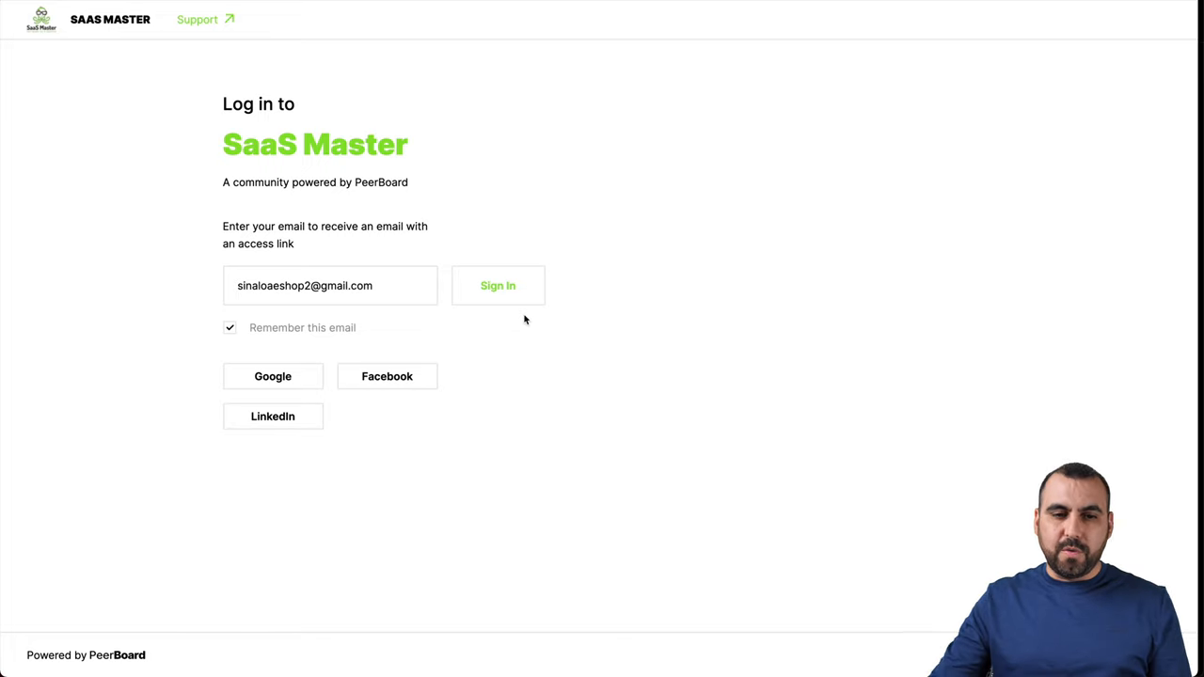
mouse_move(517, 333)
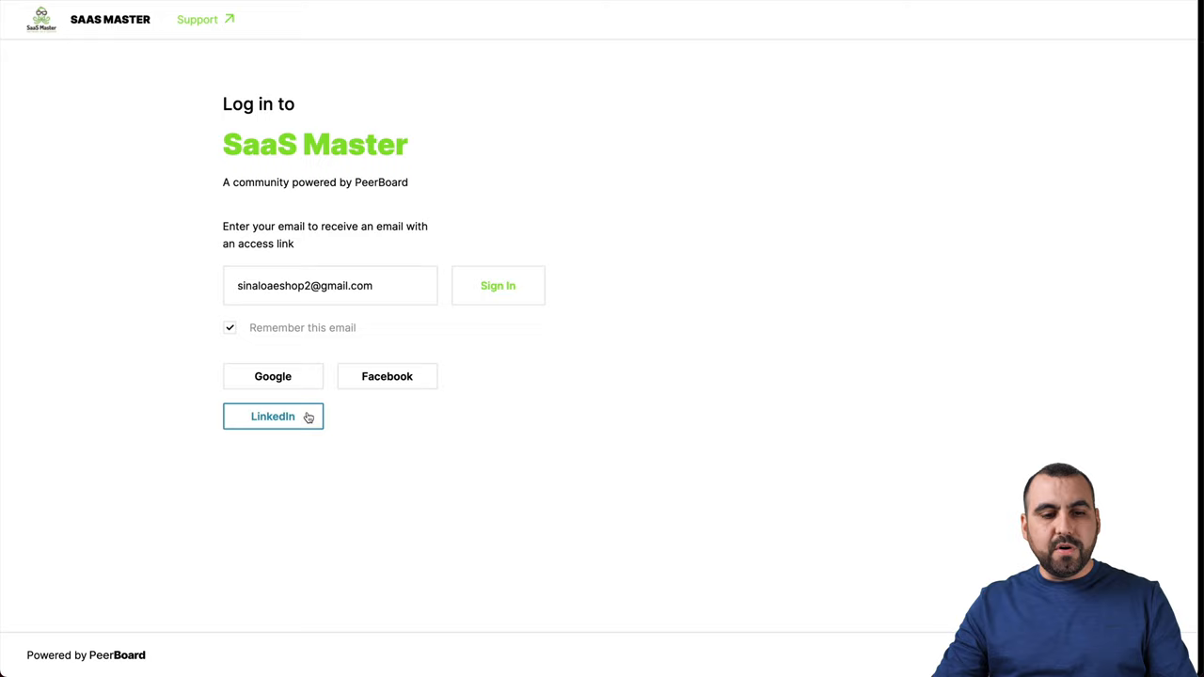
mouse_move(737, 252)
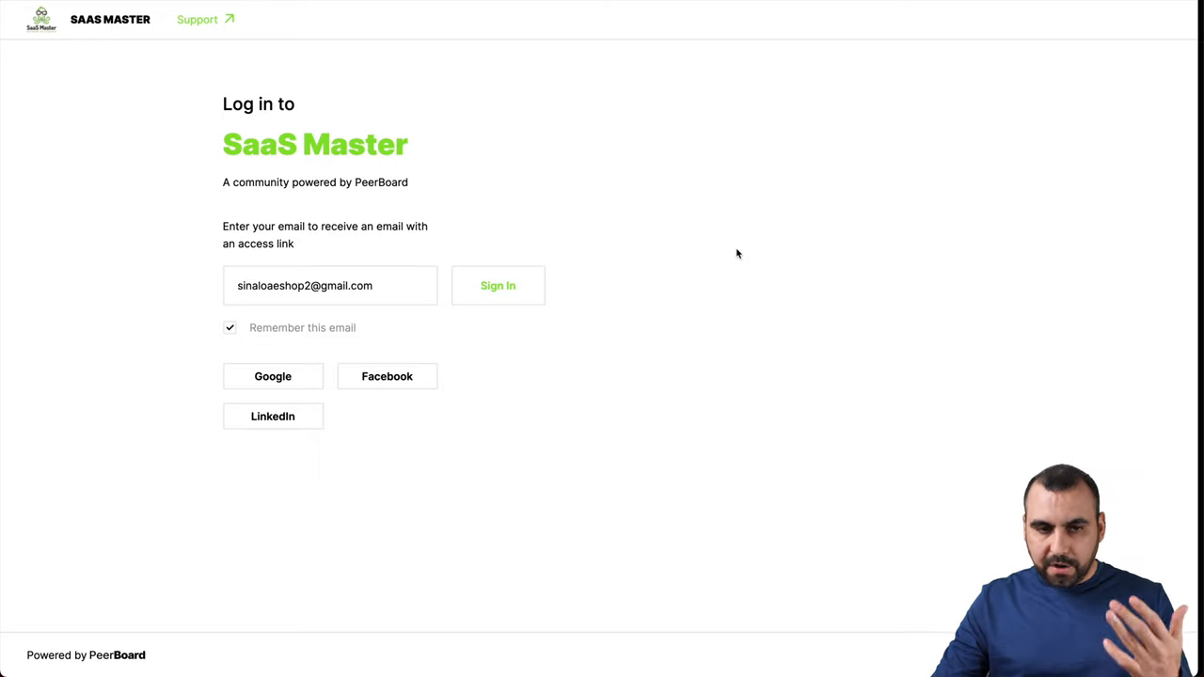
mouse_move(139, 27)
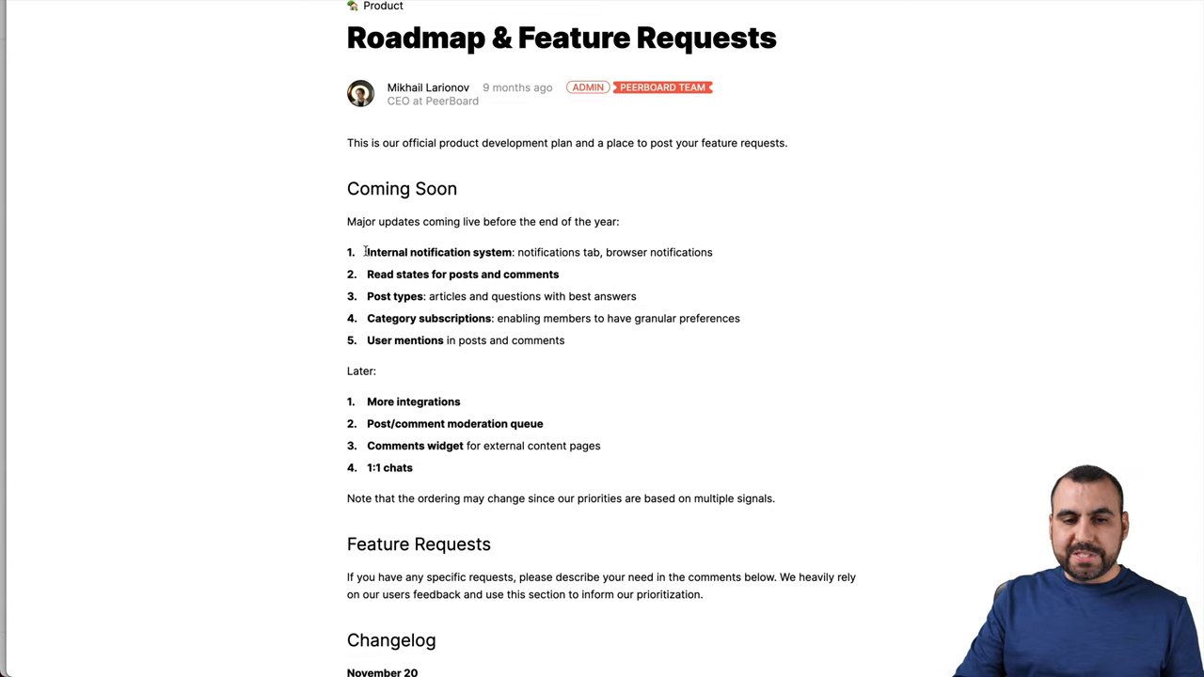
mouse_move(515, 244)
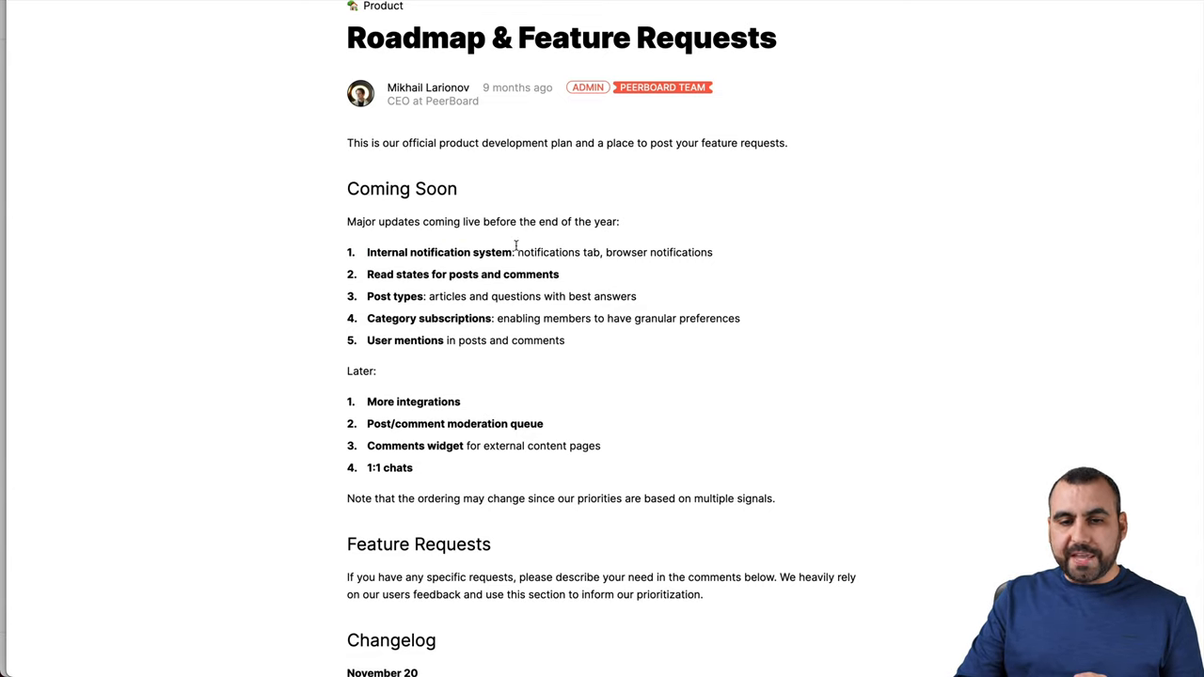
Open the PeerBoard community's Roadmap & Feature Requests post and scroll through the Coming Soon items.
double_click(591, 252)
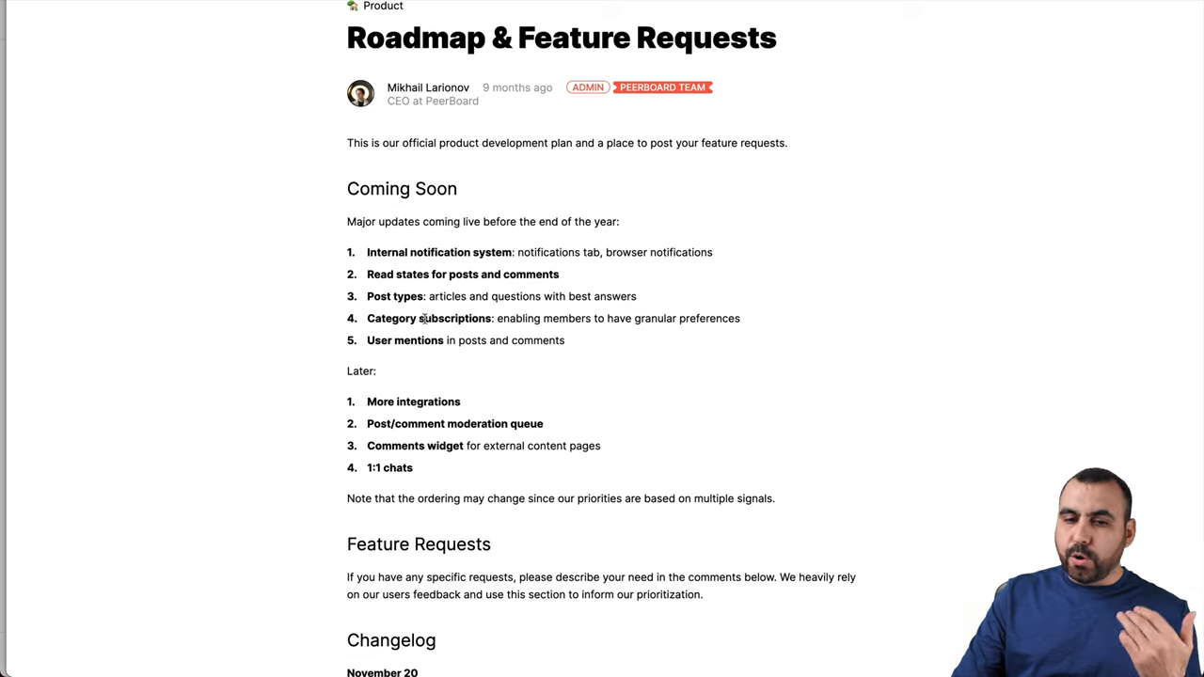
left_click_drag(365, 340, 460, 341)
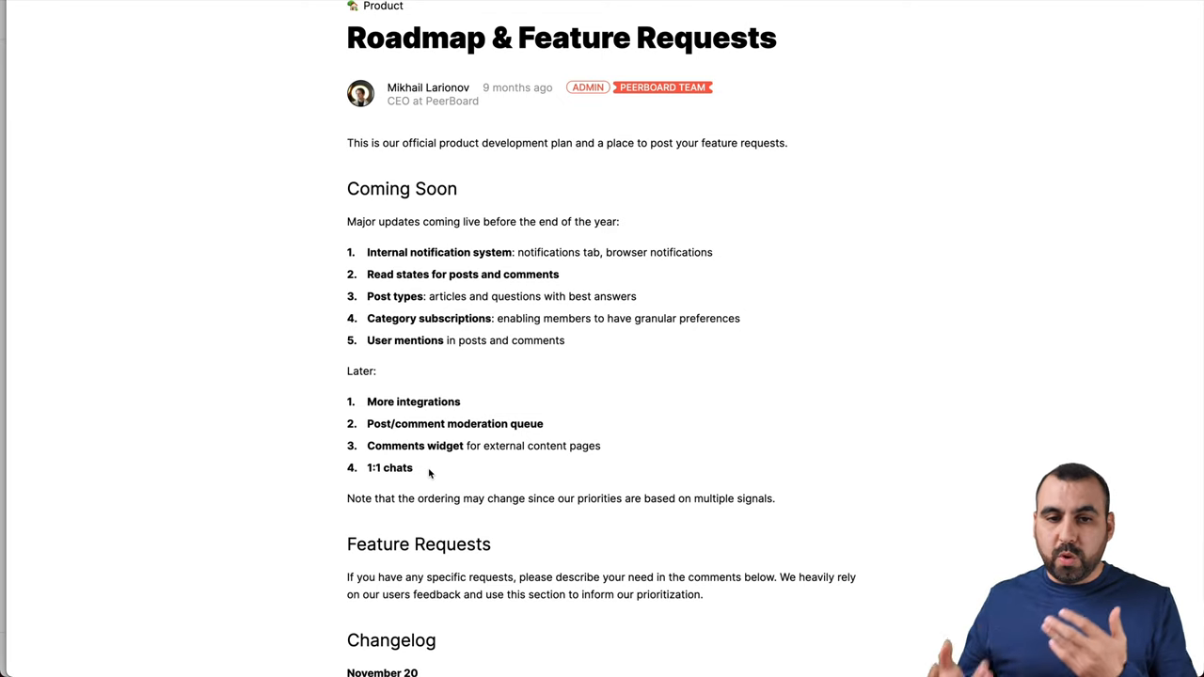
scroll("down", 3)
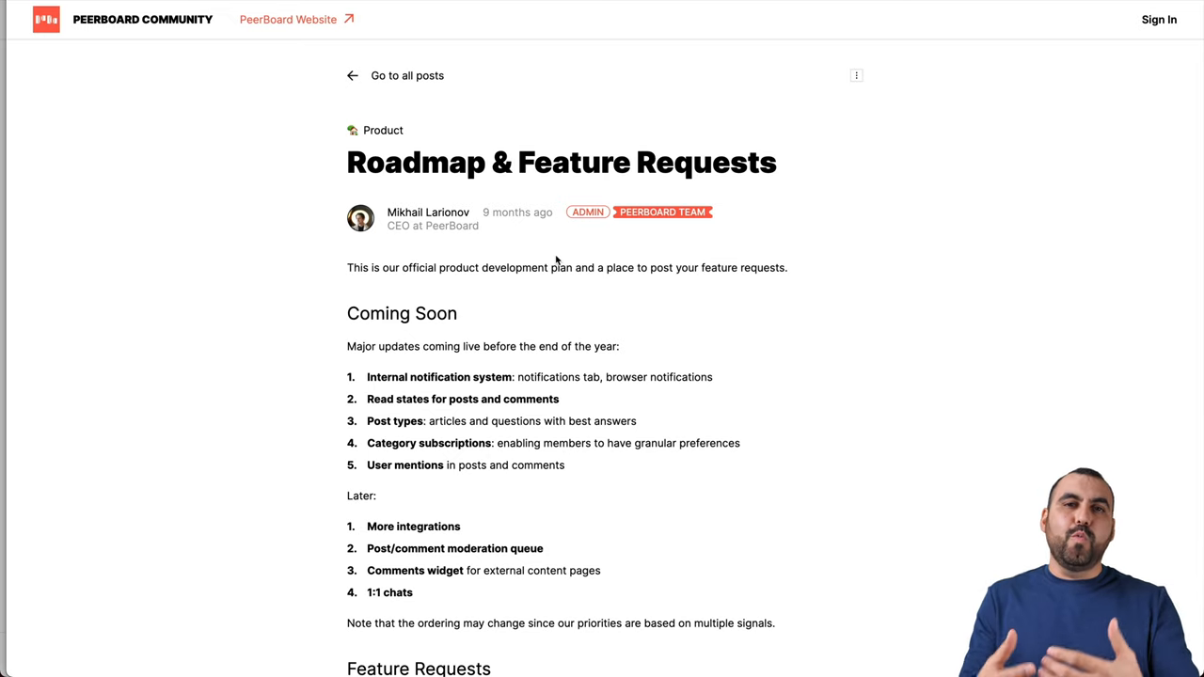
mouse_move(526, 172)
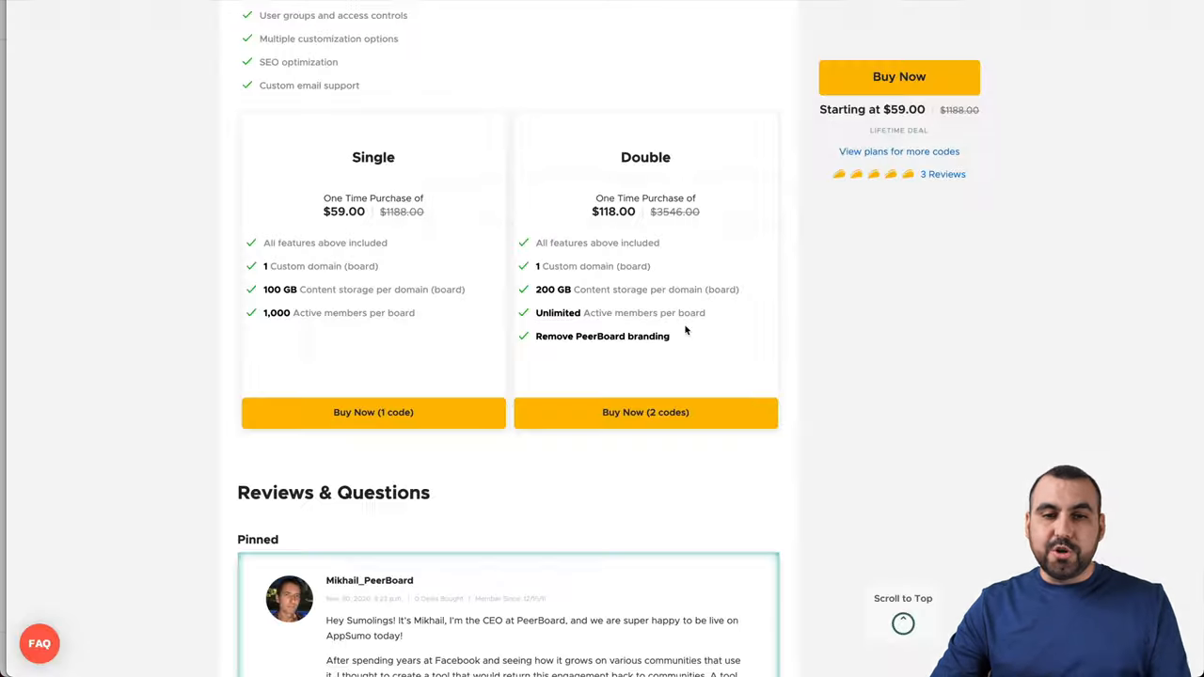
mouse_move(794, 481)
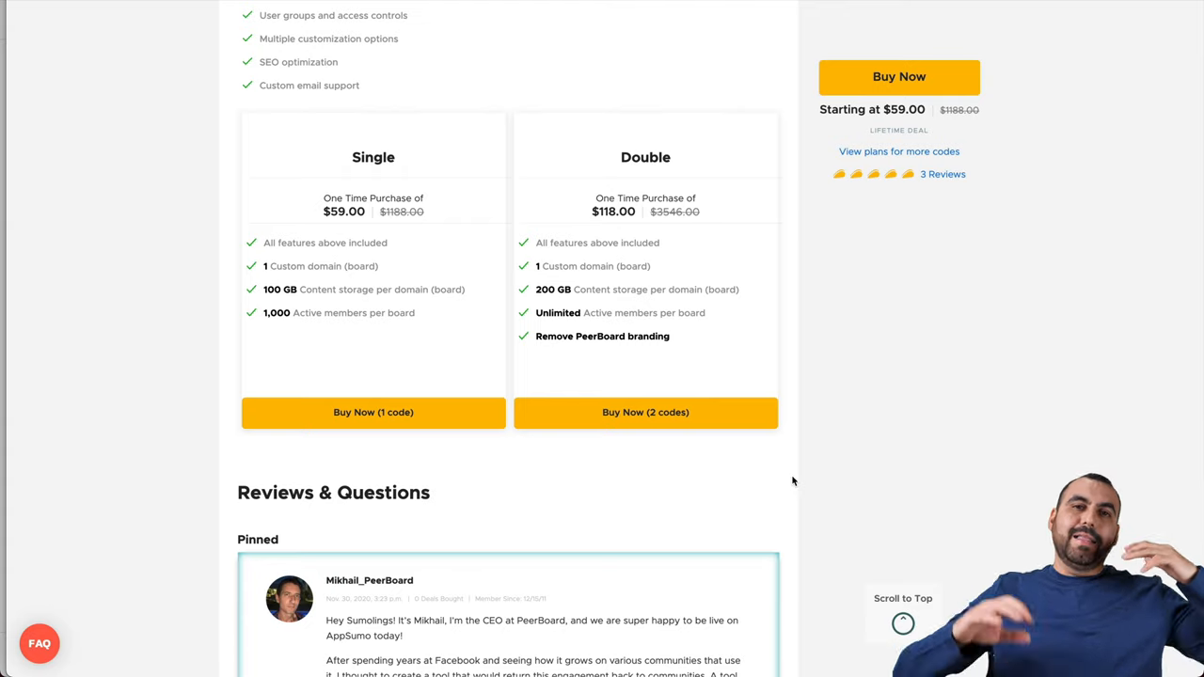